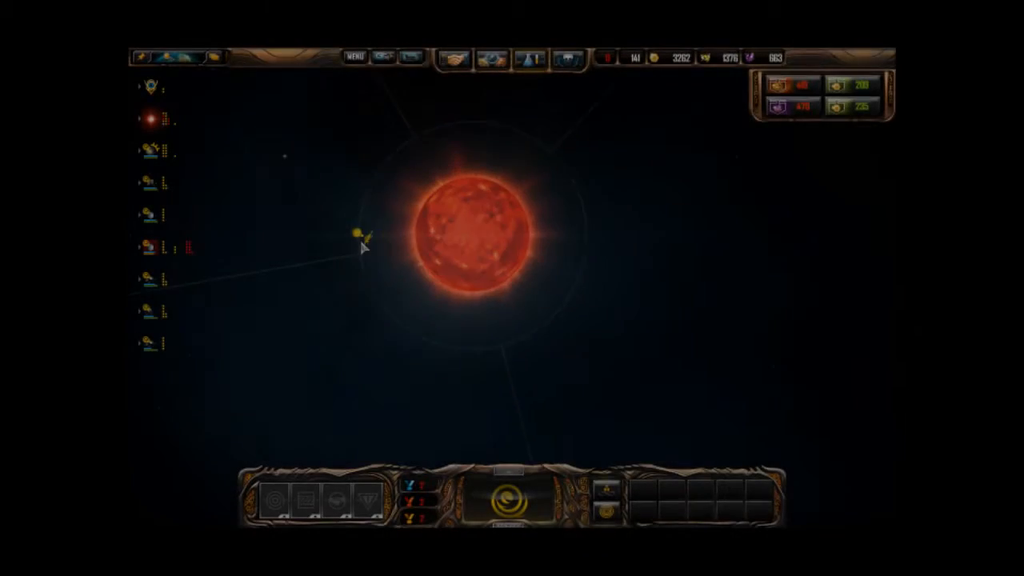
Step: Open Research and inspect the Fortification tech Starbase Mobilization, currently at 92%
click(530, 58)
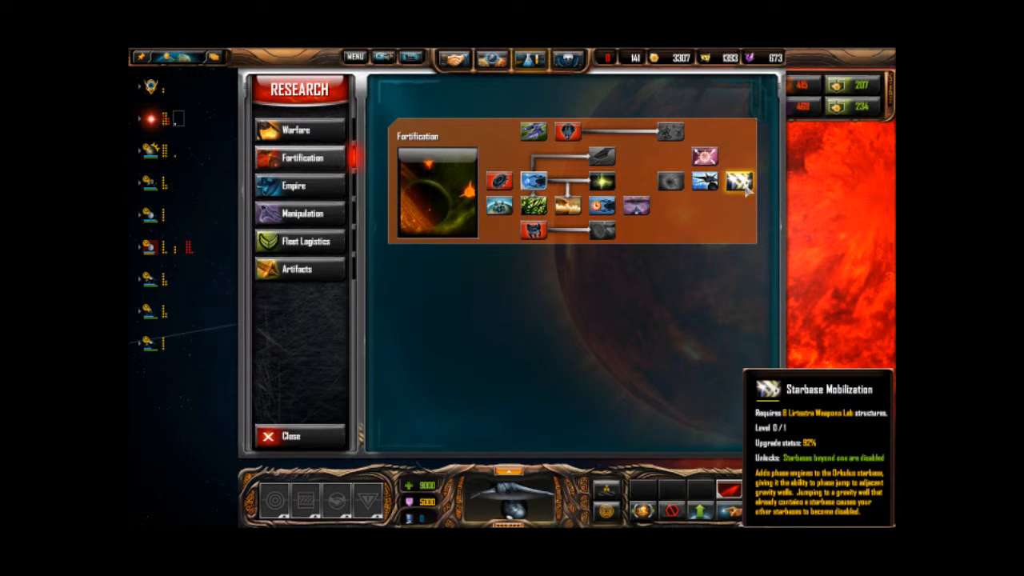
click(292, 436)
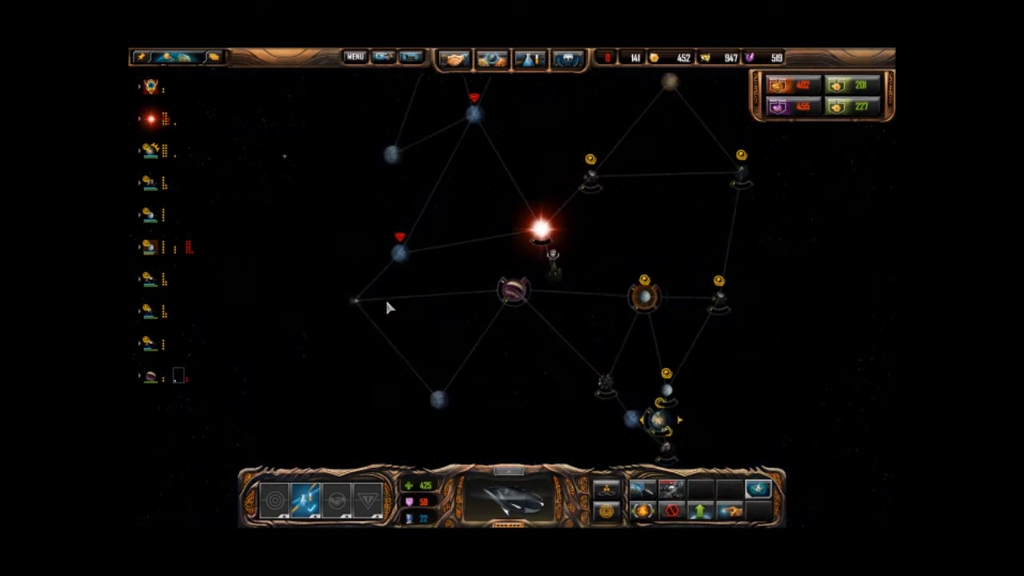
Step: Zoom to the besieged planet and queue the Warfare tech Phasic Strike in Research
click(444, 390)
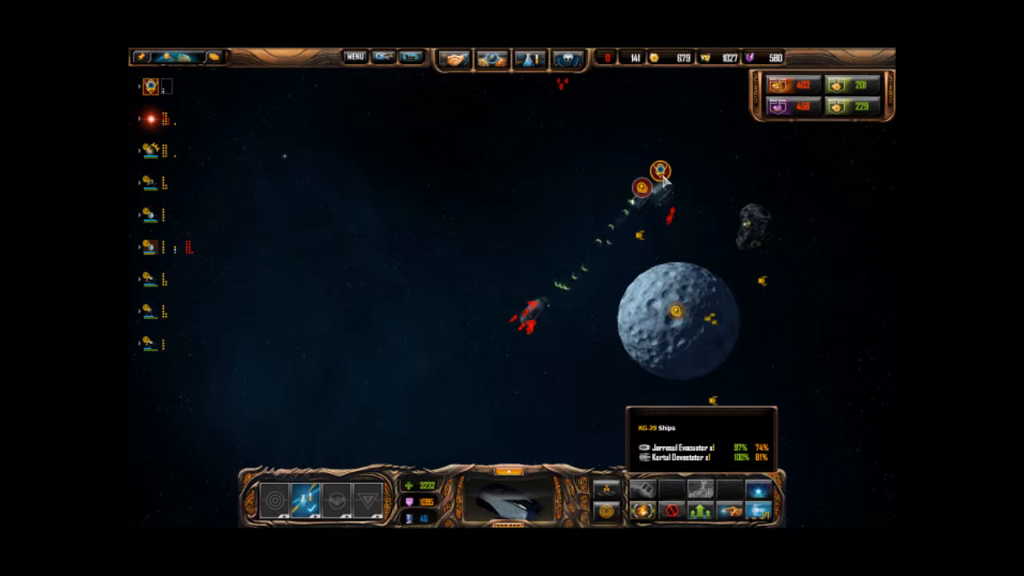
click(529, 57)
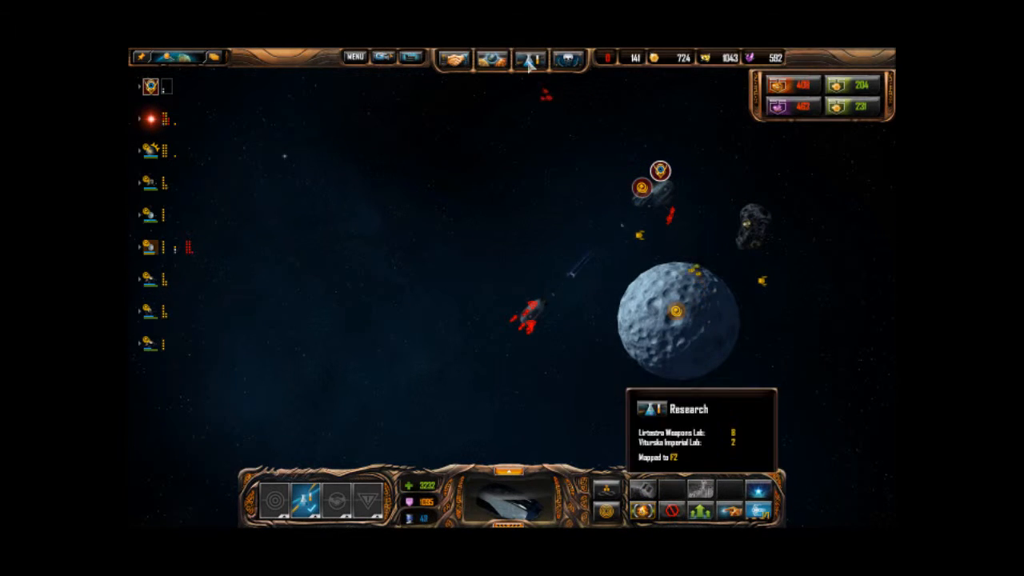
click(529, 58)
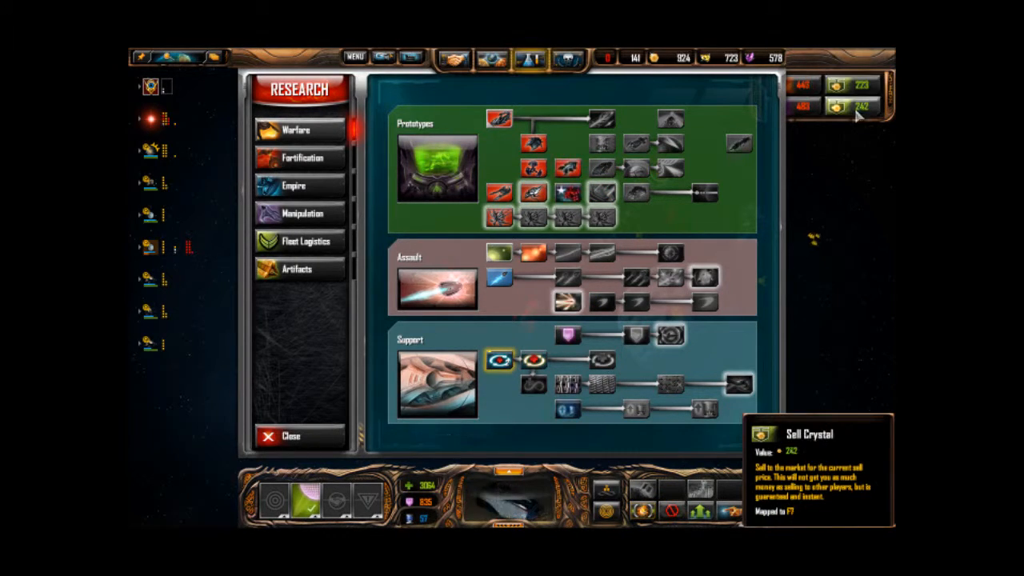
mouse_move(567, 303)
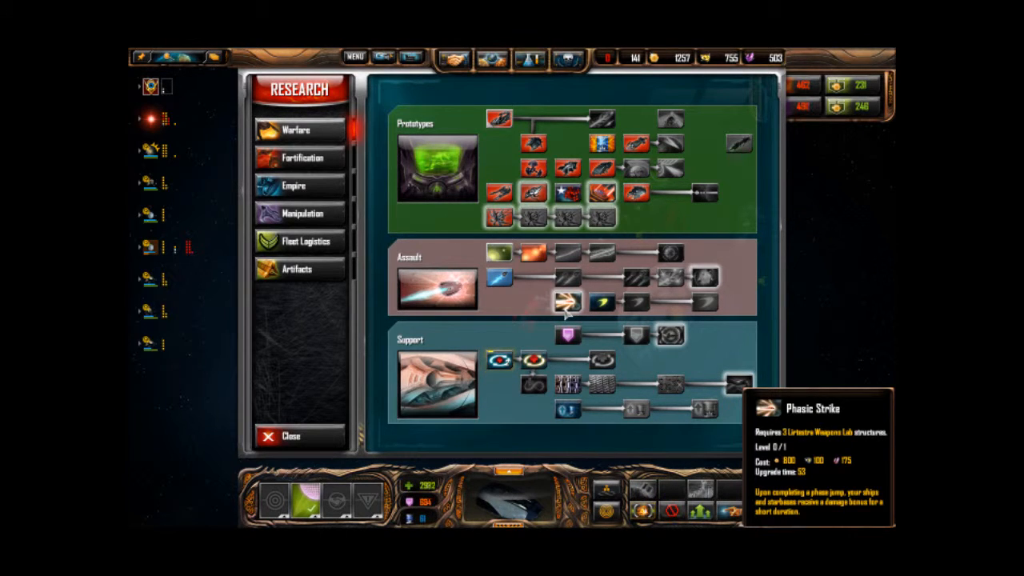
click(292, 436)
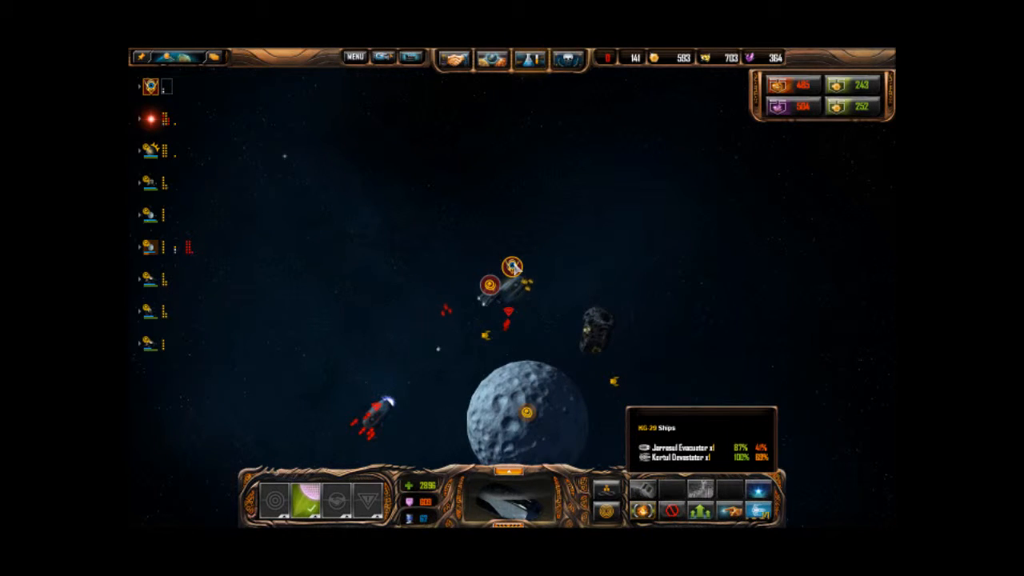
Step: Zoom into the battle at the besieged planet, then move to the badly damaged ship
click(511, 280)
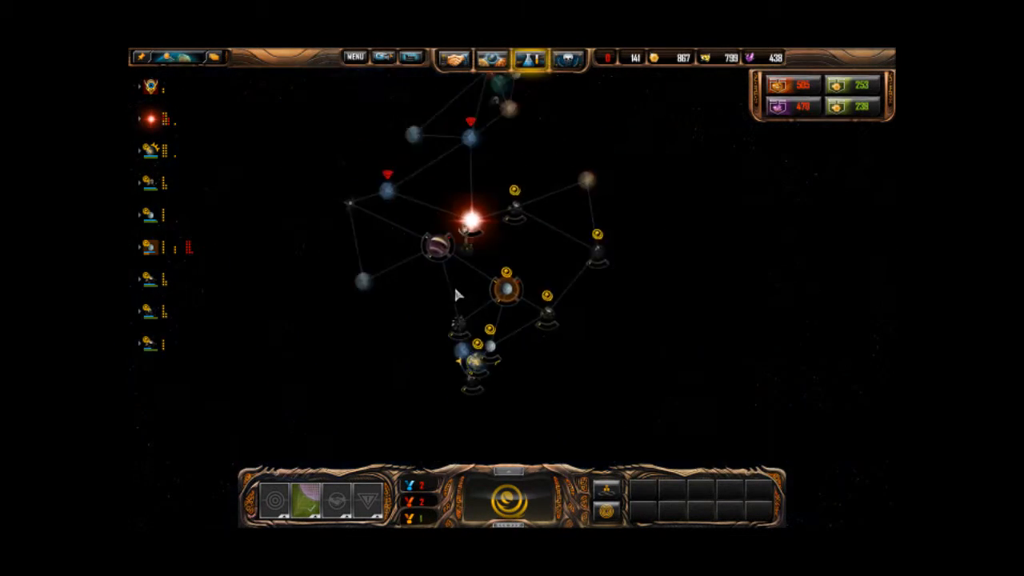
click(479, 272)
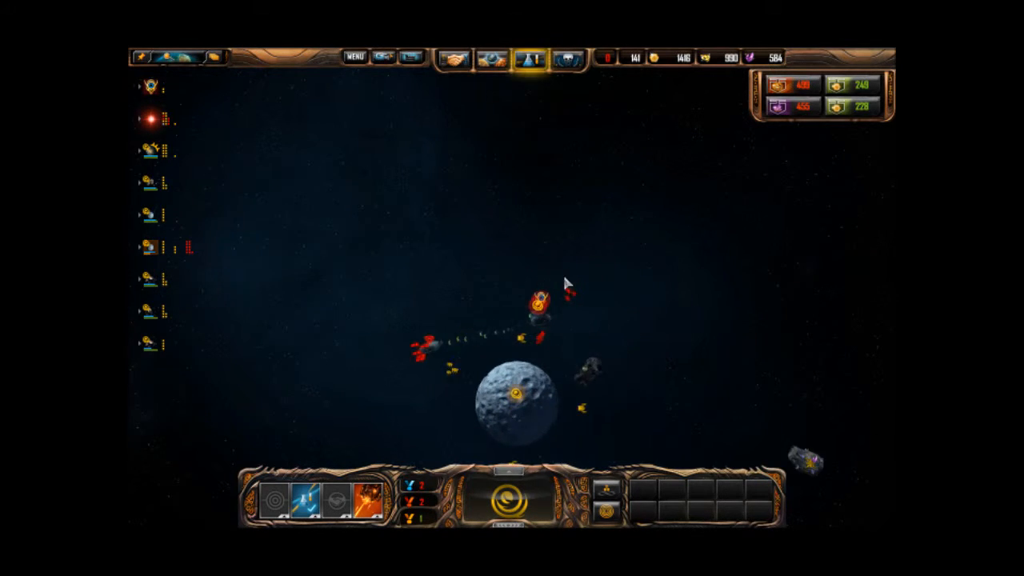
click(536, 307)
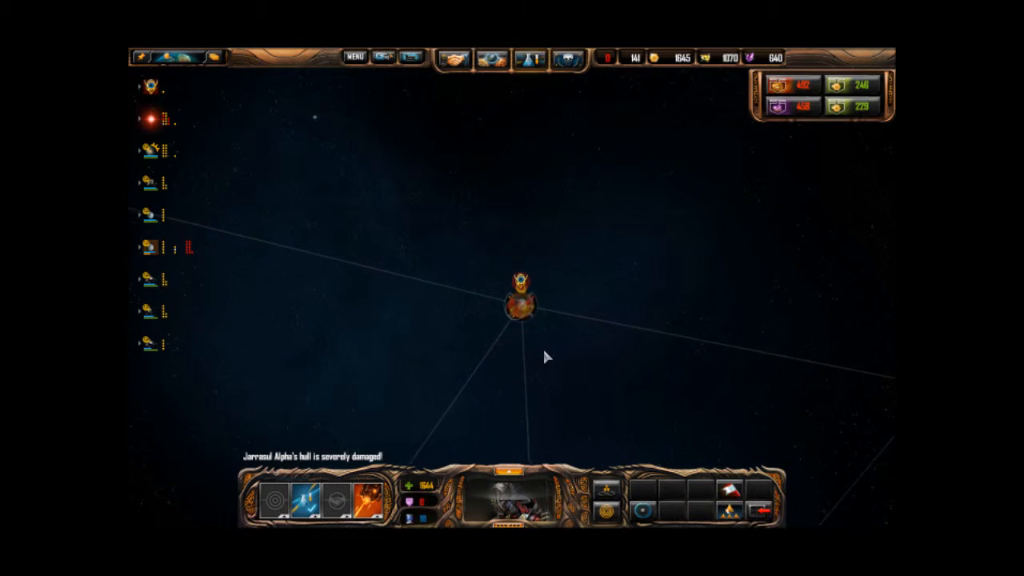
click(516, 356)
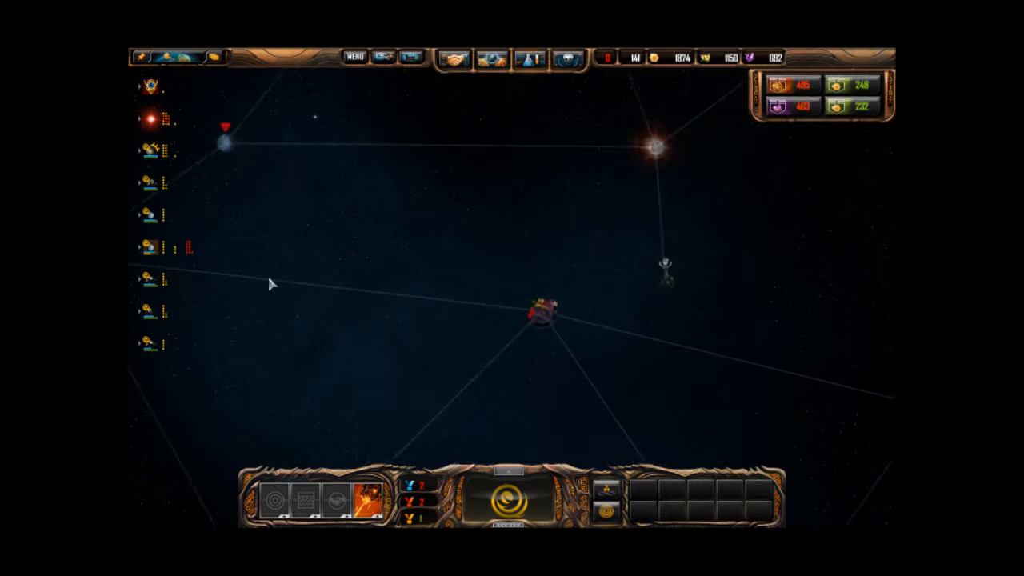
Step: Centre on the star Kaus, visit neighbouring planets, and zoom into the fight there
click(335, 272)
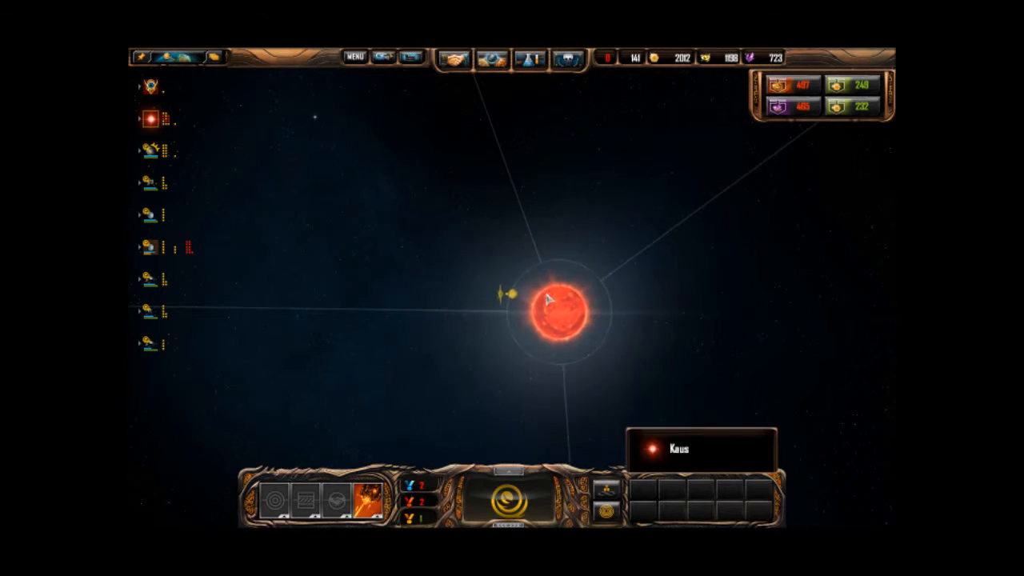
click(560, 307)
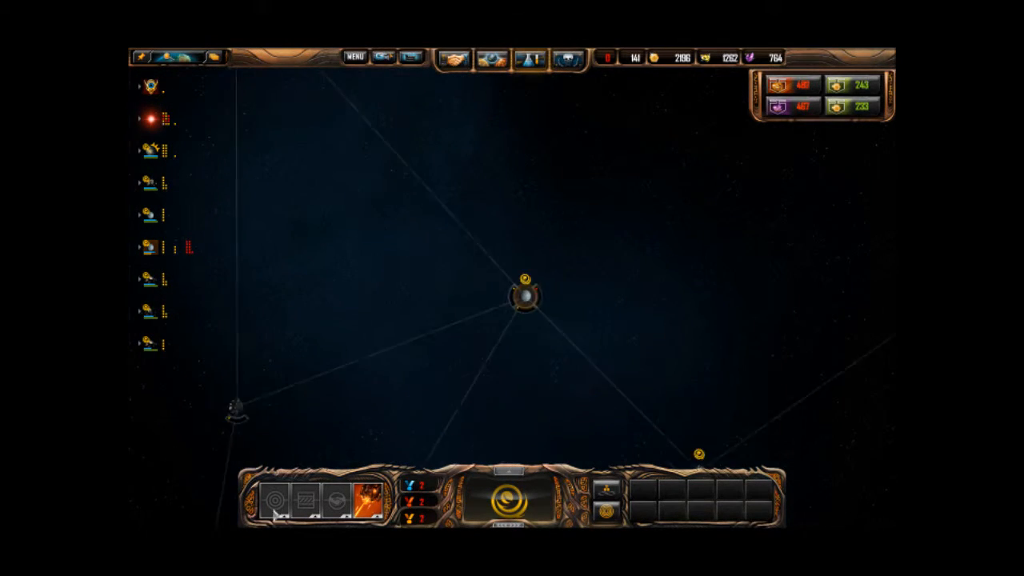
click(388, 373)
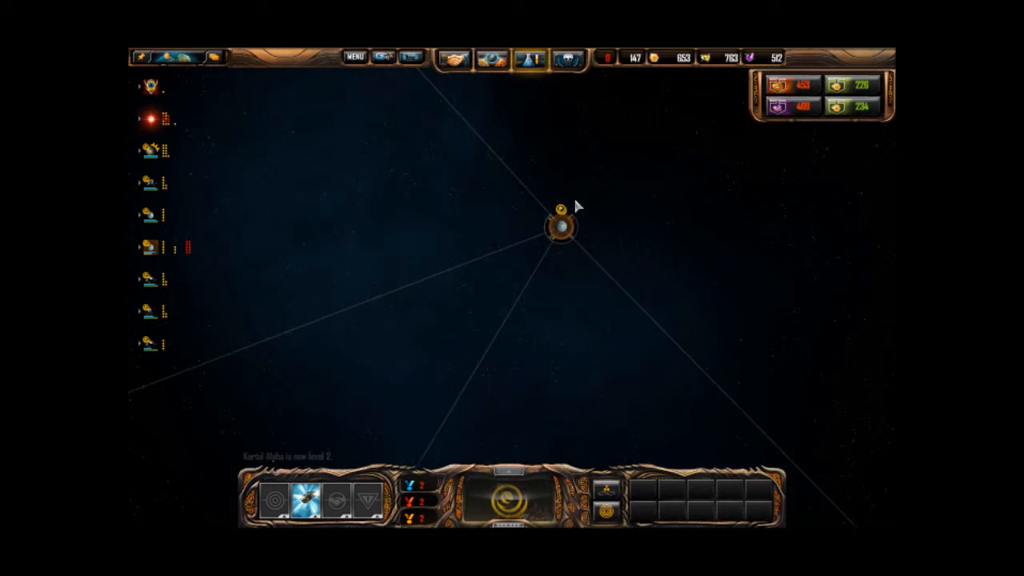
click(560, 223)
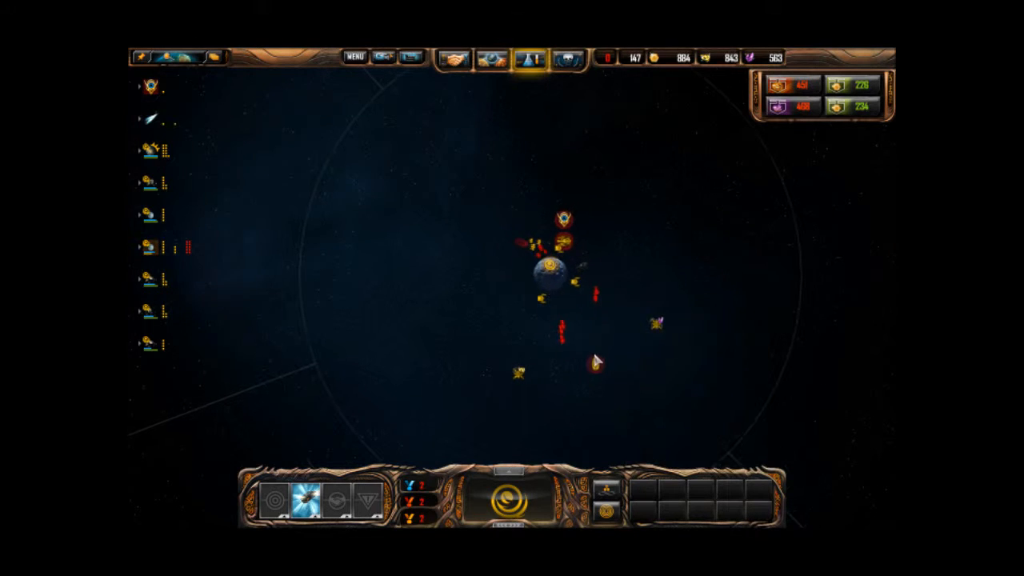
click(590, 366)
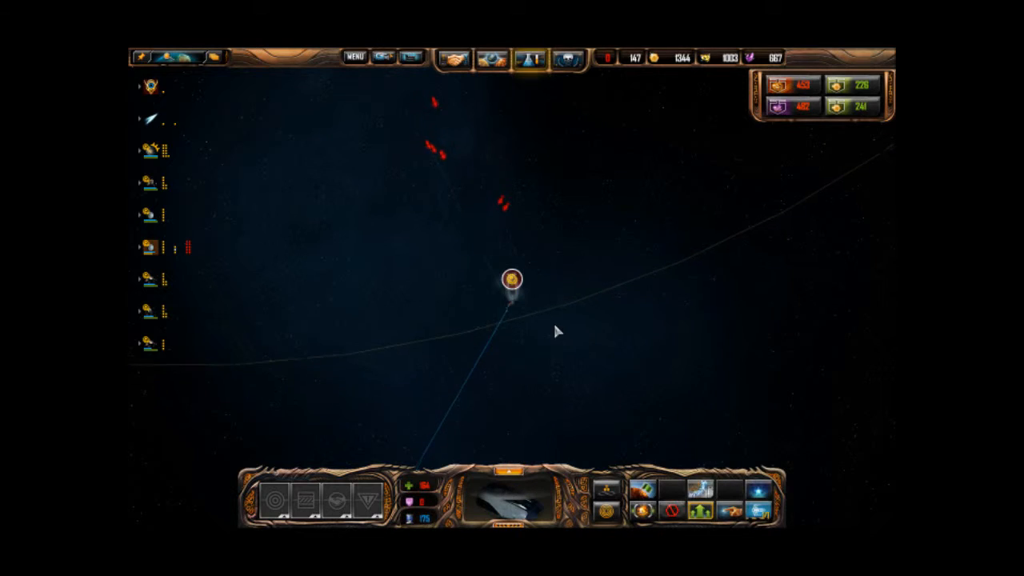
Step: Zoom out to the map, then zoom into the fighting around the mobile starbase's planet
click(511, 279)
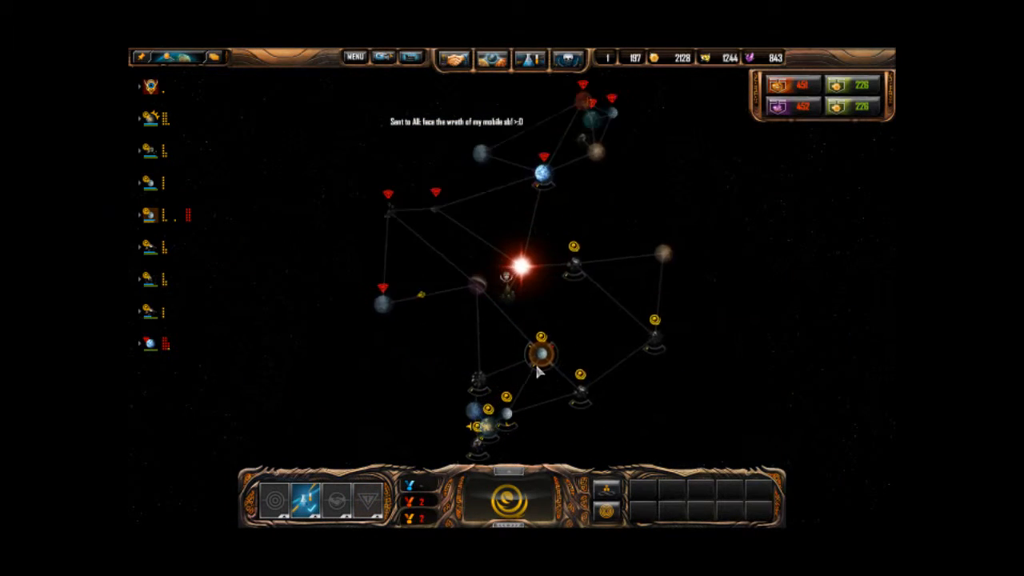
click(539, 355)
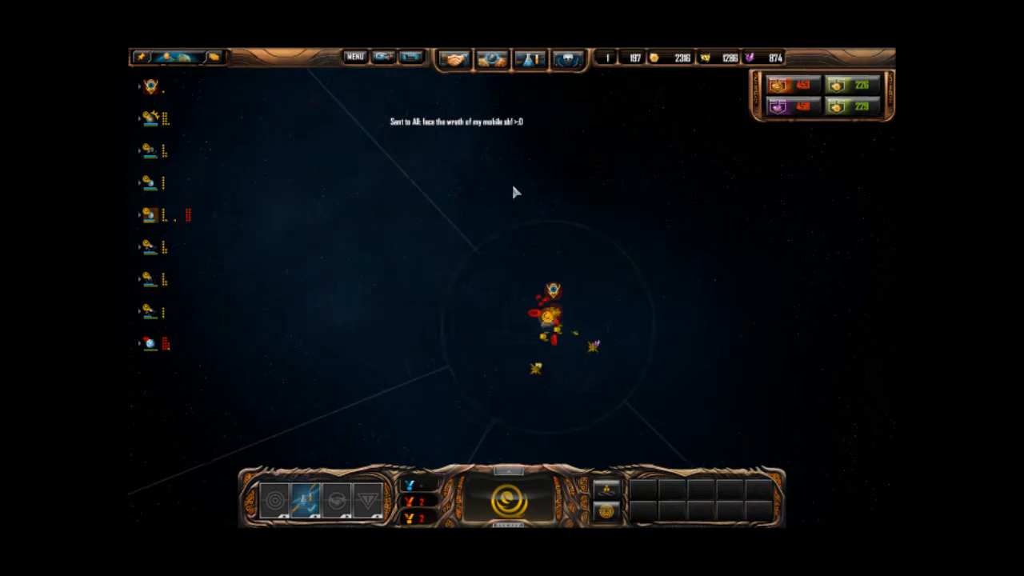
click(528, 57)
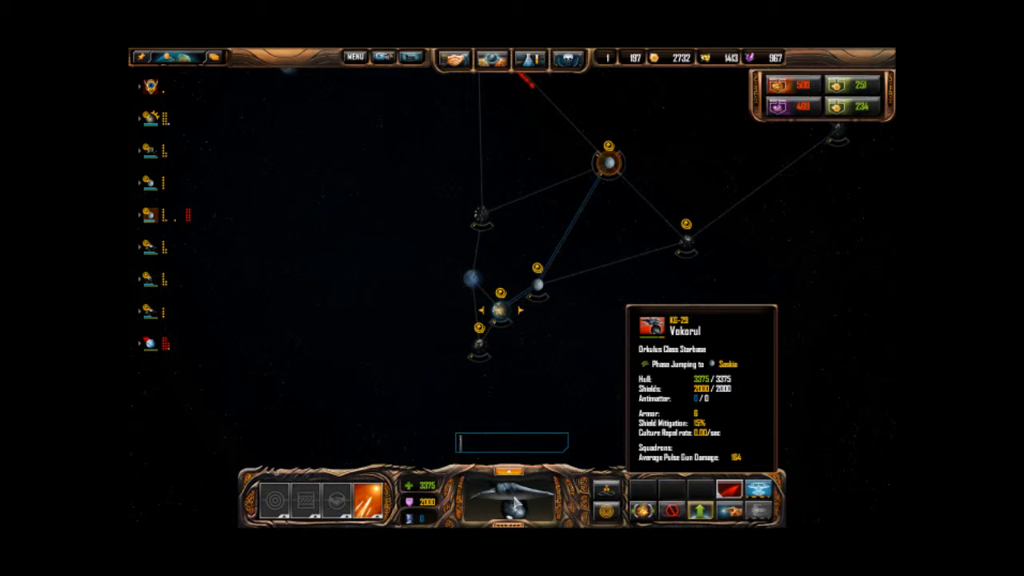
Step: Enter 'Orkulus', send forces on to Saskia, and zoom in on a lone planet
text(Orkulus)
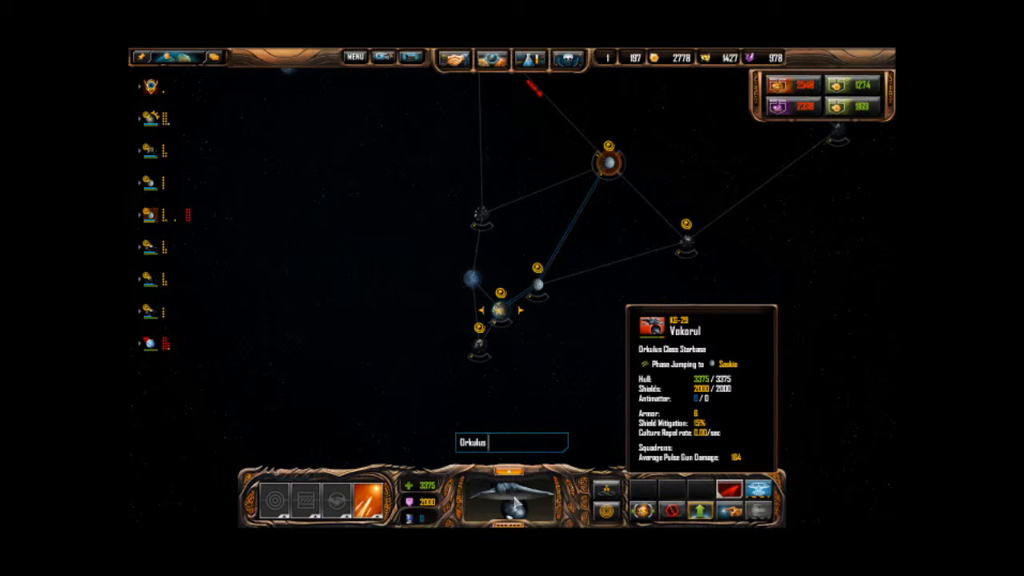
click(648, 216)
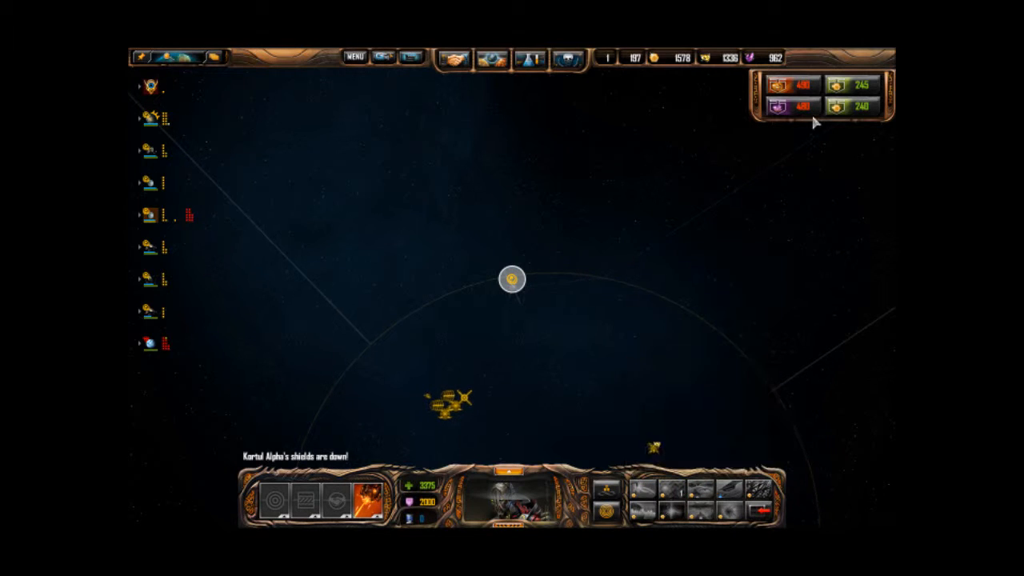
mouse_move(674, 499)
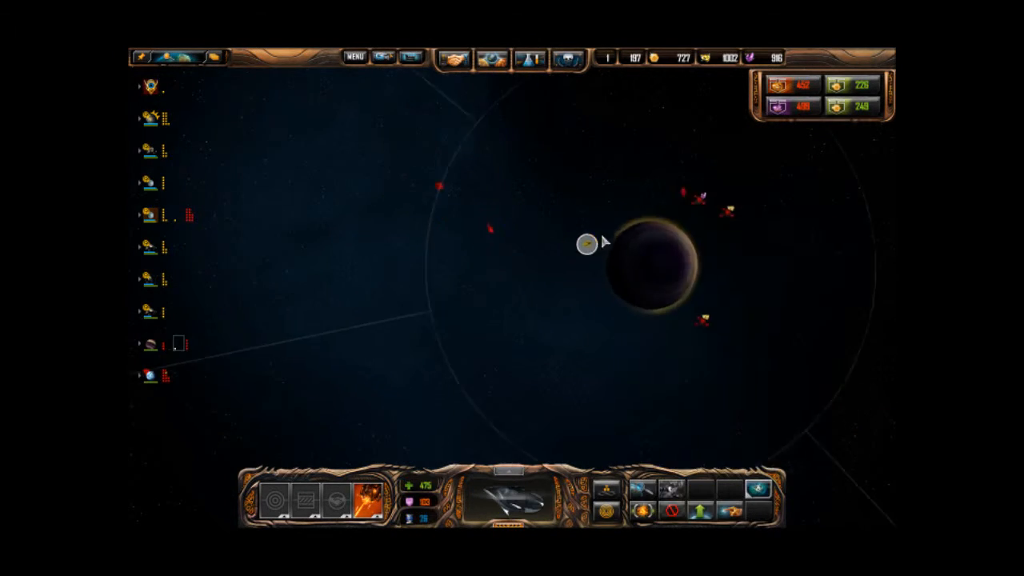
click(630, 222)
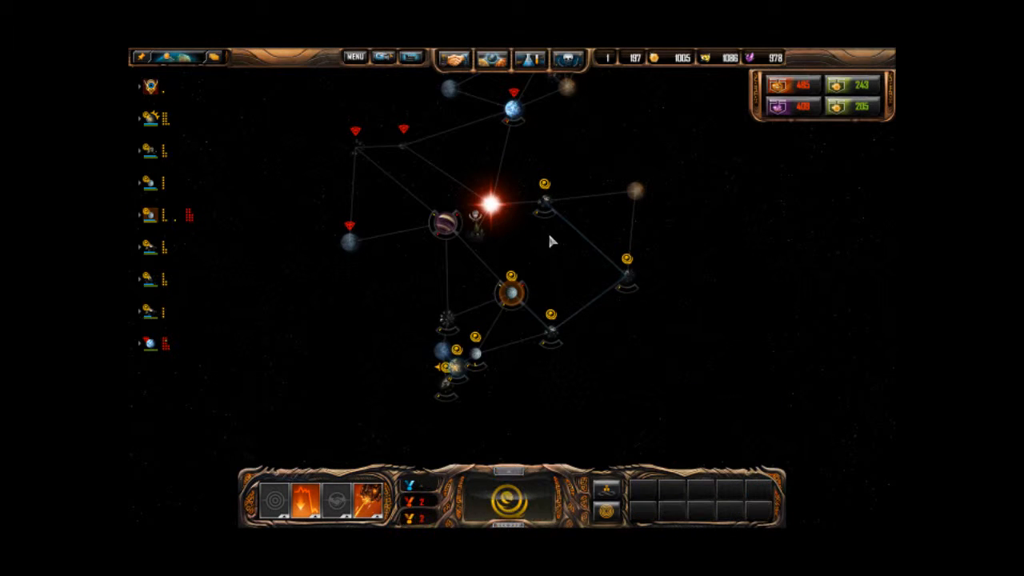
click(446, 224)
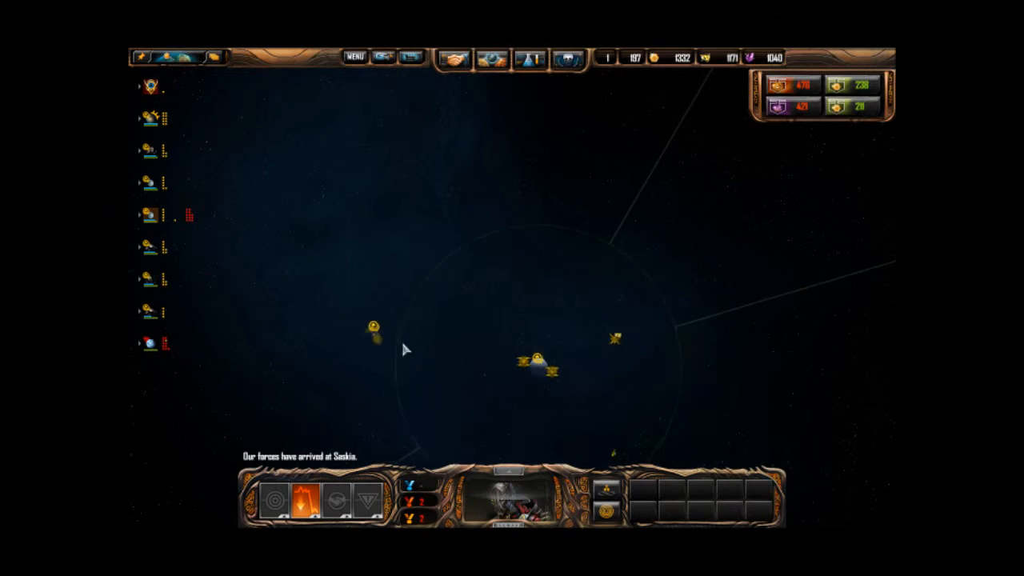
click(512, 279)
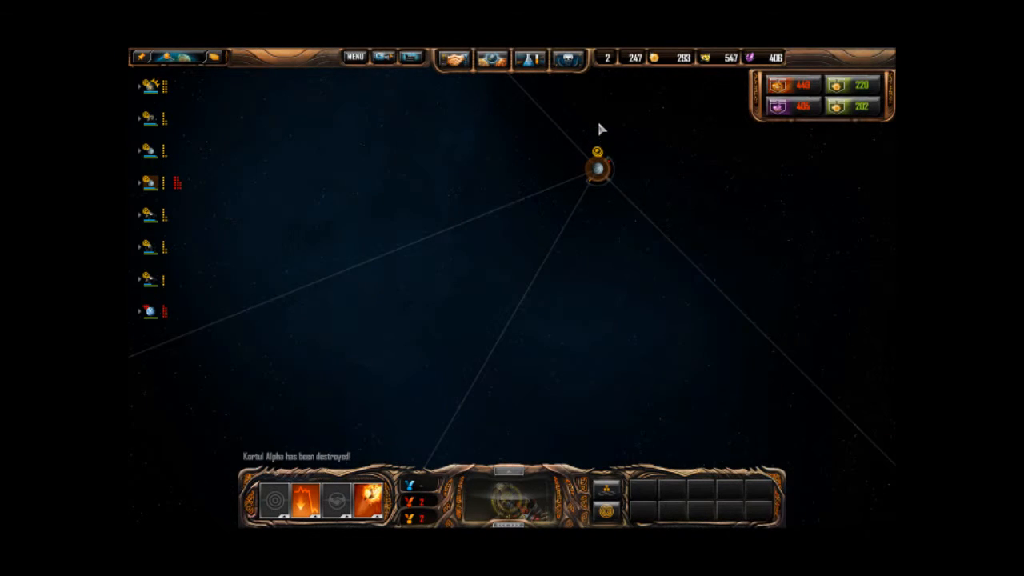
Step: Jump to the attacked gravity well and zoom onto the icy blue planet's starbase
click(598, 166)
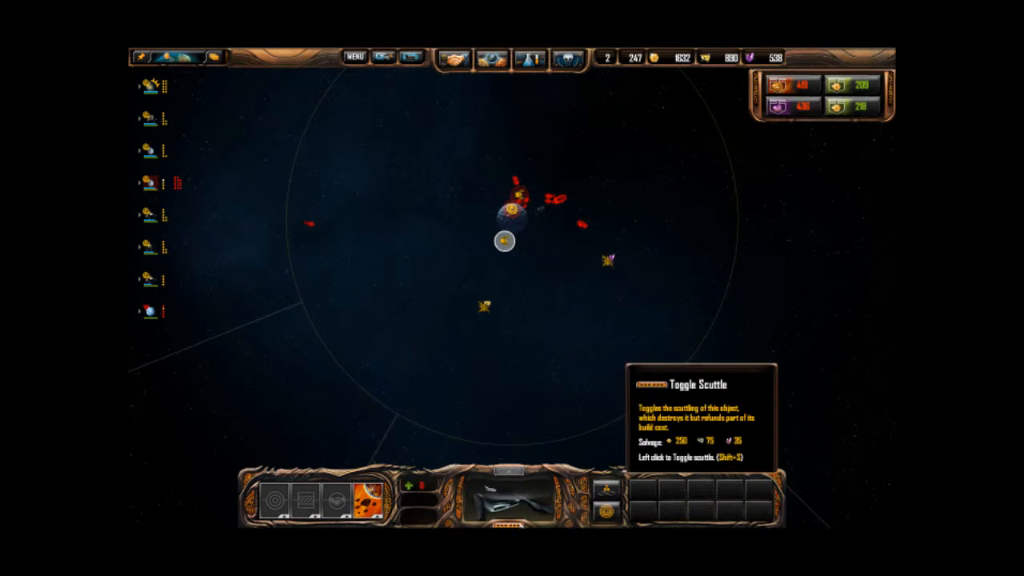
click(512, 216)
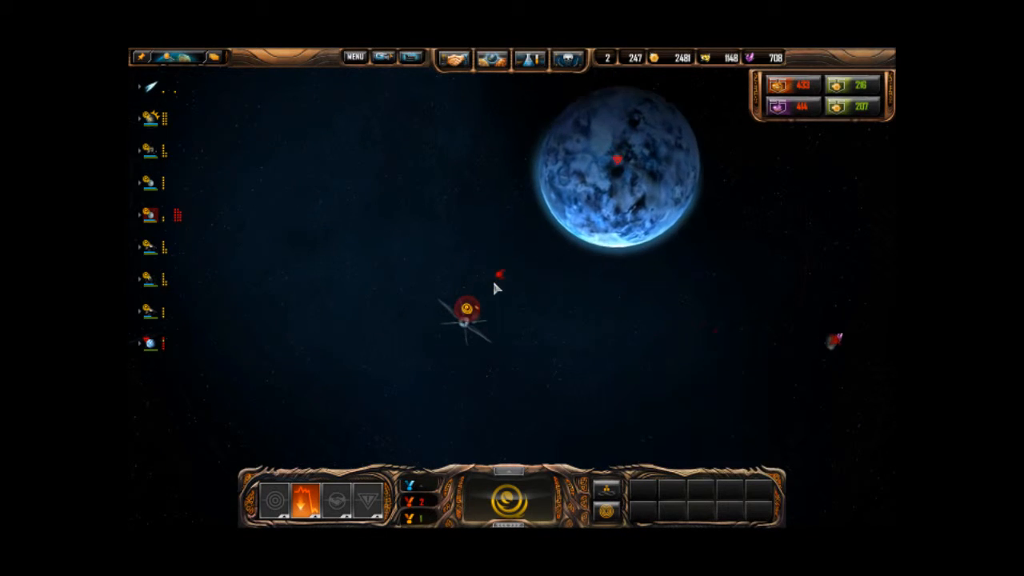
Step: Select the Orkulus I starbase, review upgrades like Assault Systems, then zoom out
click(463, 312)
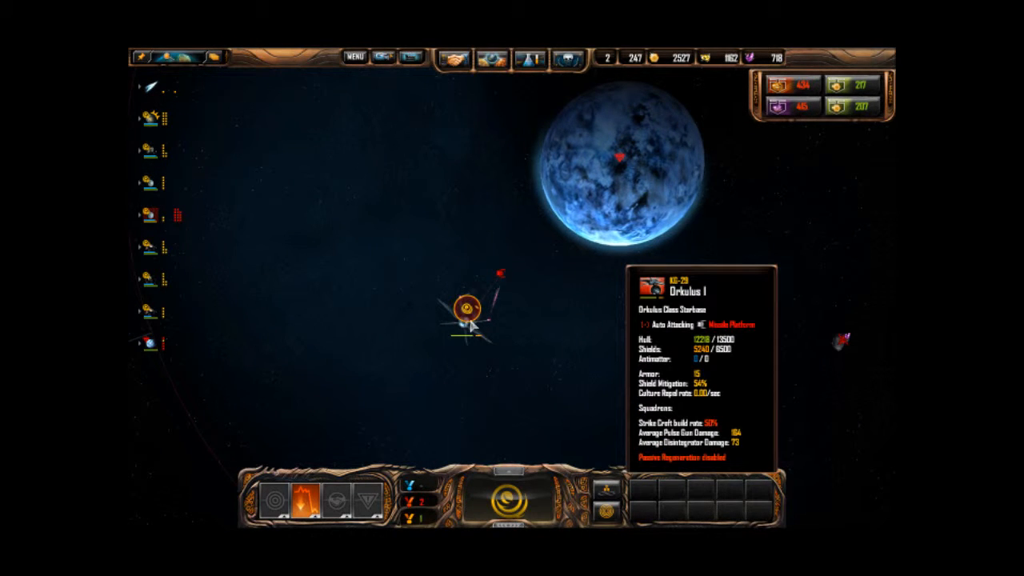
click(617, 156)
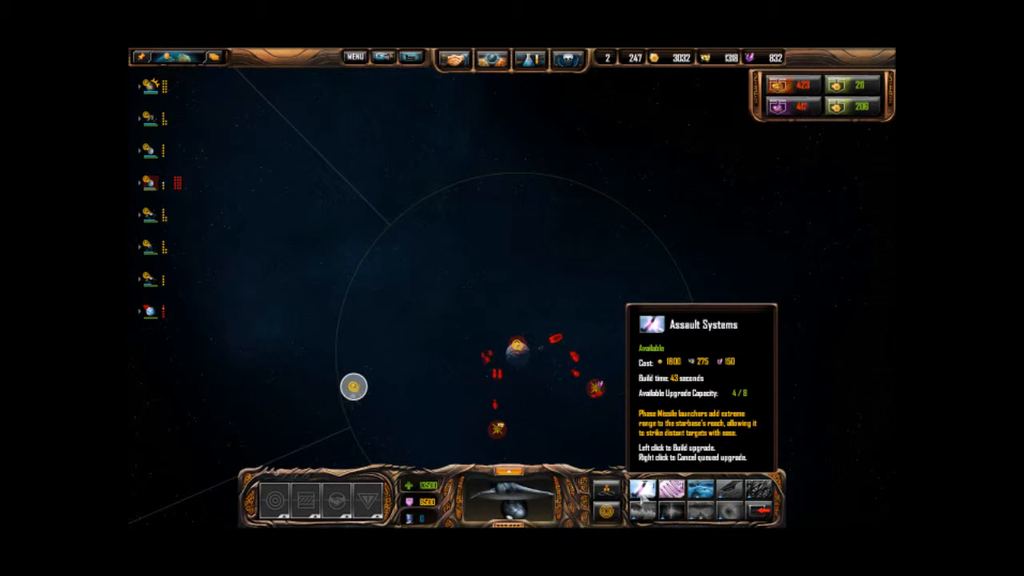
mouse_move(697, 500)
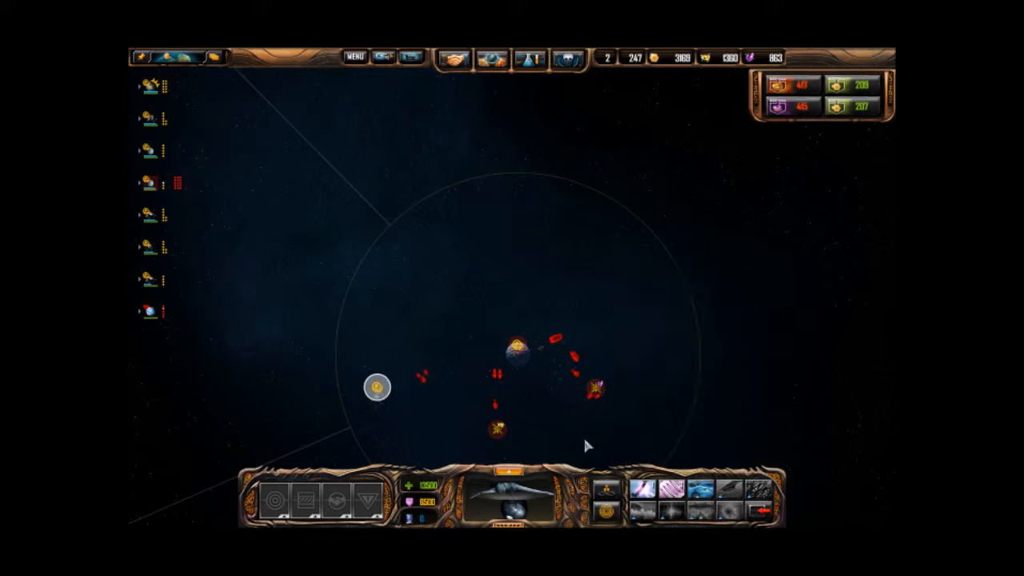
click(518, 344)
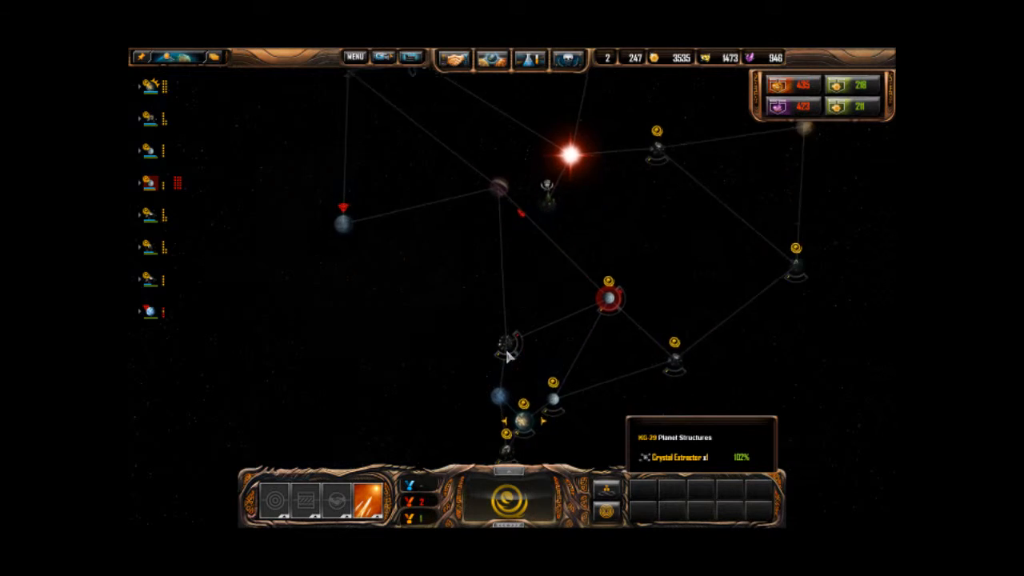
Step: Jump to a friendly fleet, engage the red enemy ships near Phaedra, then zoom out
click(506, 332)
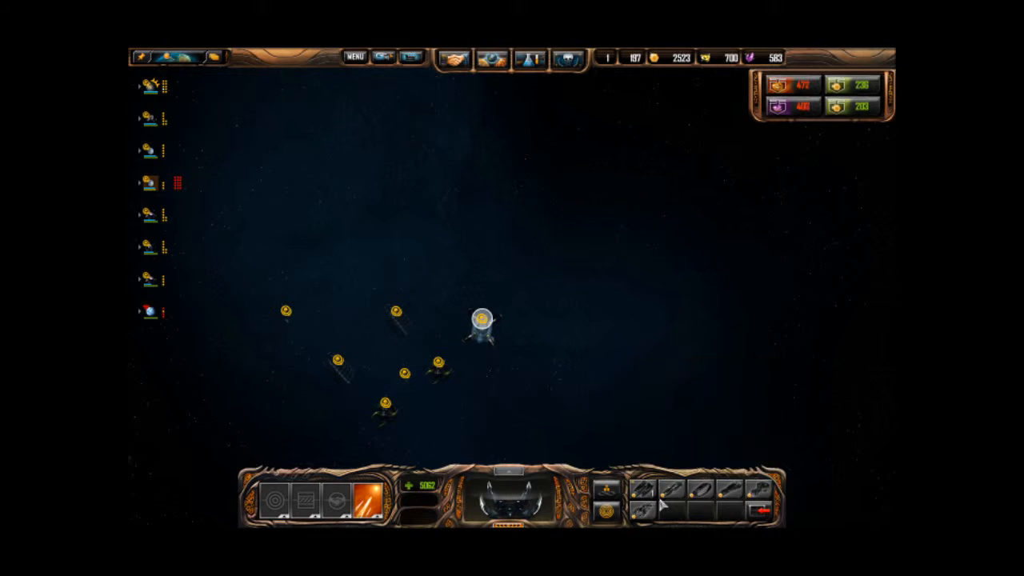
mouse_move(841, 108)
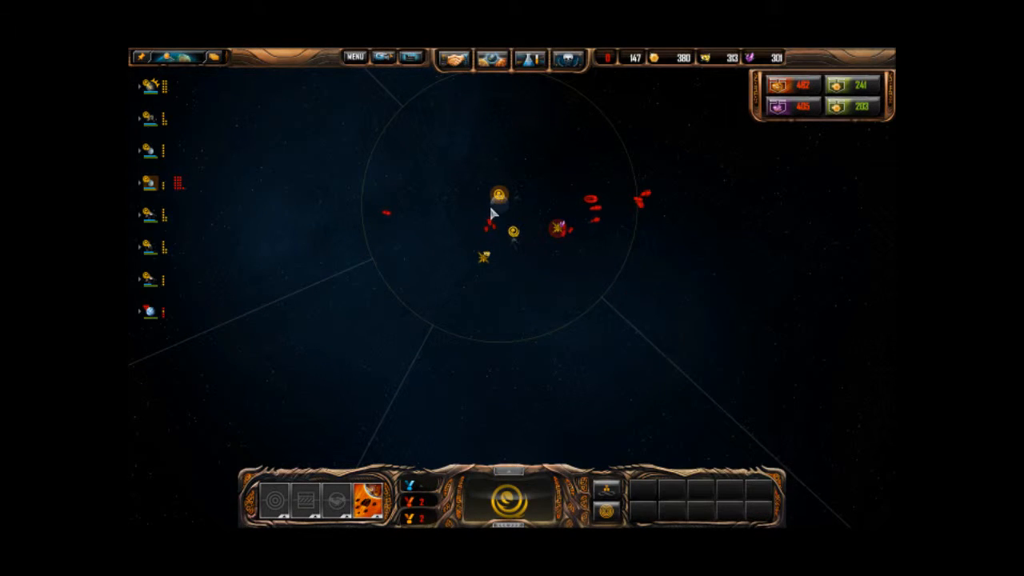
click(498, 194)
text(face the wrath of my mobile sb! >:D)
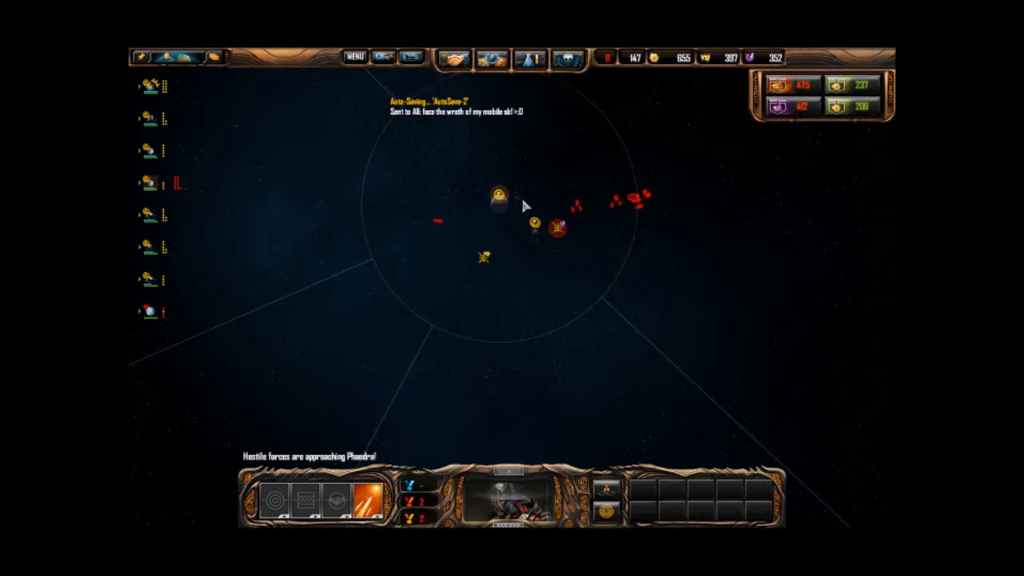
click(542, 220)
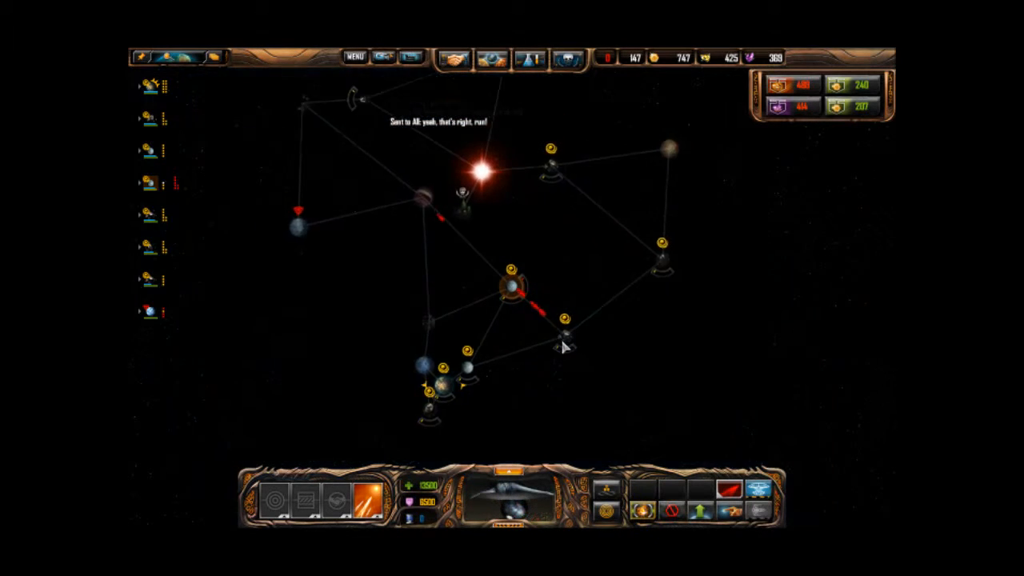
Step: Zoom to a friendly planet, select the unit by the blue planet, and rename Rakulas
click(510, 286)
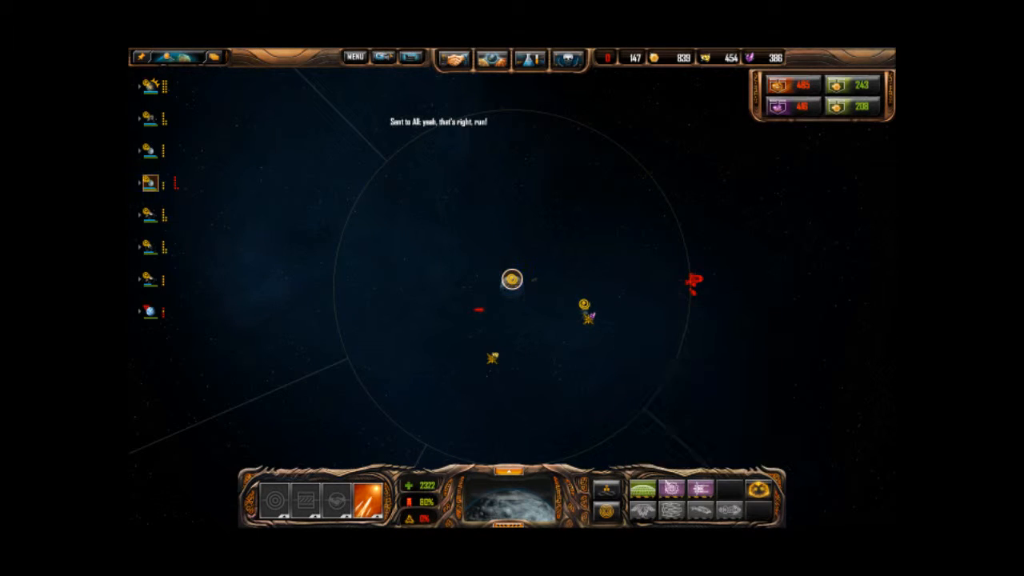
click(590, 307)
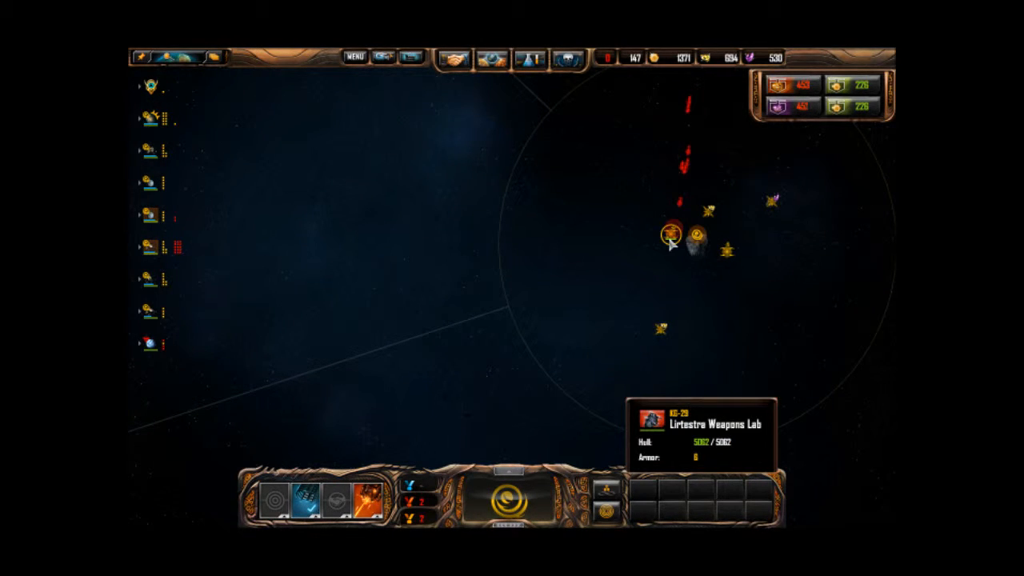
click(693, 236)
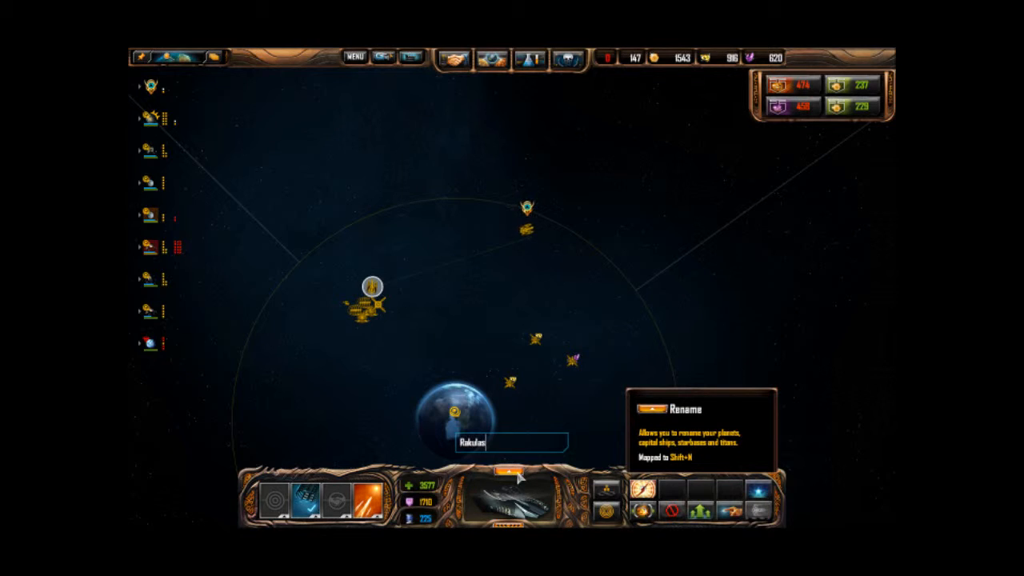
Step: Enter the name 'Kort', inspect ice planet Yasuda, then focus on dwarf planet Phaedra
text(Kort)
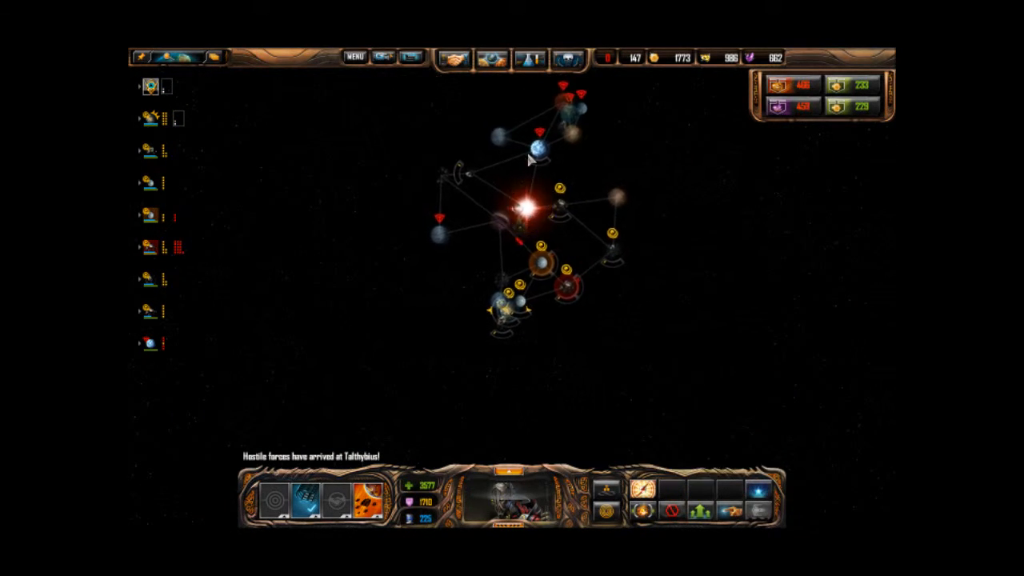
click(537, 146)
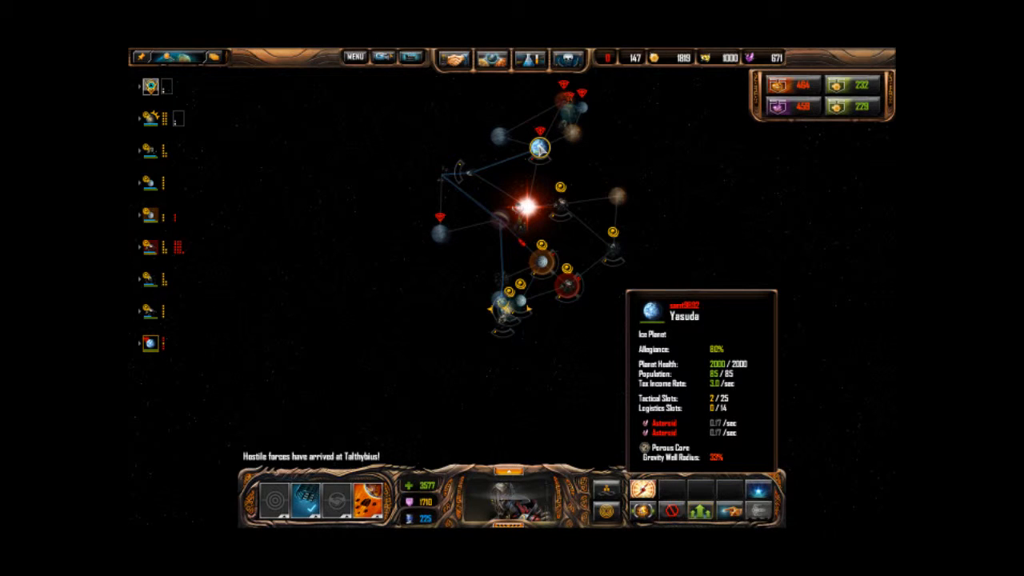
click(436, 174)
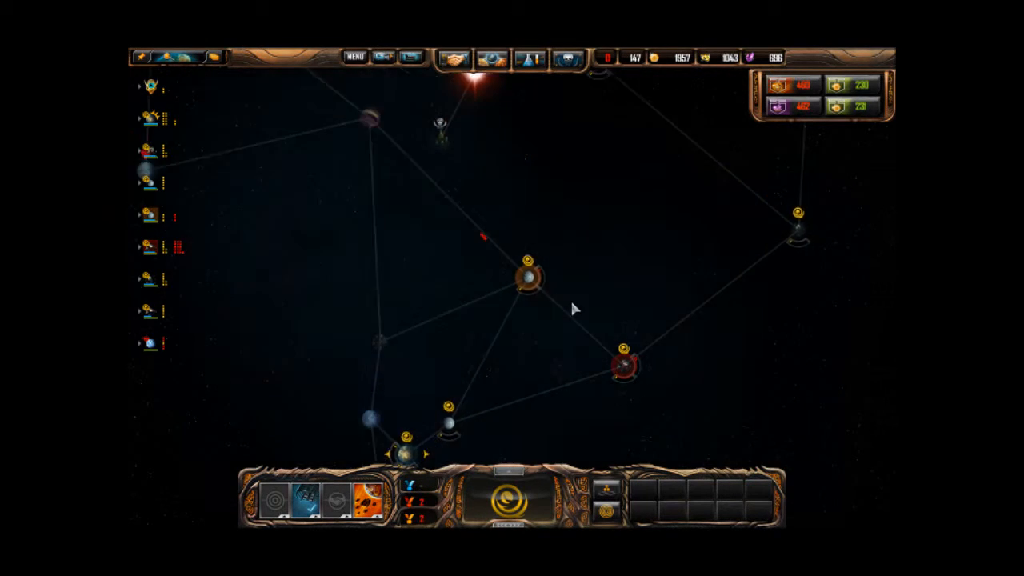
click(528, 274)
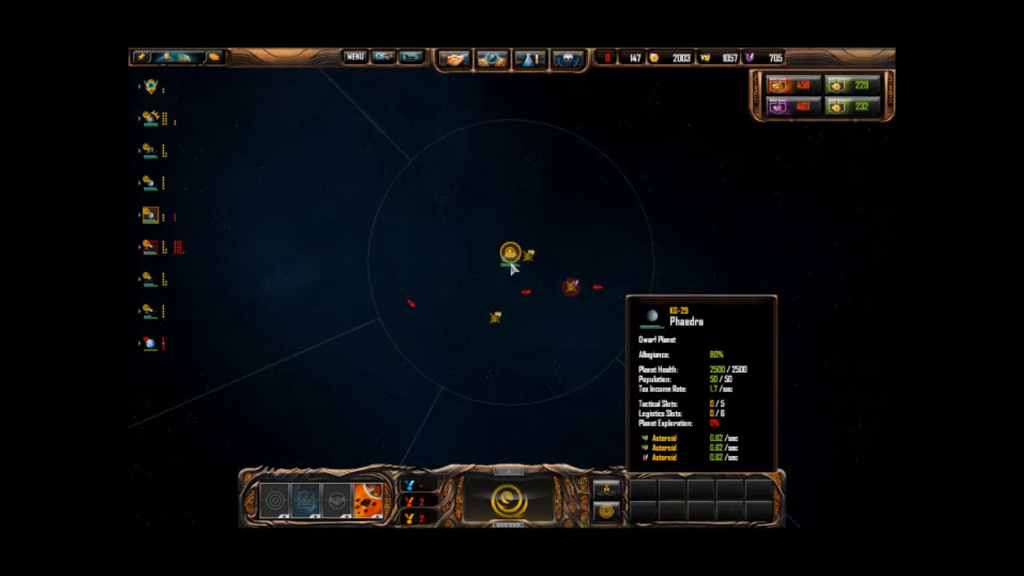
Step: Click through the under-attack alerts to reach the homeworld under attack
click(571, 287)
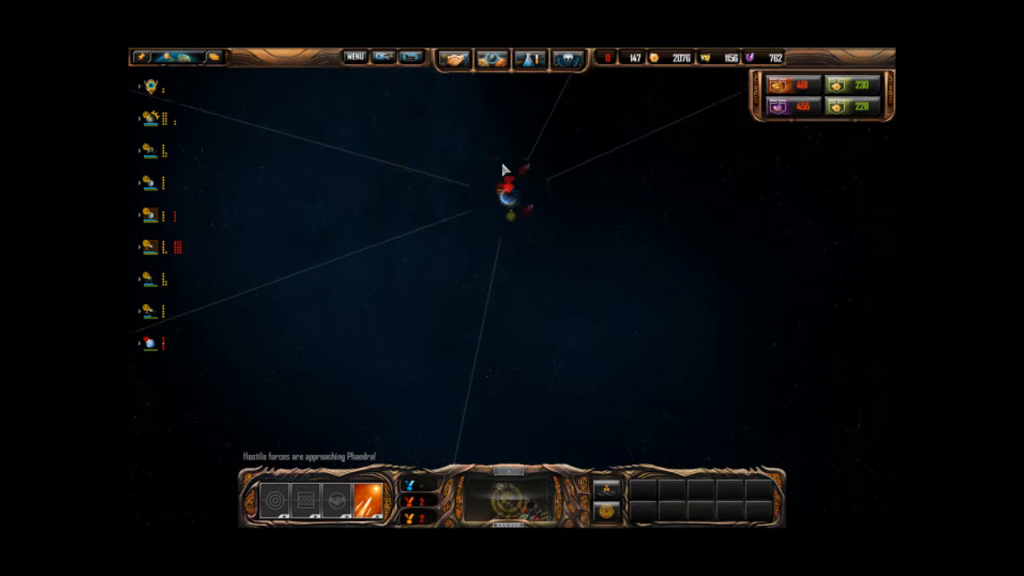
click(460, 222)
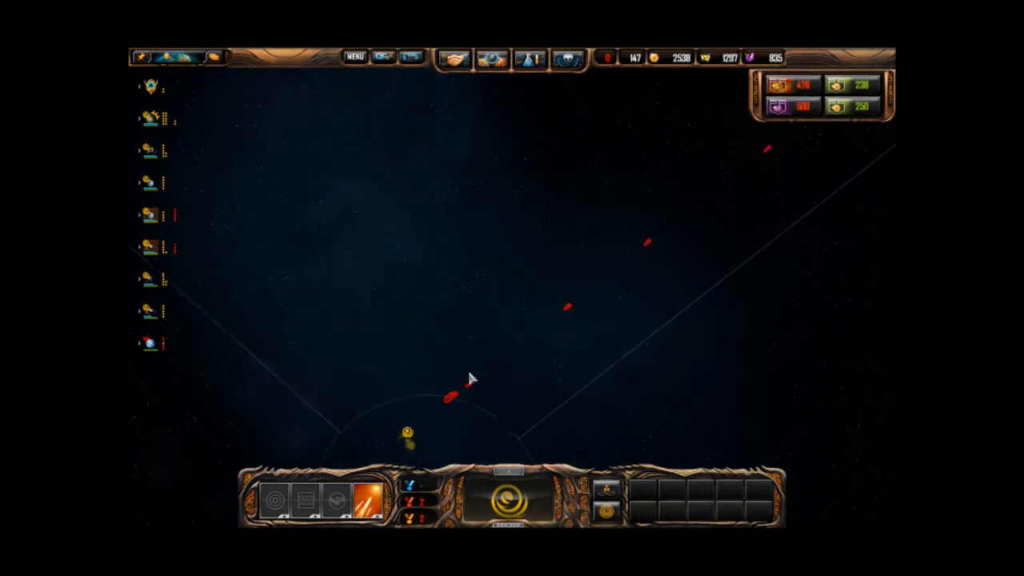
click(423, 408)
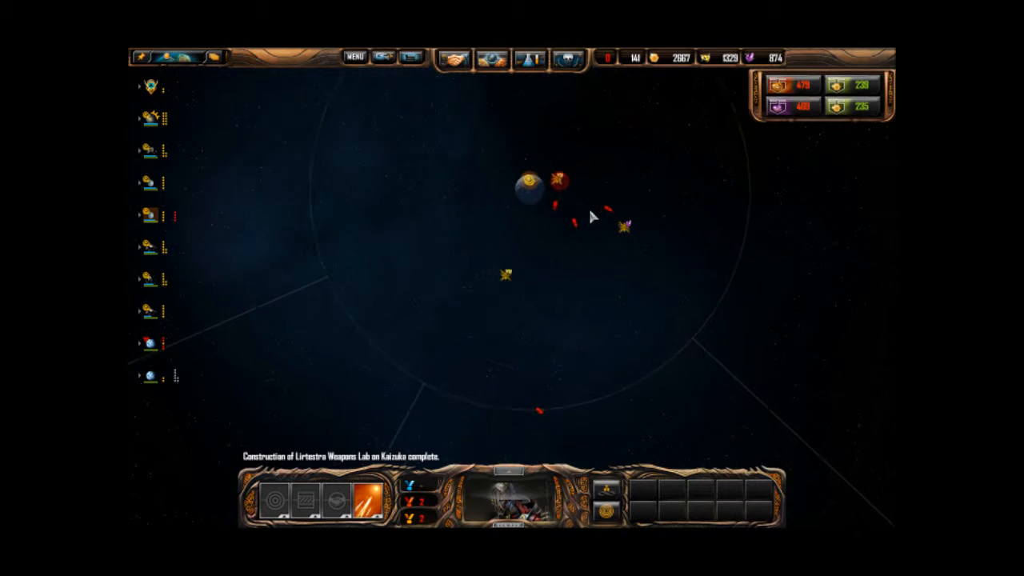
click(808, 328)
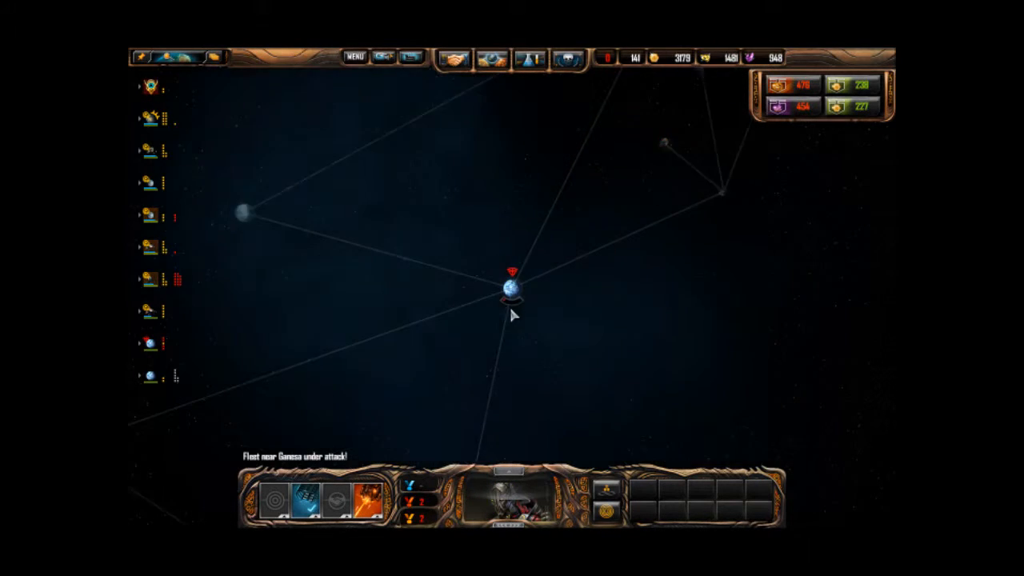
click(512, 272)
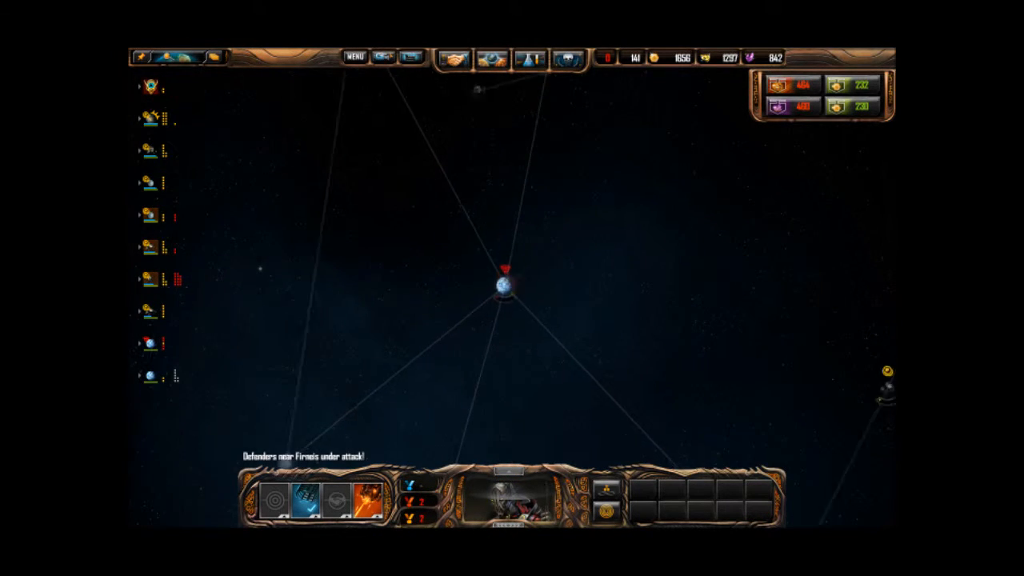
Step: Sell some metal on the market and select the fleet on the system map
click(612, 280)
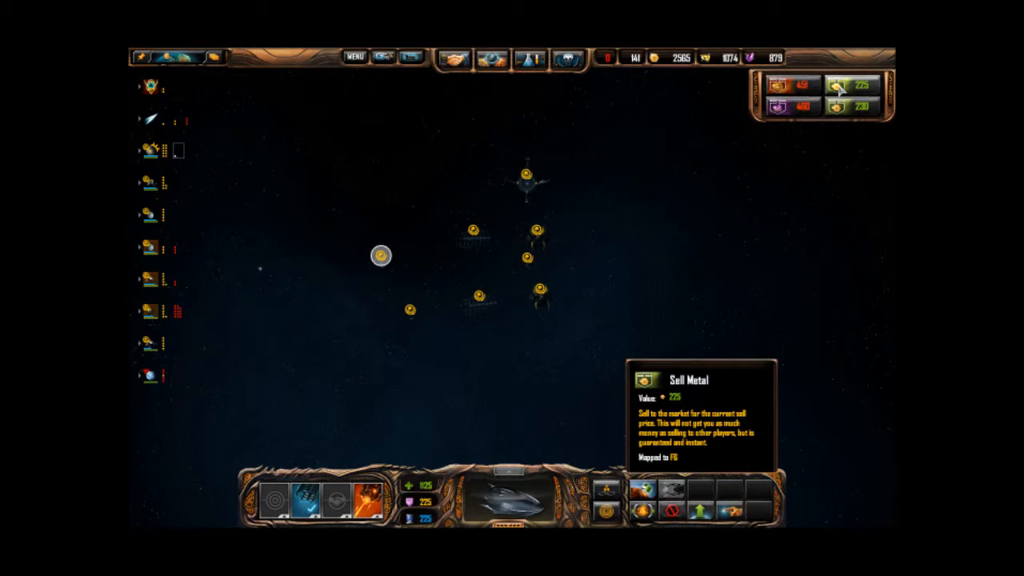
click(380, 256)
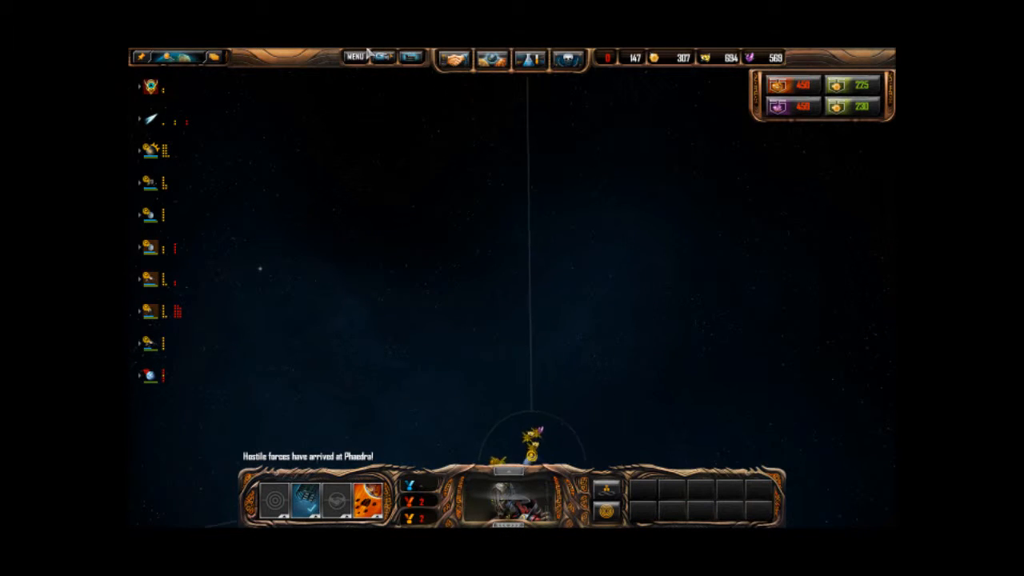
click(463, 289)
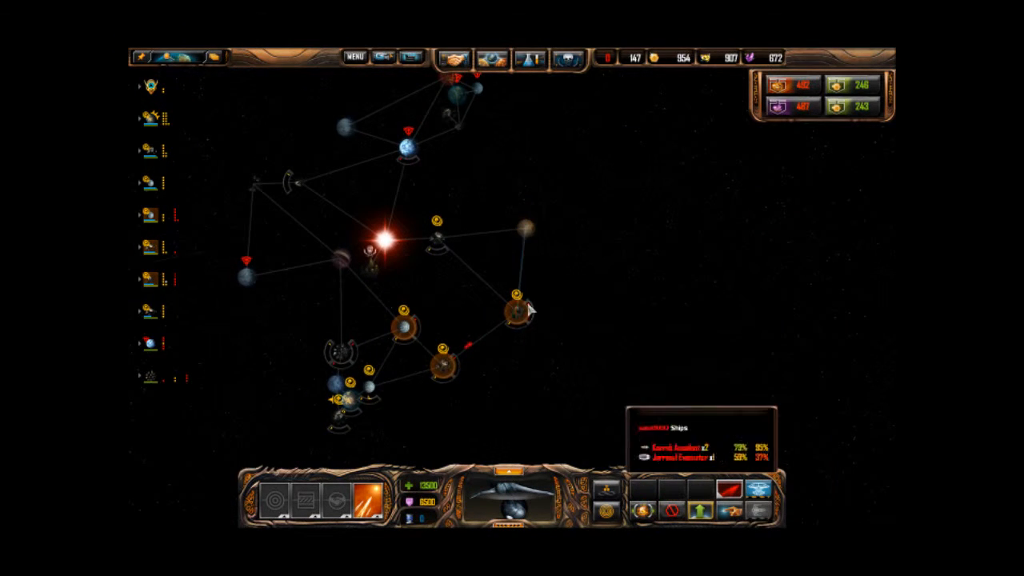
Step: Zoom into the friendly planet's gravity well and close in on its capital ship
click(519, 300)
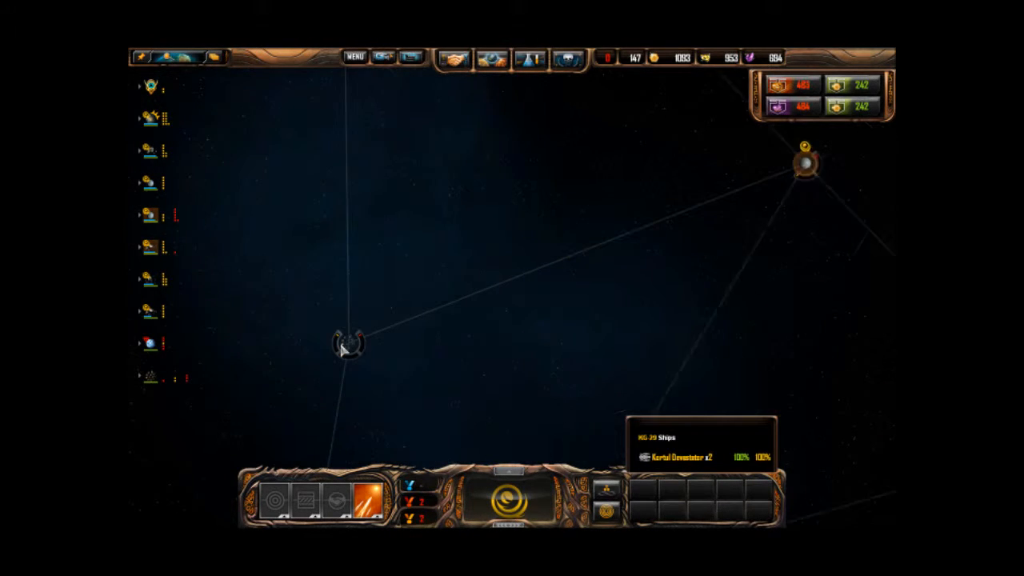
click(350, 345)
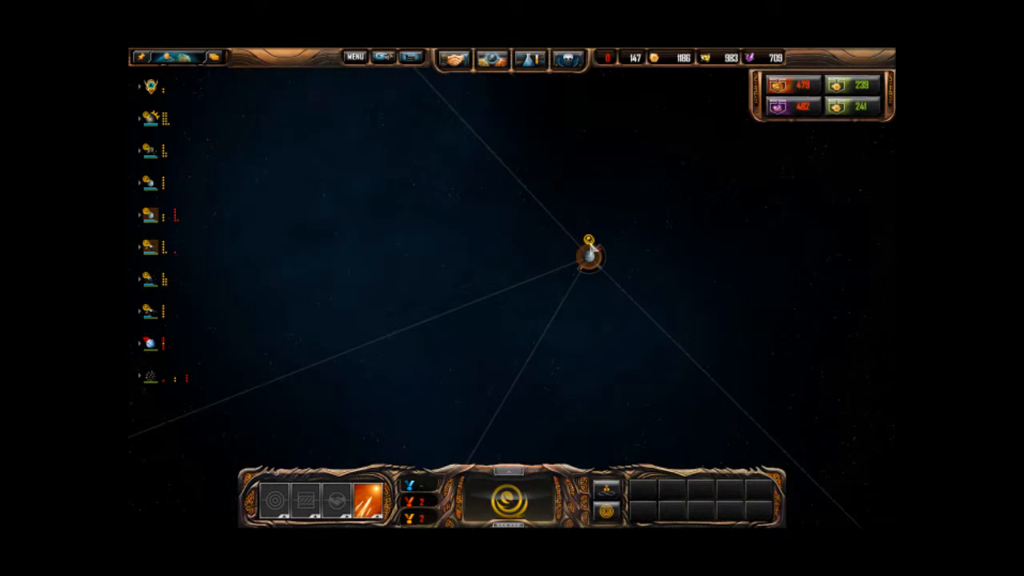
click(588, 255)
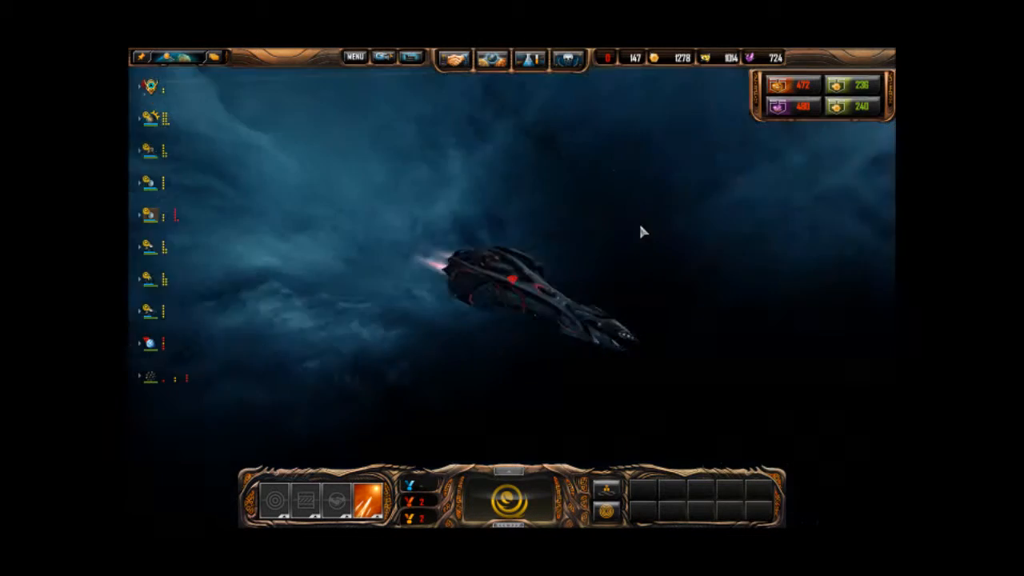
click(512, 280)
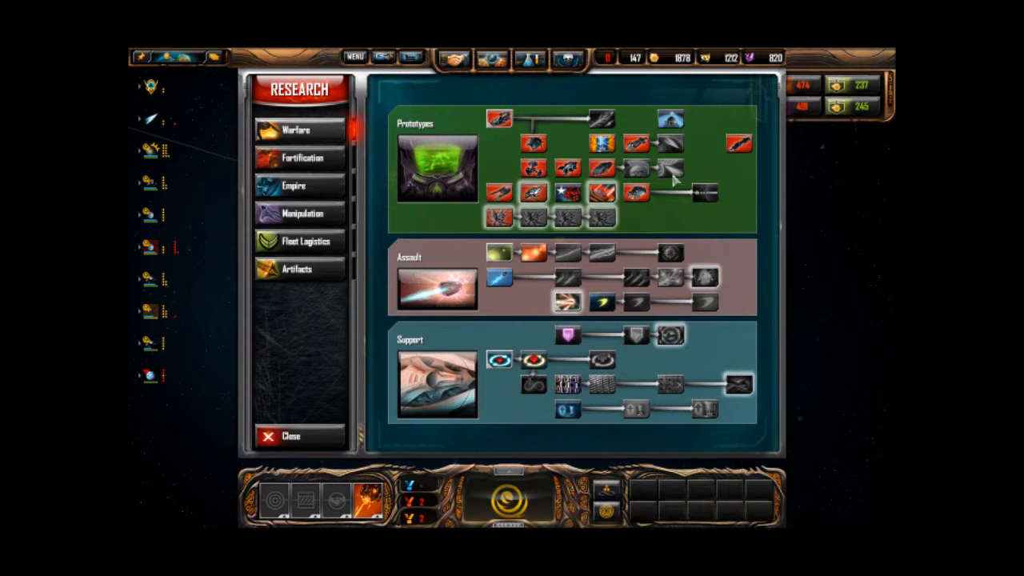
mouse_move(670, 260)
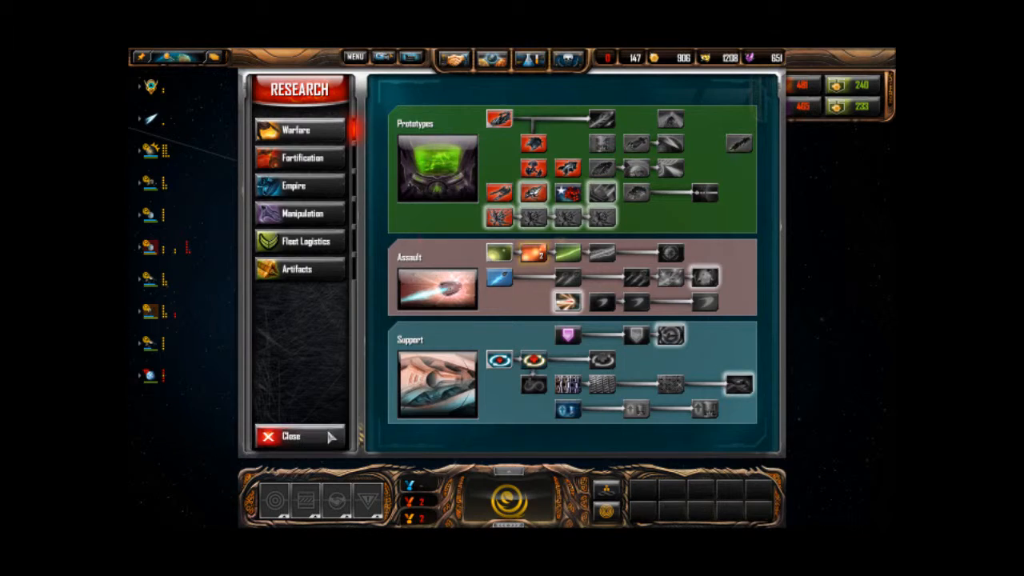
Step: Close the research screen to return to the battlefield
click(291, 436)
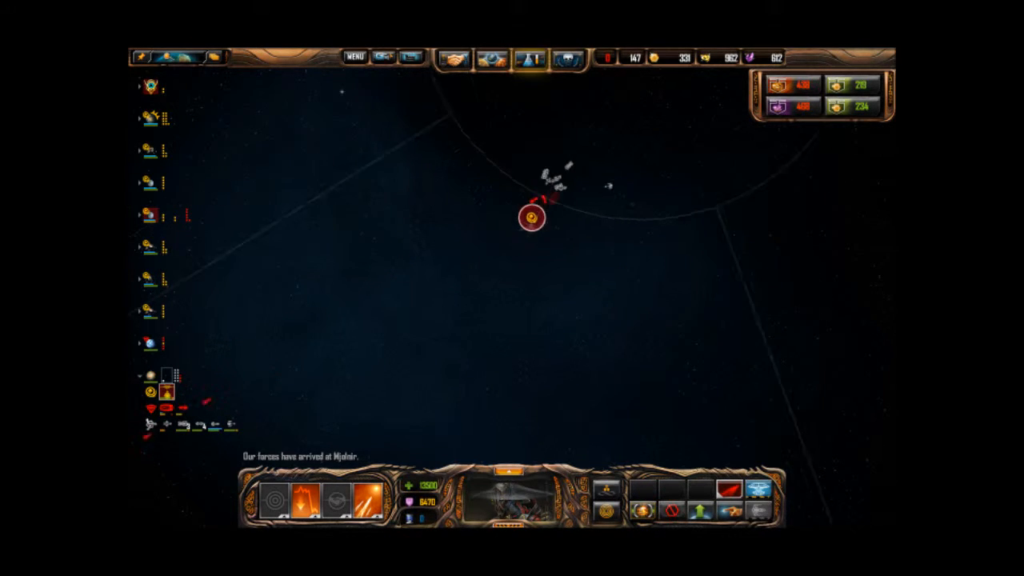
Step: Jump the camera to the raided homeworld from the empire tree
click(383, 348)
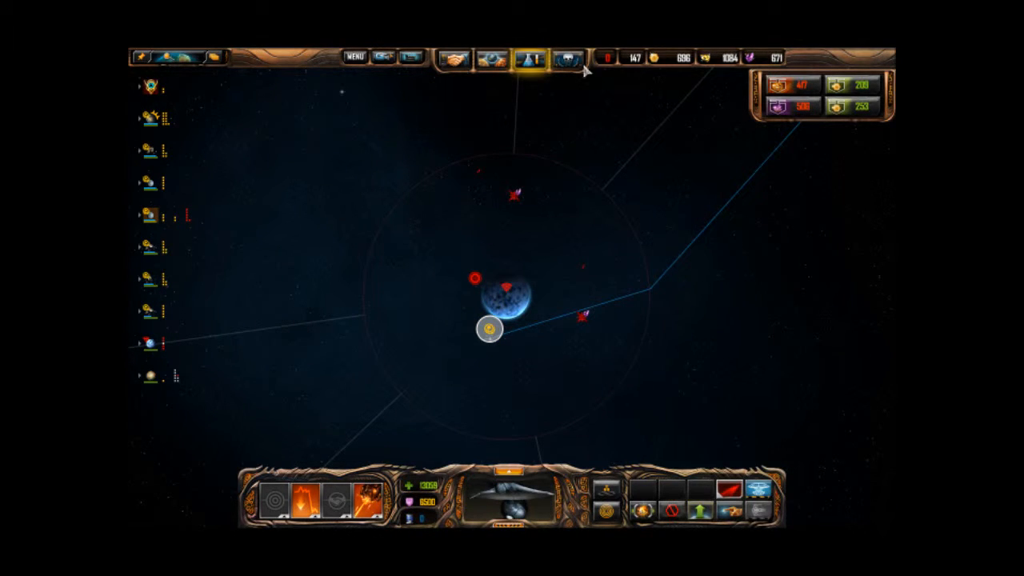
click(531, 57)
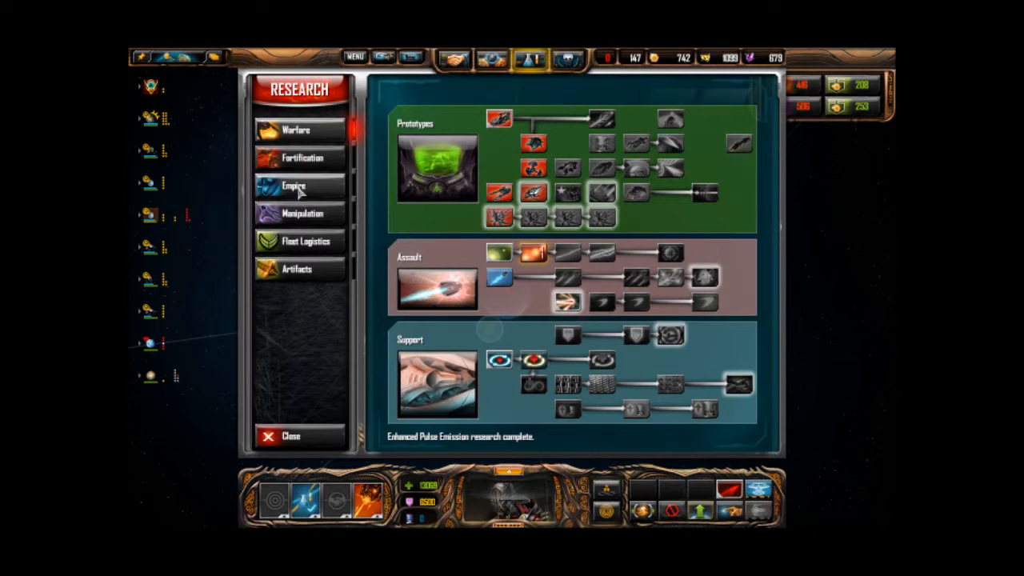
click(302, 157)
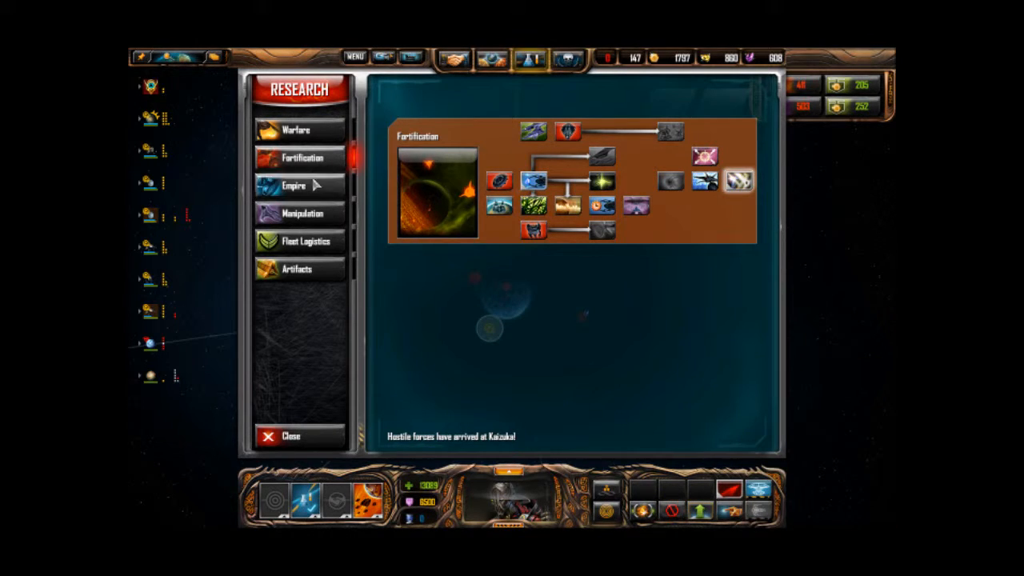
click(293, 185)
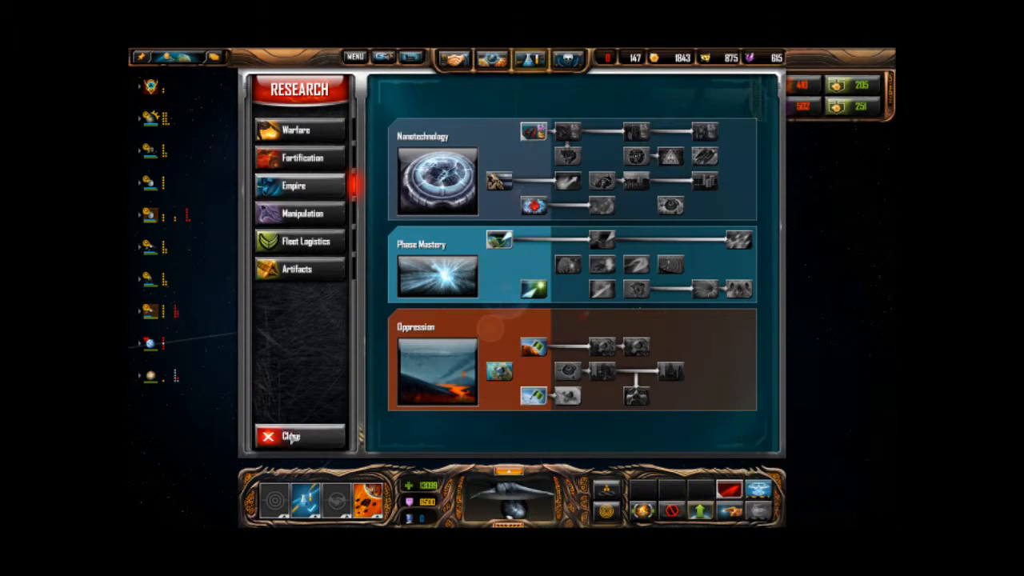
click(288, 436)
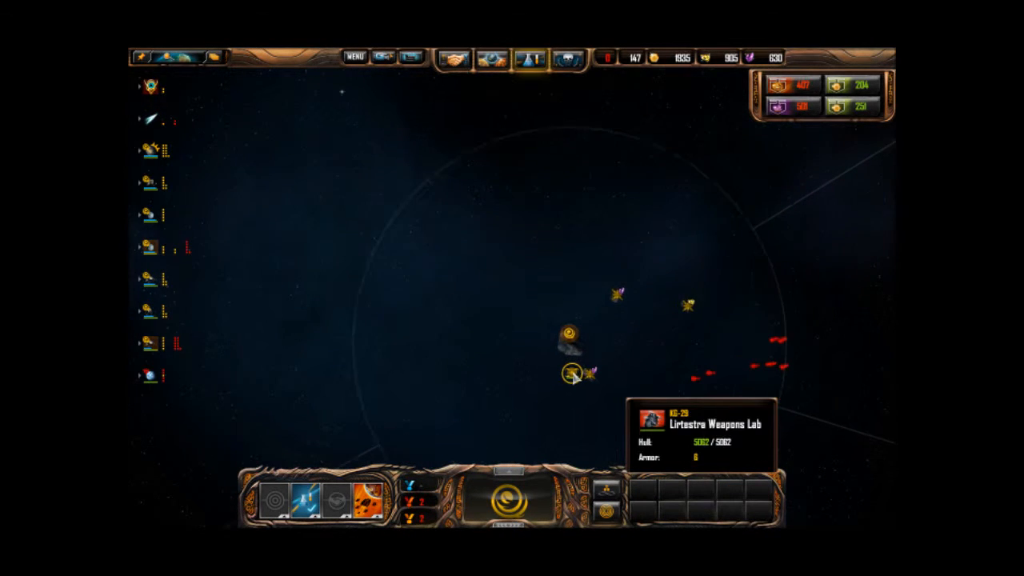
Step: Queue a purchase from the ship near the lab, then check research progress
click(568, 330)
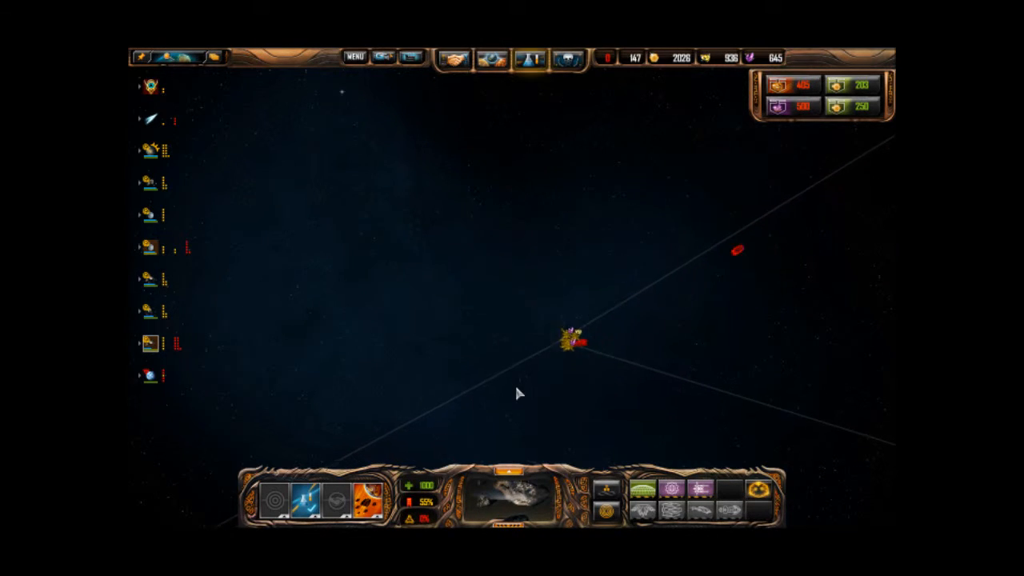
click(540, 374)
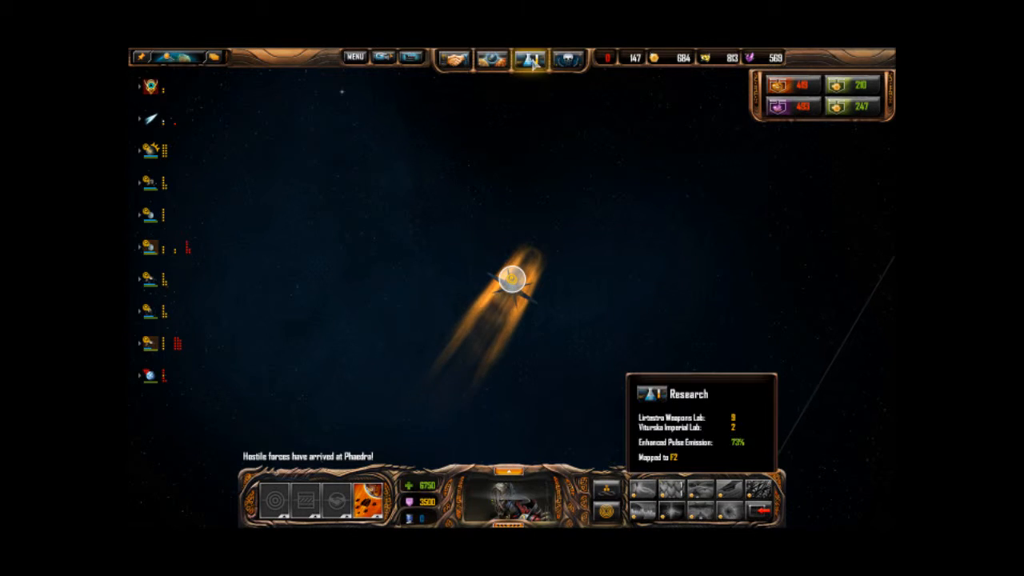
click(528, 58)
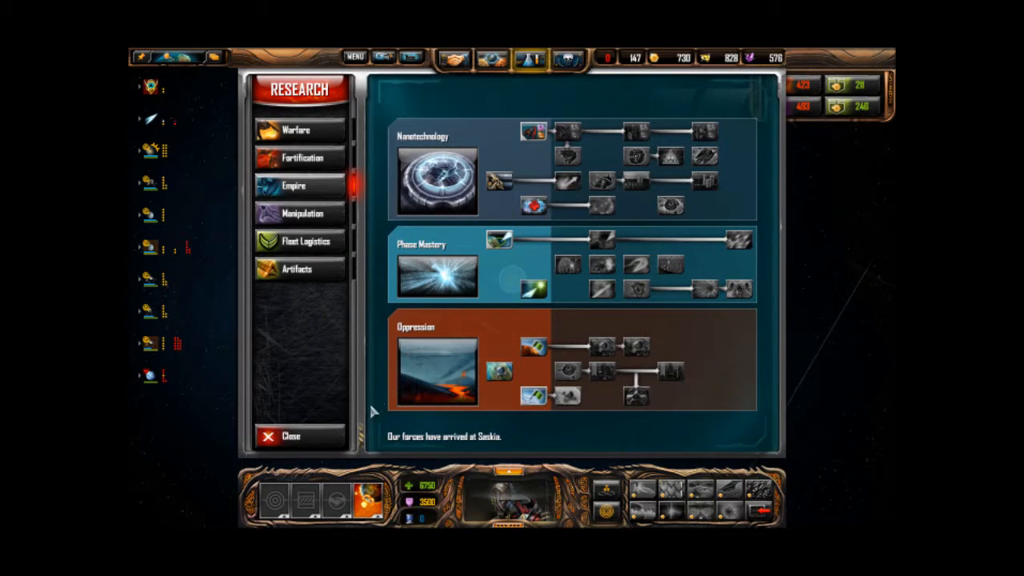
click(291, 436)
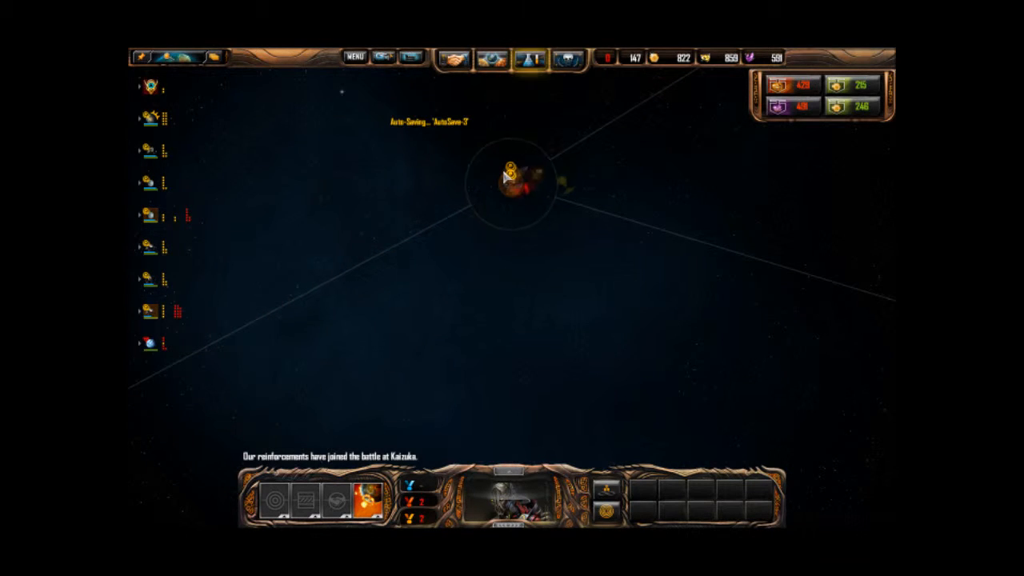
Step: Select the Lirtestra Weapons Lab, then the capital ship, and move it to Phaedre
click(512, 204)
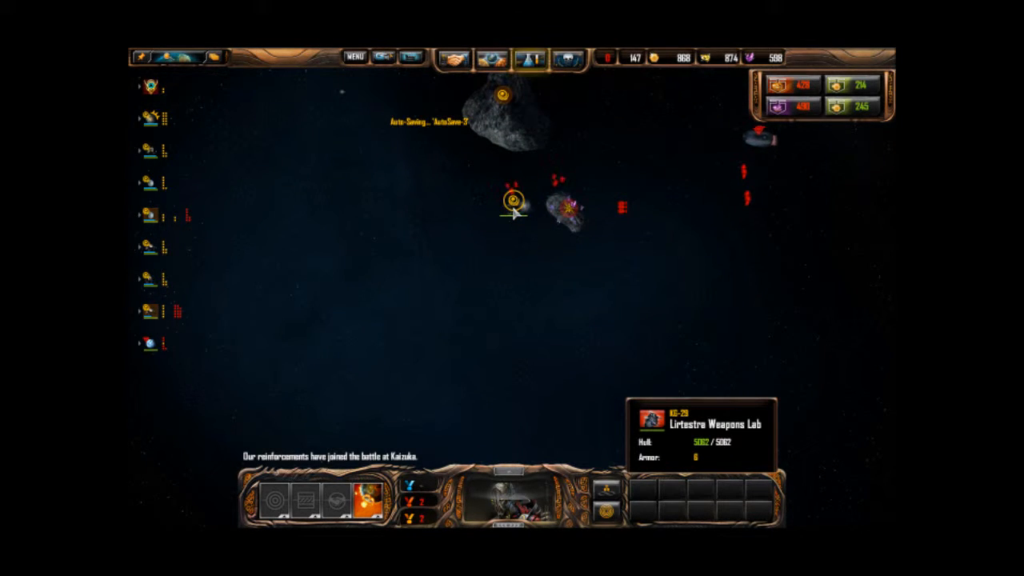
click(631, 265)
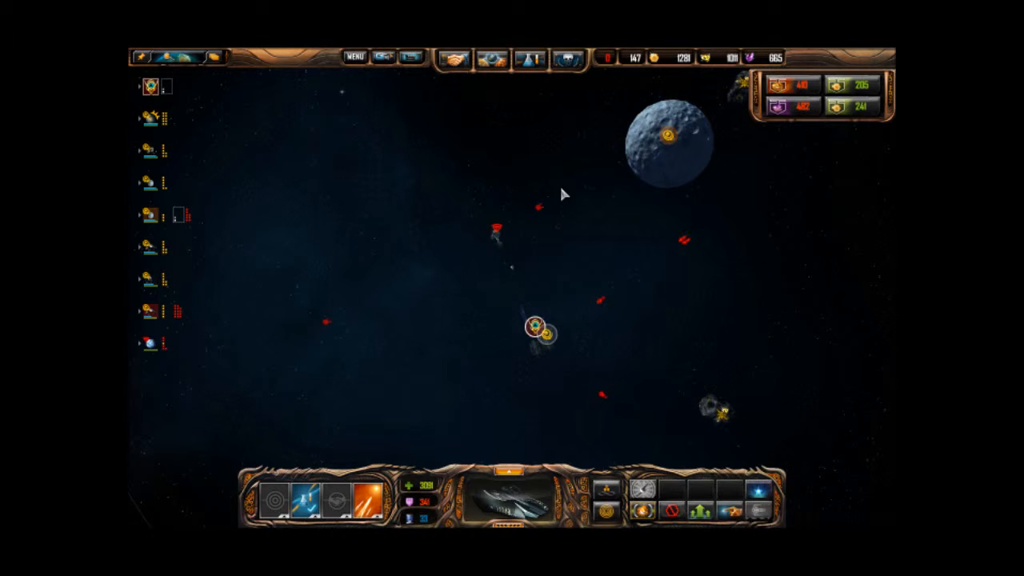
click(670, 136)
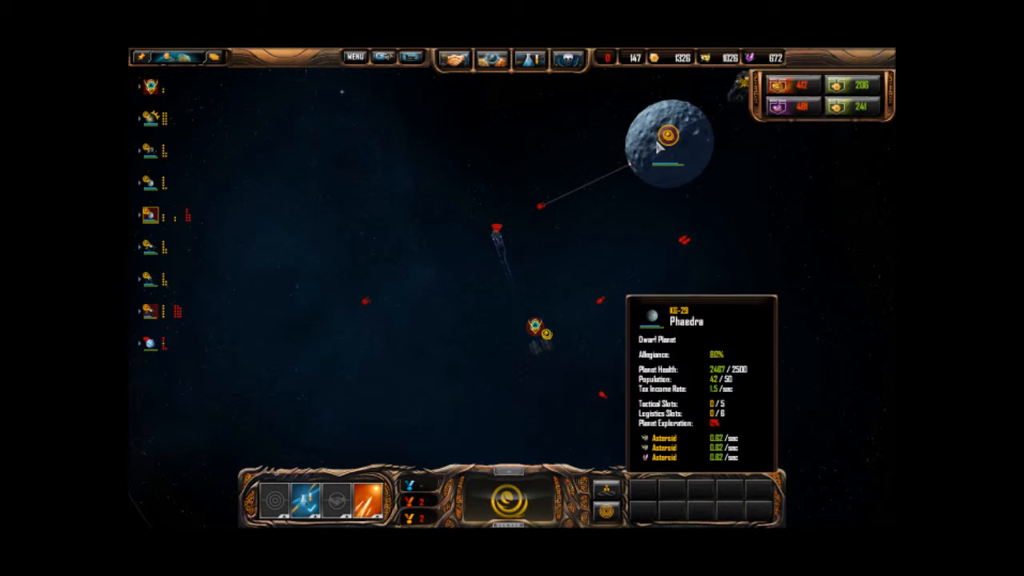
click(496, 229)
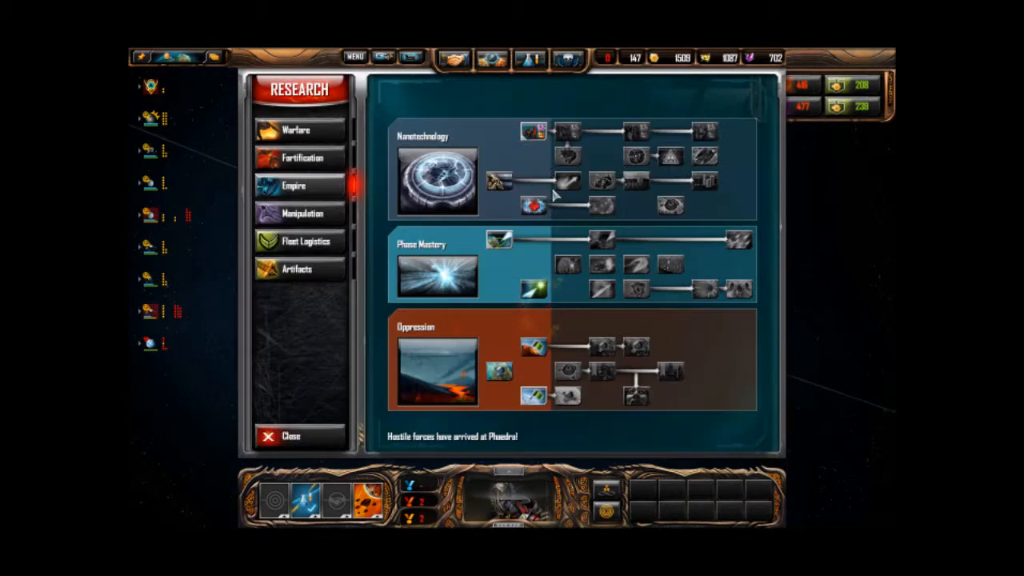
Step: Browse the Fortification and Warfare trees, start Phase Miniaturization, and close research
click(301, 157)
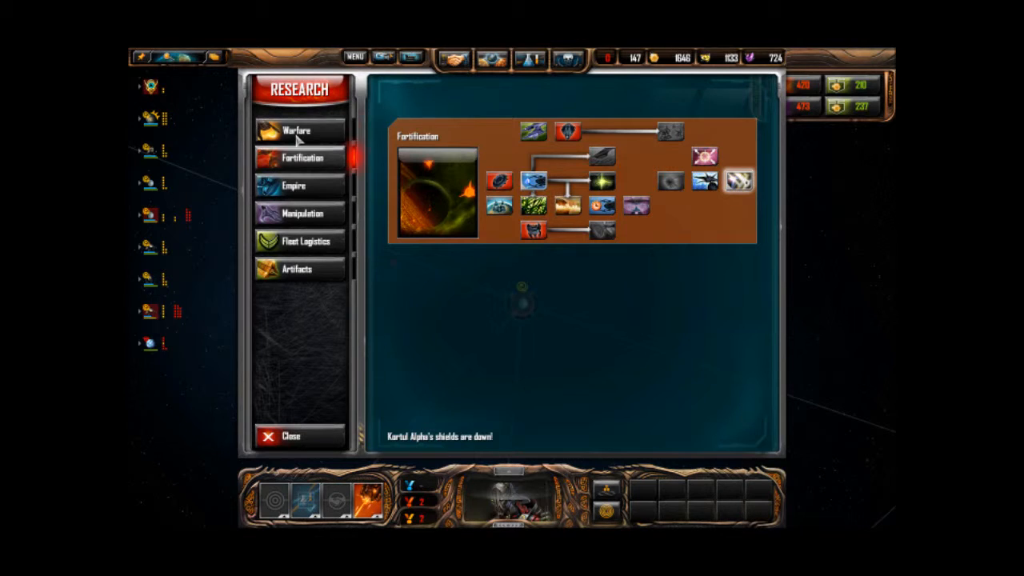
click(300, 130)
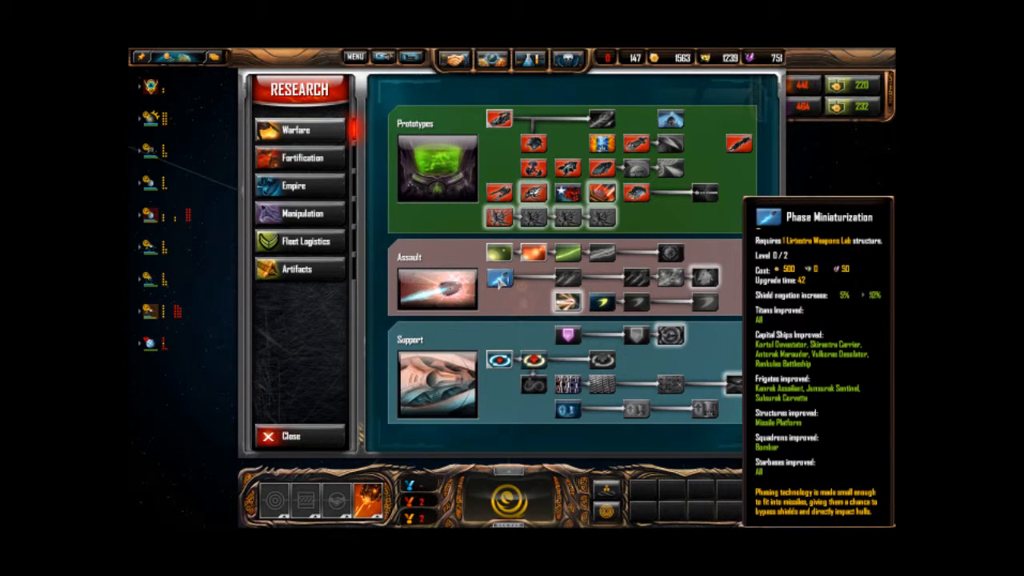
click(290, 436)
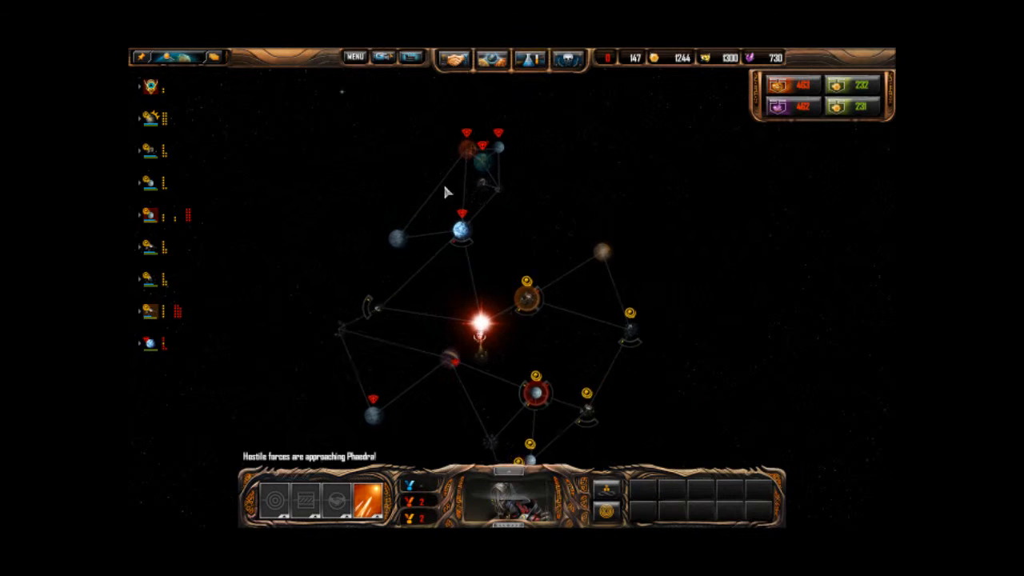
Step: Move across the galaxy map and focus on the planet where enemies swarm
click(526, 290)
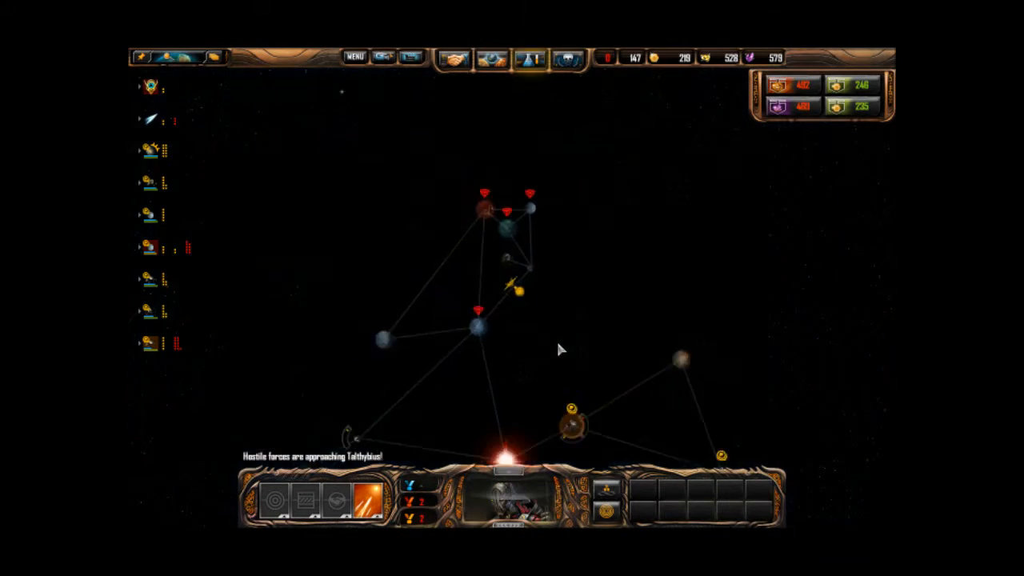
click(502, 242)
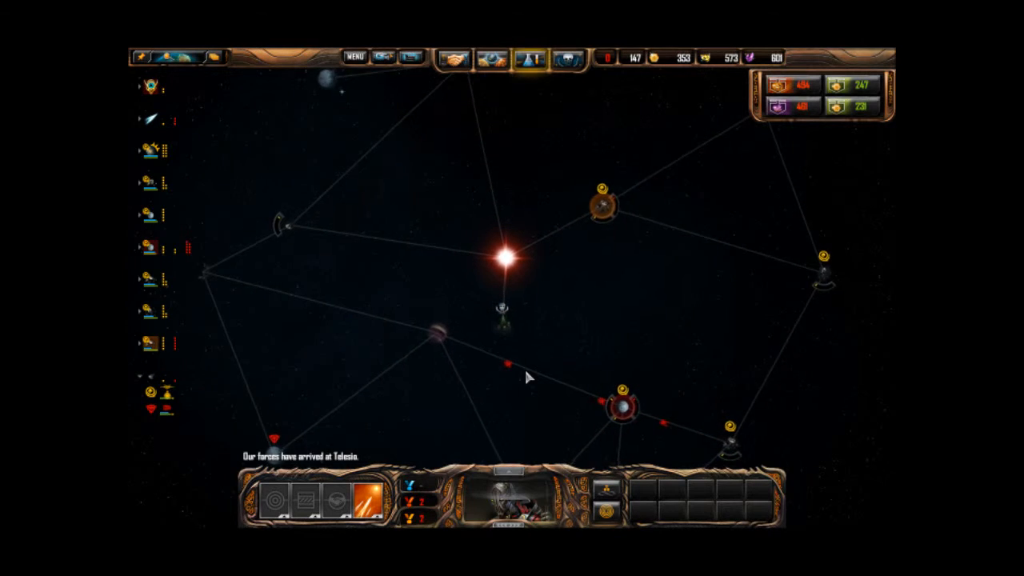
click(552, 368)
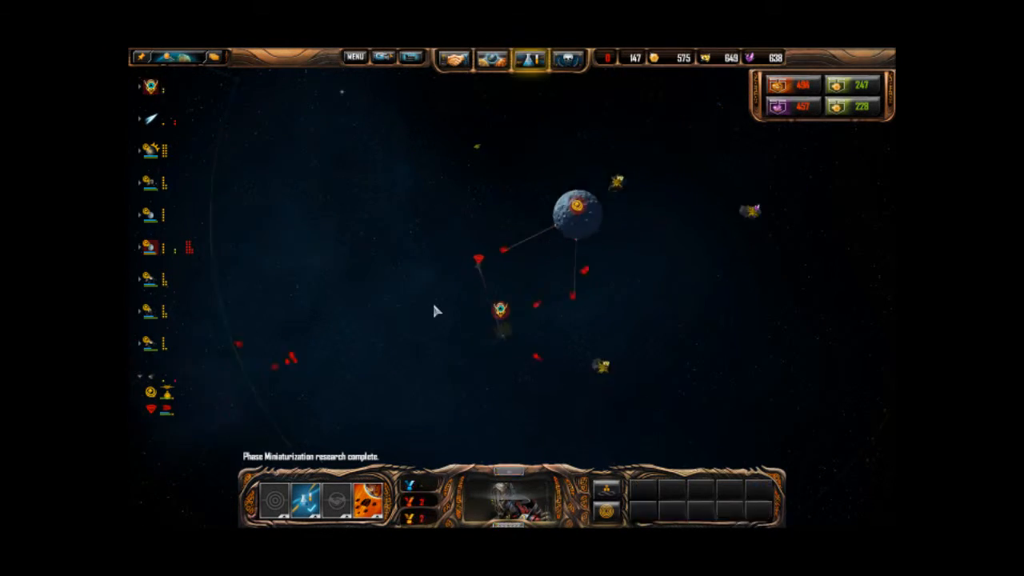
Step: Select the defending starbase and order it to attack the nearby enemy ship
click(571, 212)
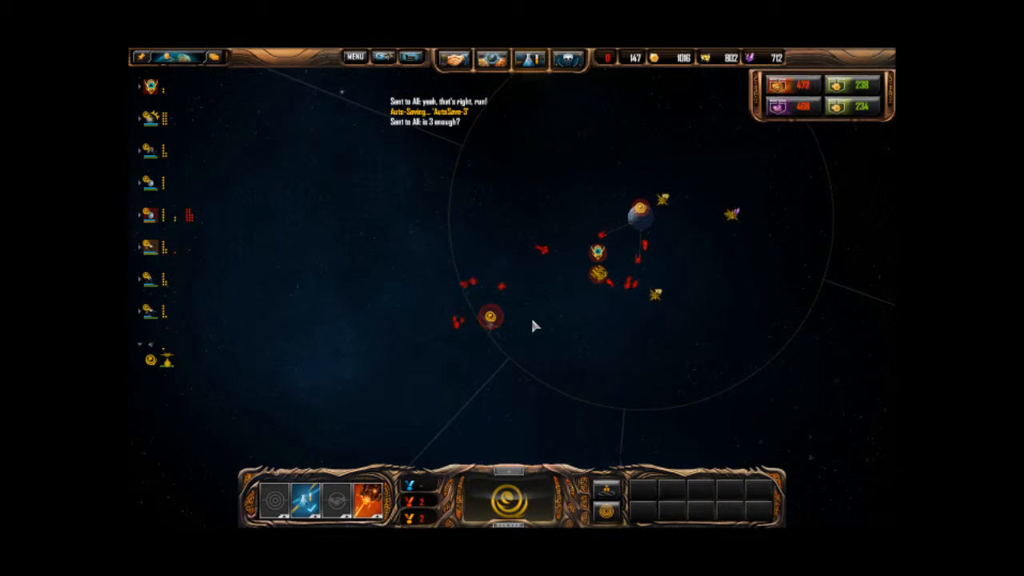
click(490, 318)
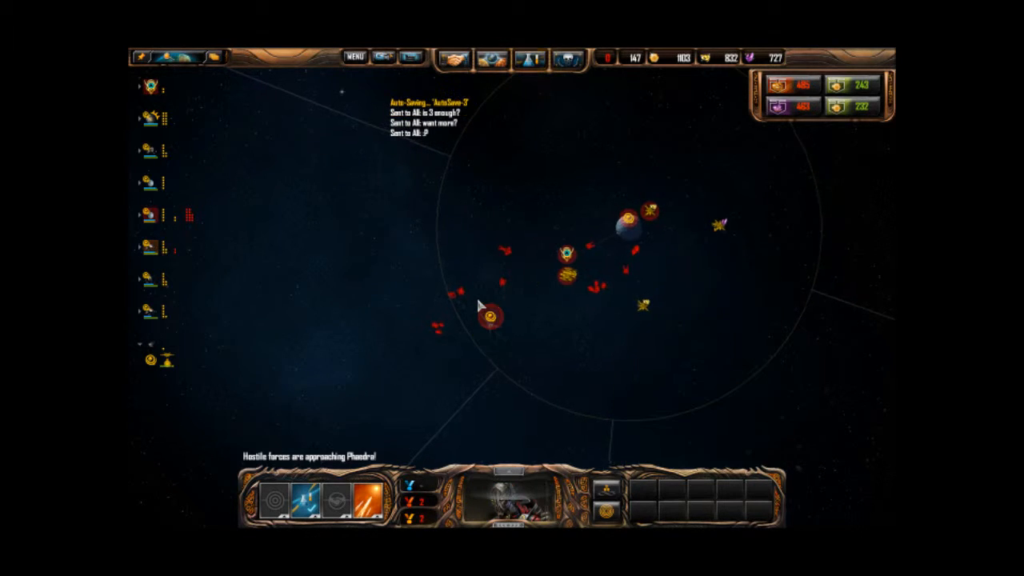
click(490, 318)
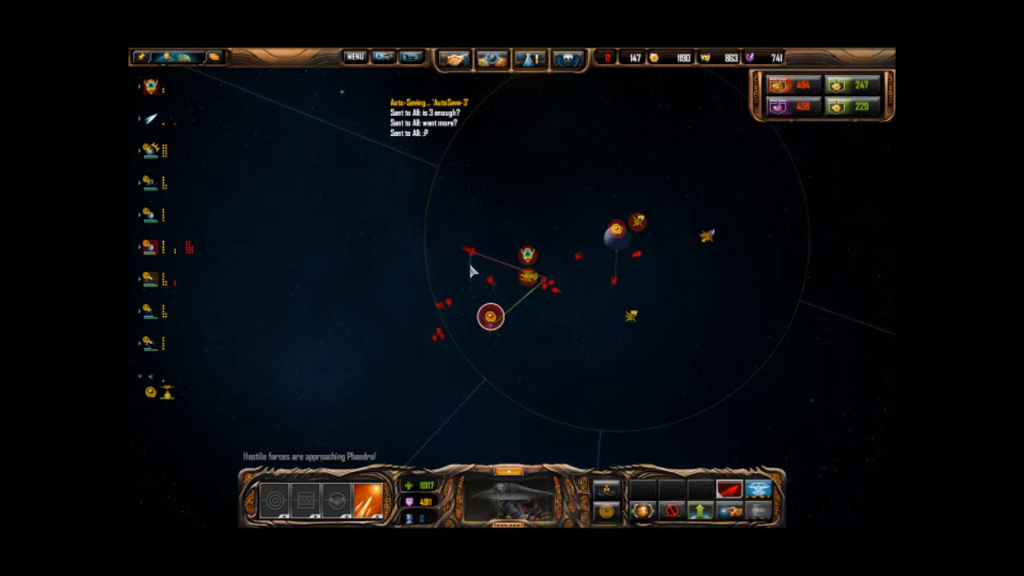
click(490, 318)
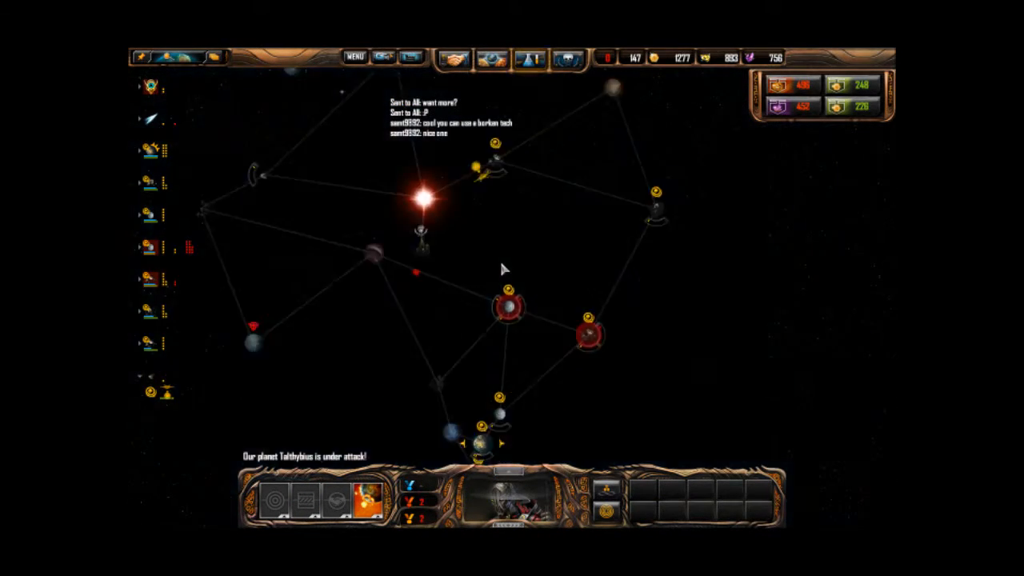
click(505, 232)
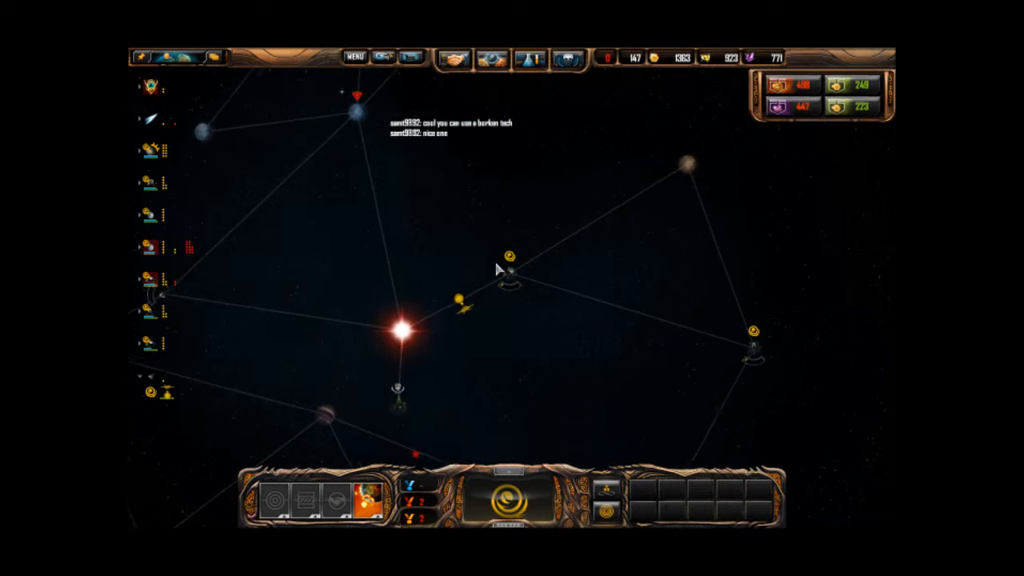
click(510, 258)
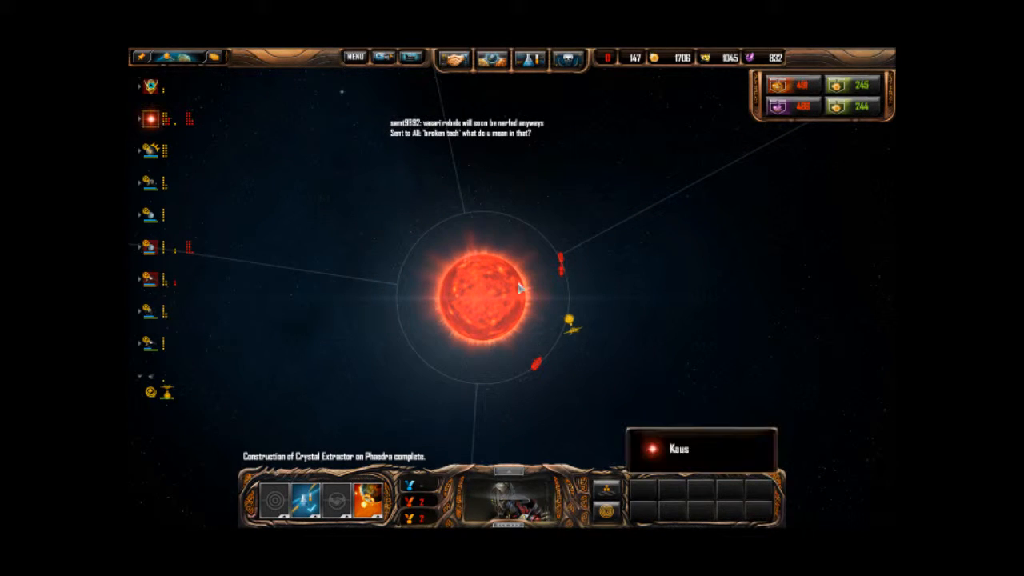
click(568, 323)
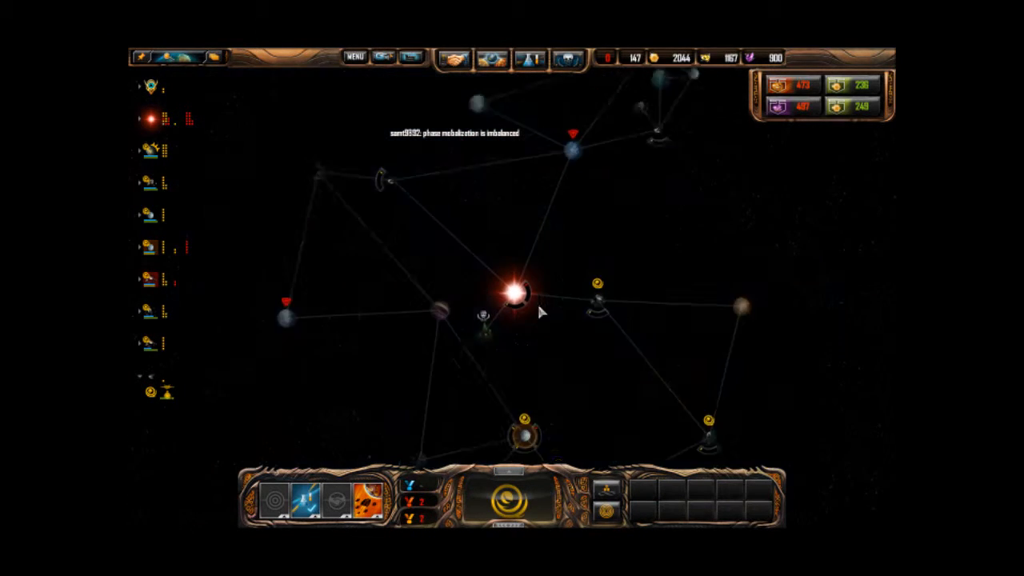
Step: Type a chat line ('i sec') and focus the camera on the fleet near the planet
click(558, 318)
text(yeah, but)
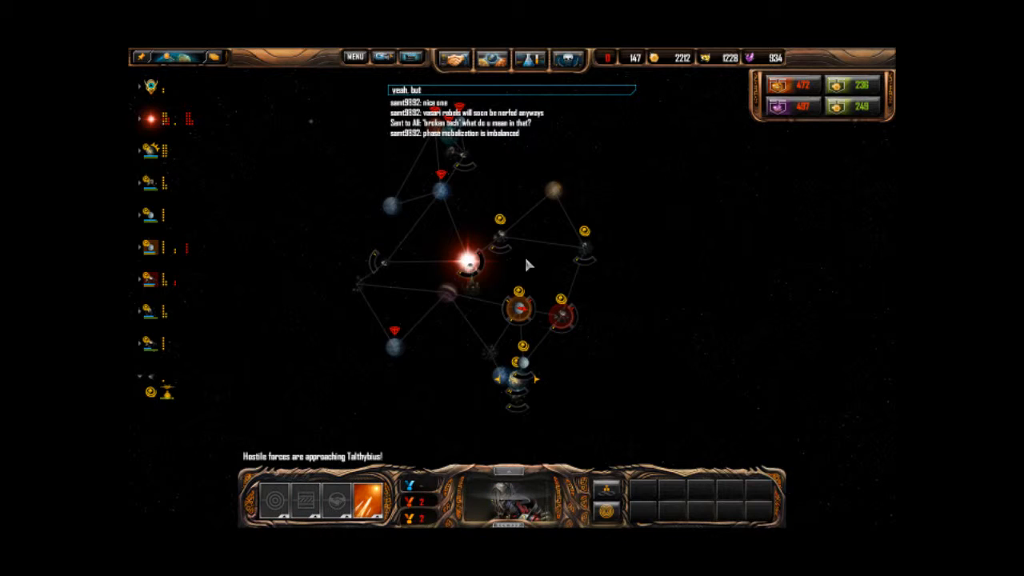
text(i sec)
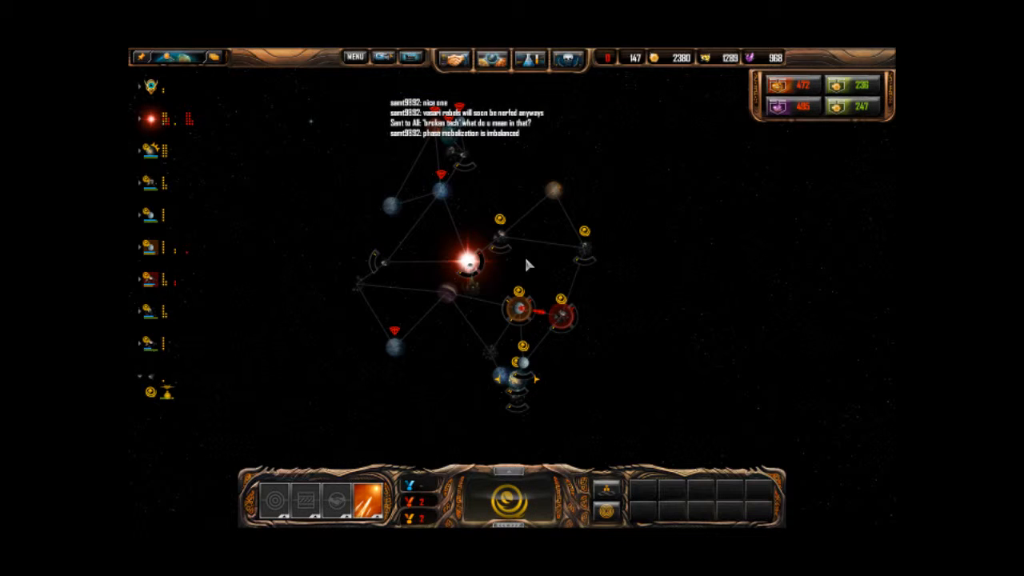
click(588, 320)
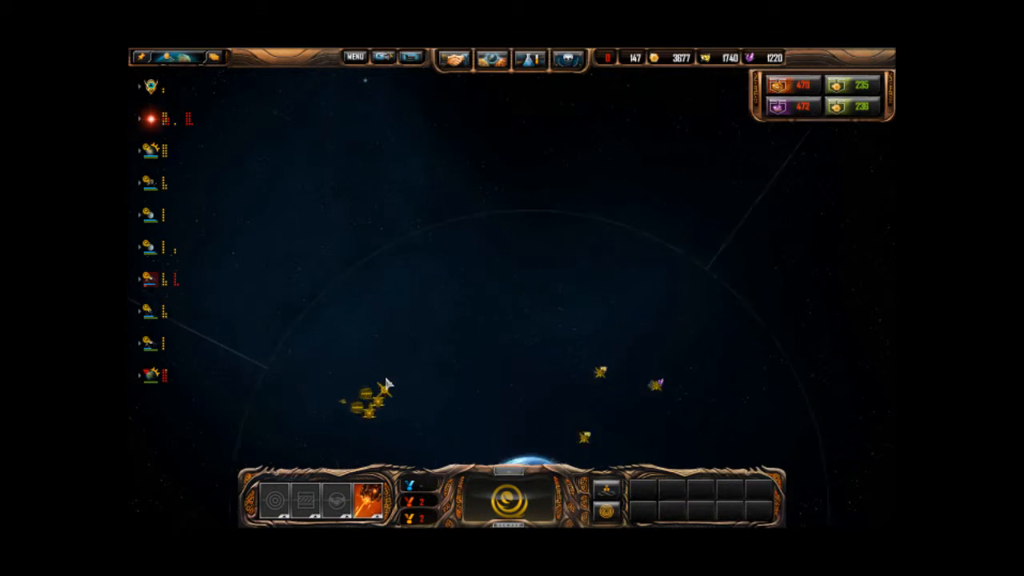
Step: Post a chat idea about long starbase phase-jump cooldowns and select the friendly starbase
click(529, 57)
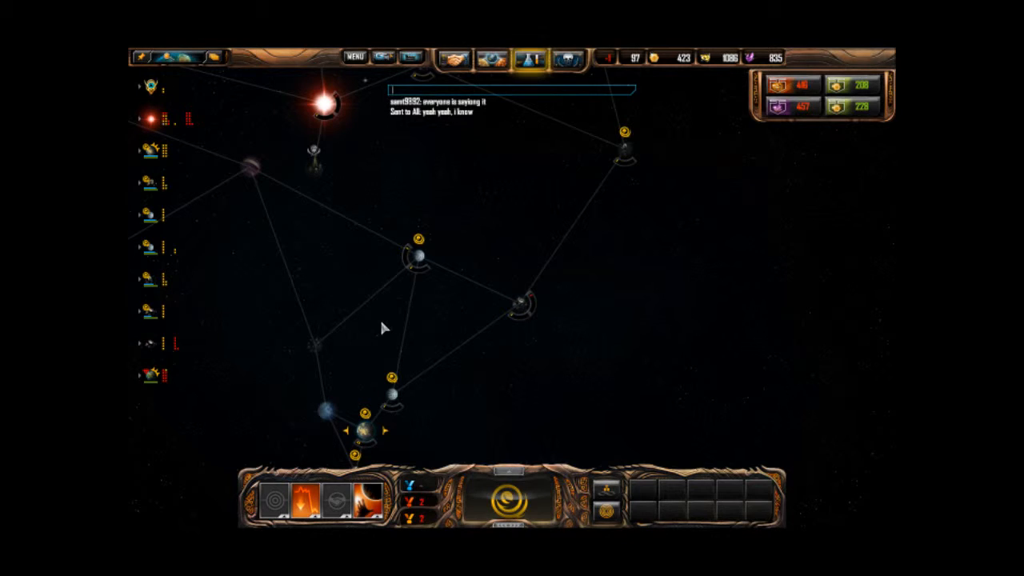
text(my idea f)
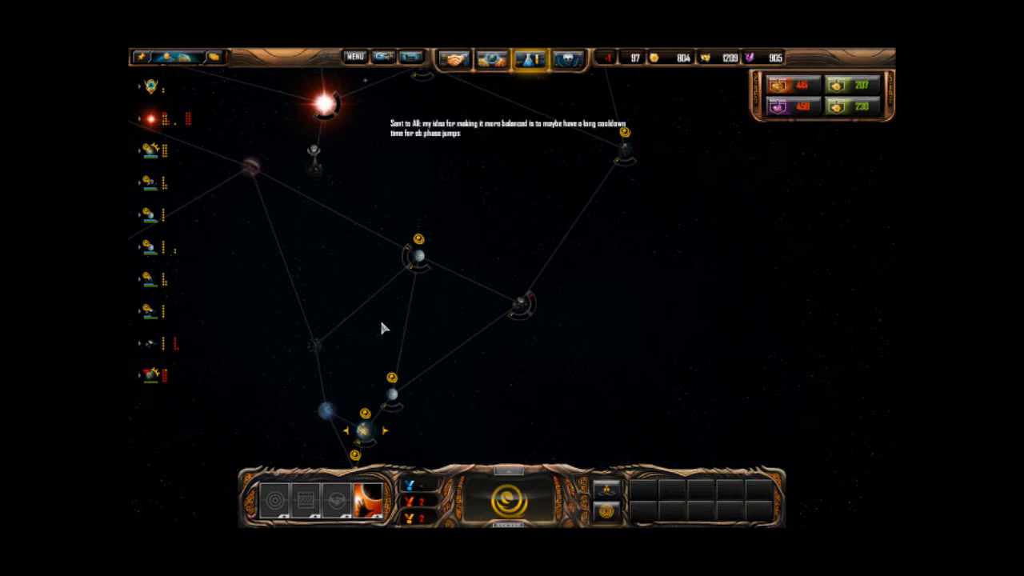
click(416, 250)
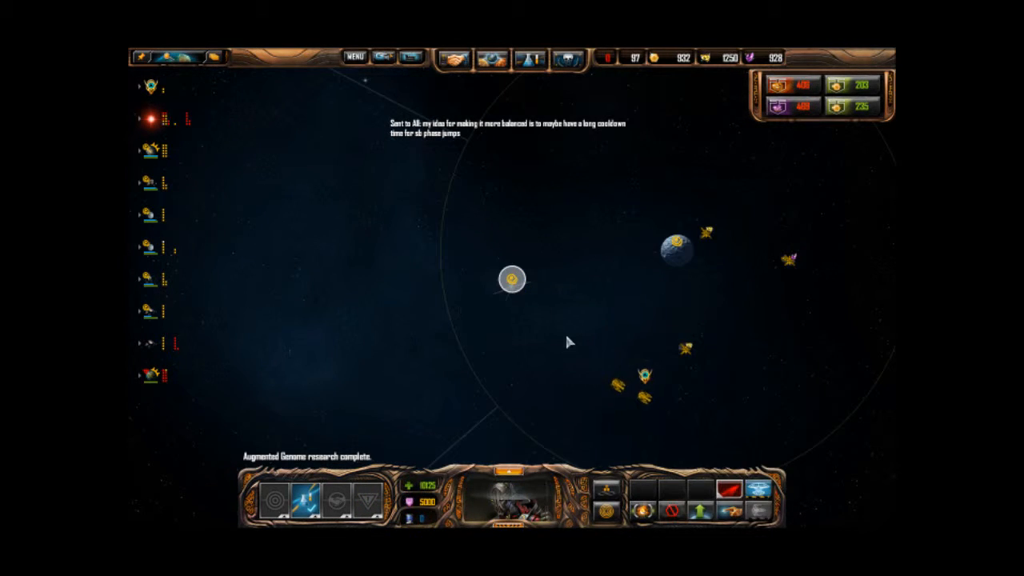
Step: Buy starbase hull and shield upgrades, bringing hull to 13500 and shields to 6500
click(511, 279)
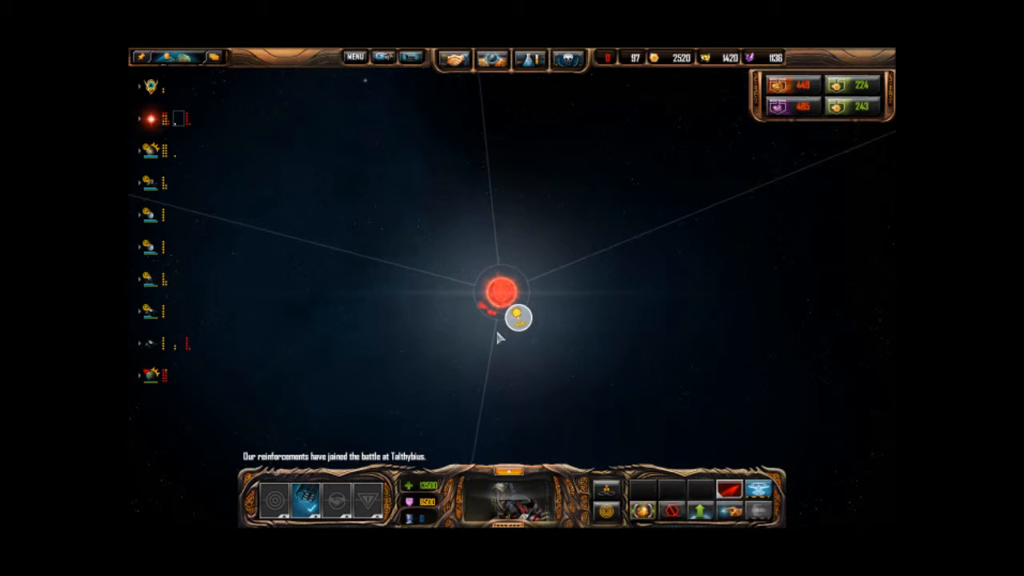
Step: Order the Orkulus I starbase to attack the enemy Frigate Factory
click(490, 416)
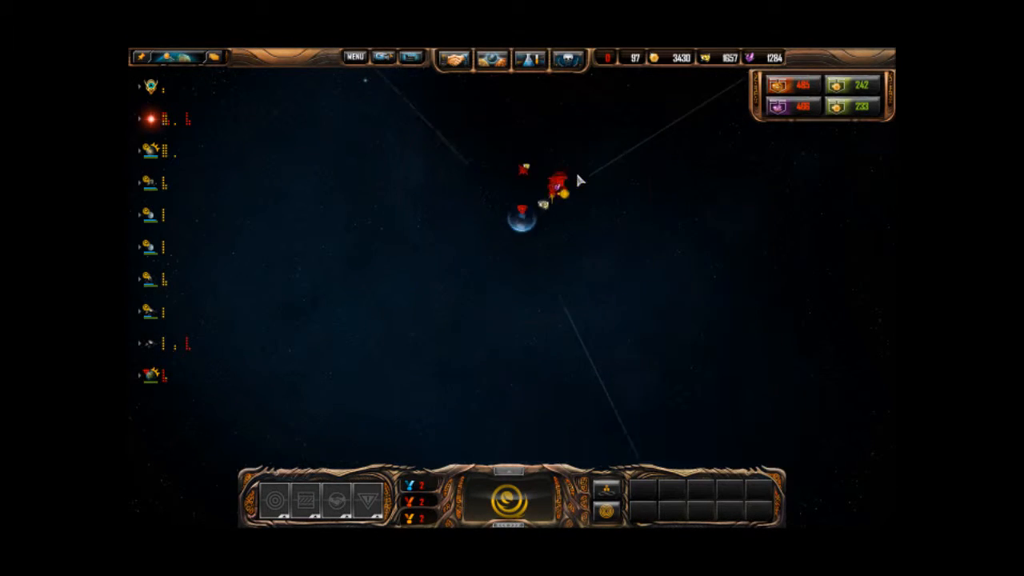
click(556, 176)
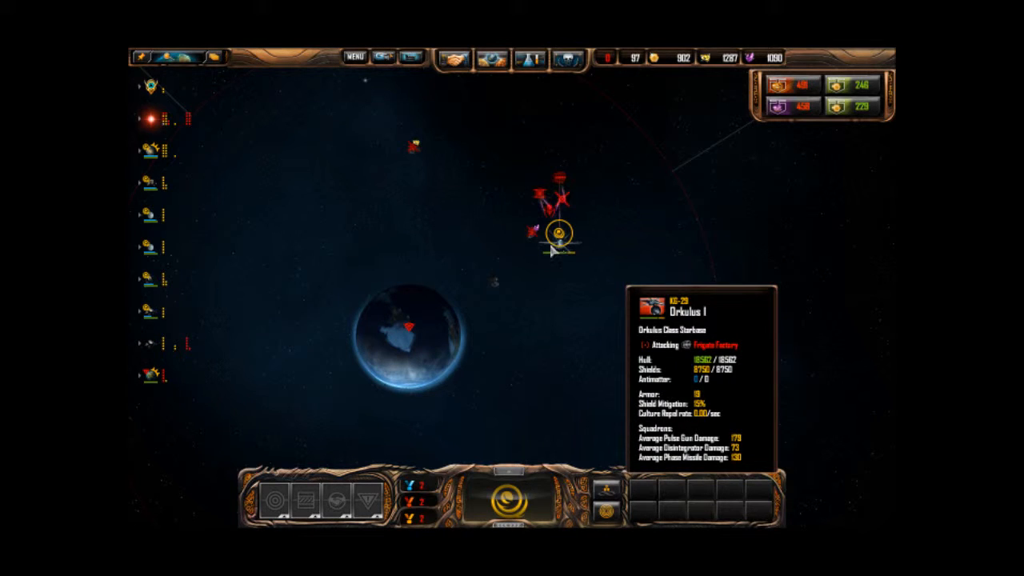
click(529, 57)
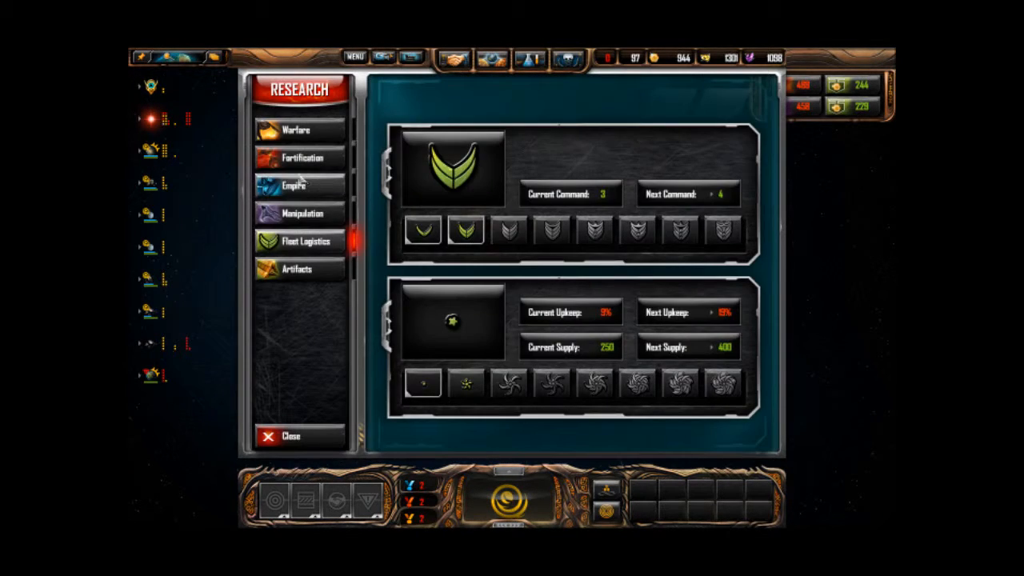
Step: View the Empire research tree, then close research and select the asteroid colony
click(293, 185)
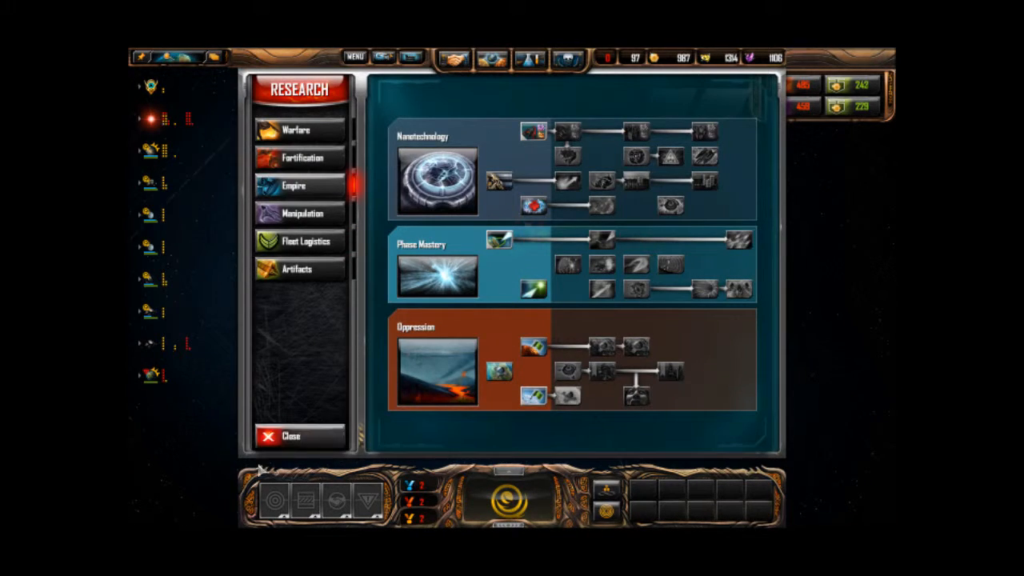
click(291, 436)
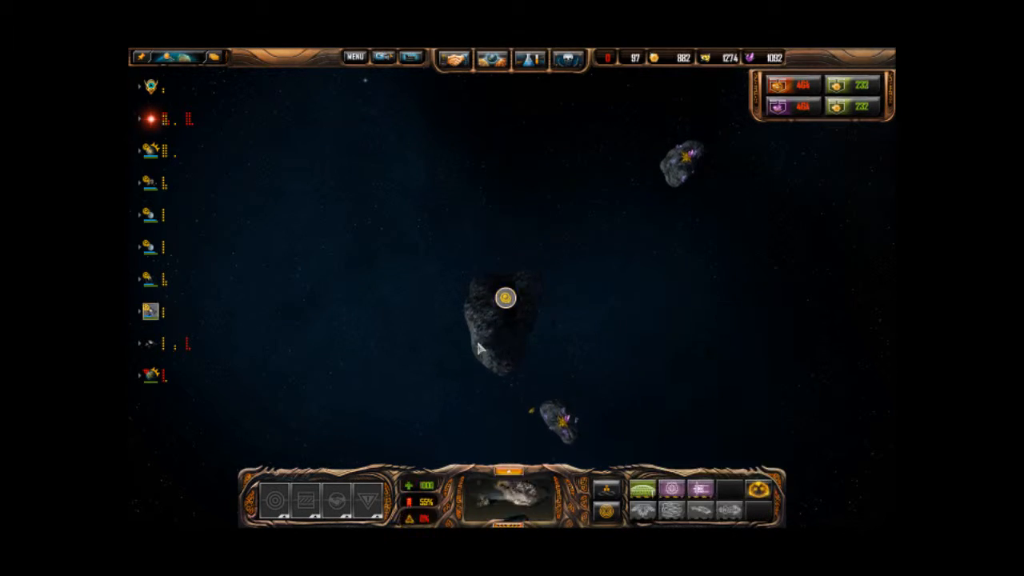
Step: Select the planet and reopen research, showing the Empire tree with Oppression underway
click(503, 302)
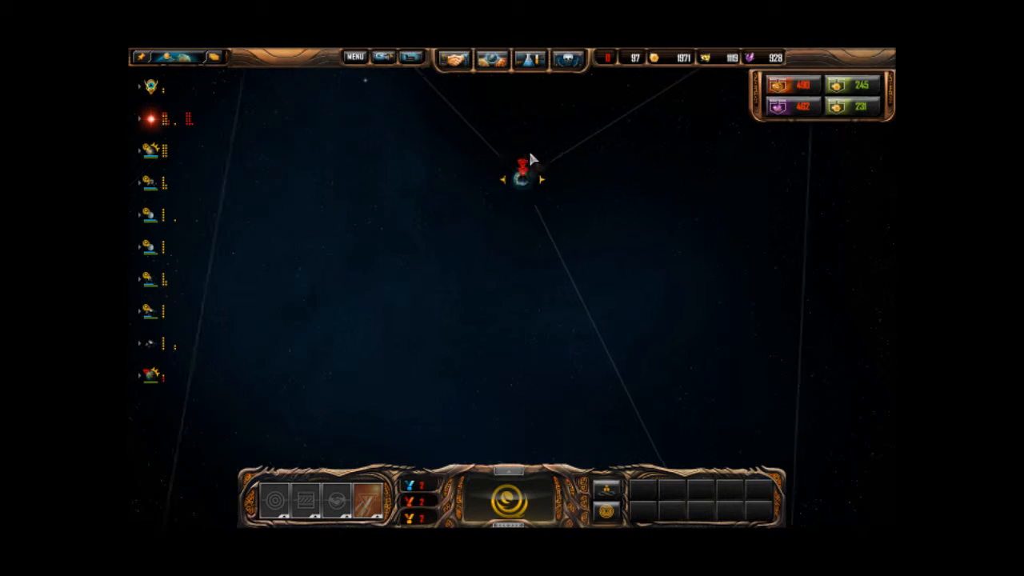
click(529, 57)
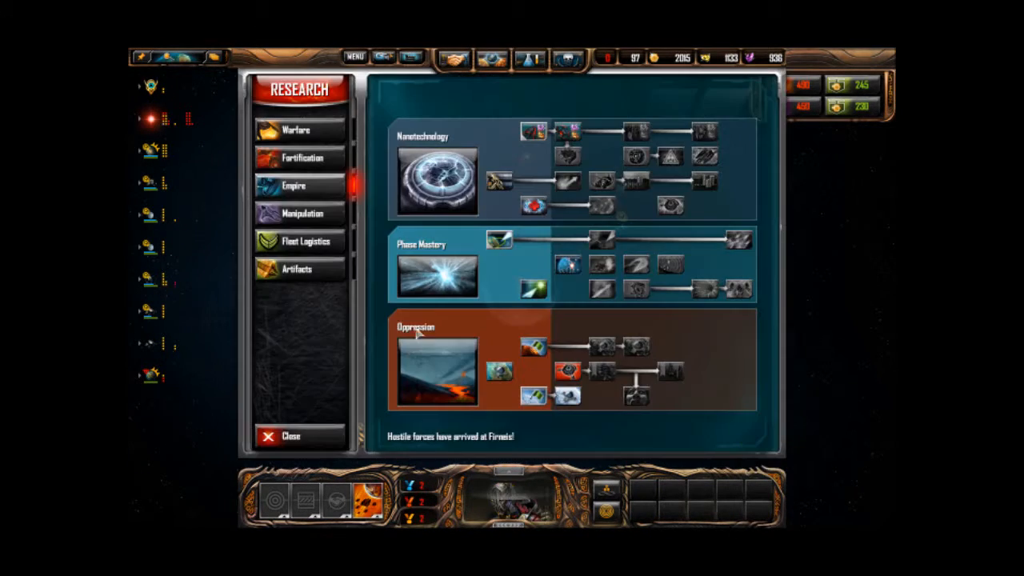
Step: Close research and select the star Kaus on the system map
click(290, 435)
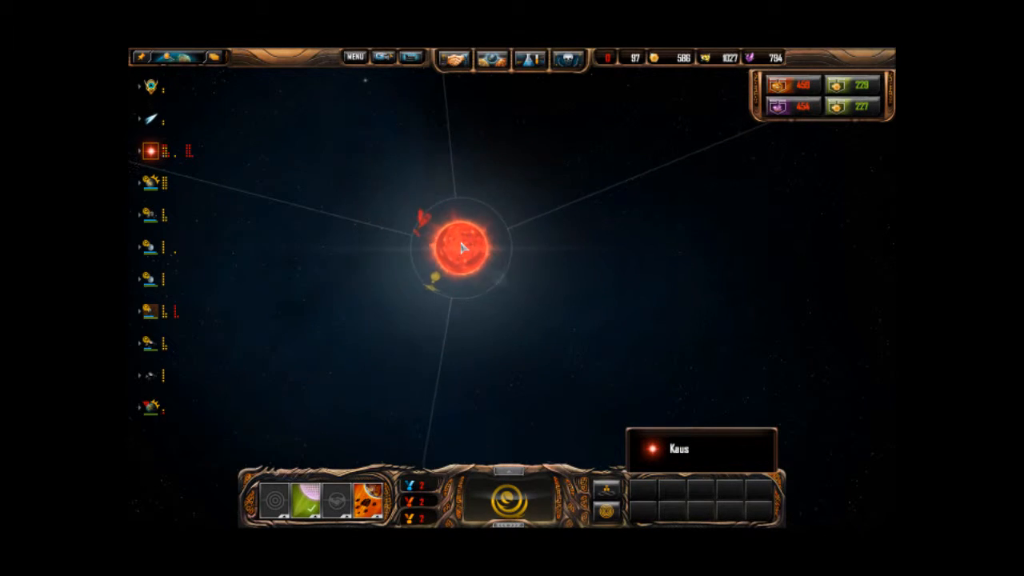
Step: Inspect the Metal Extractor, zoom out, and reopen research with Phase Mastery in progress
click(412, 308)
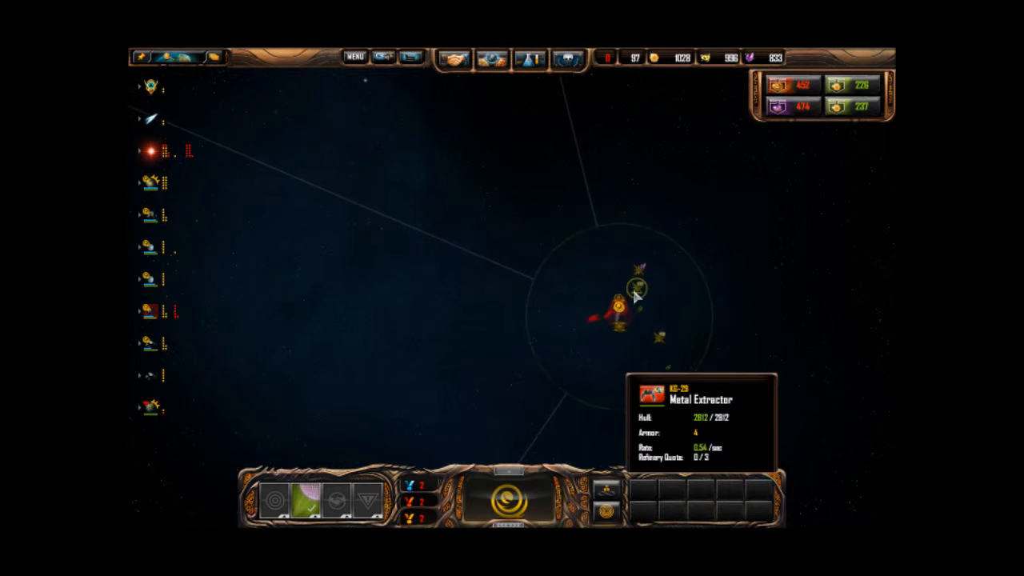
click(612, 318)
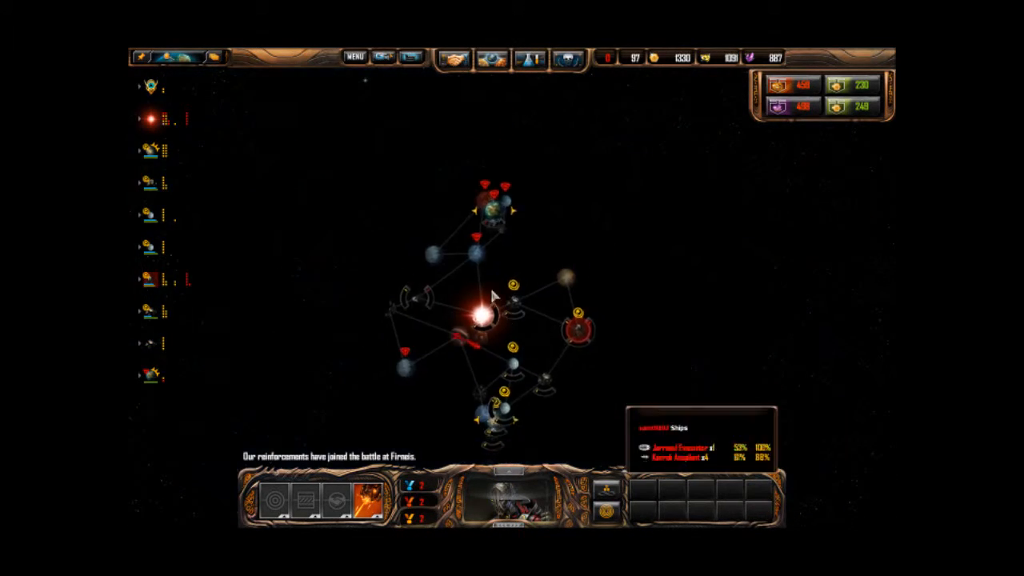
click(529, 56)
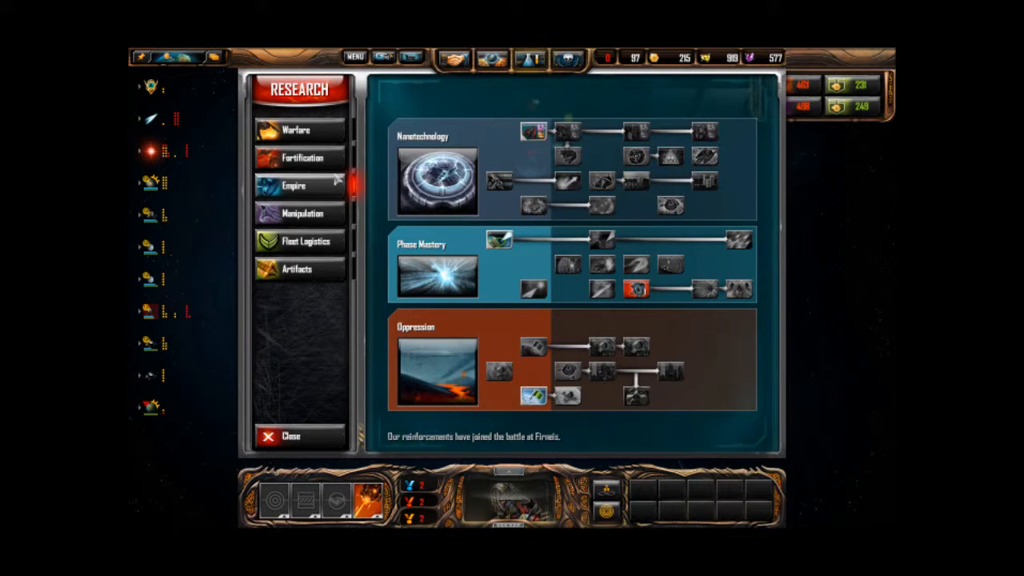
Step: Browse the Fortification research tree, then close research back to the system map
click(302, 157)
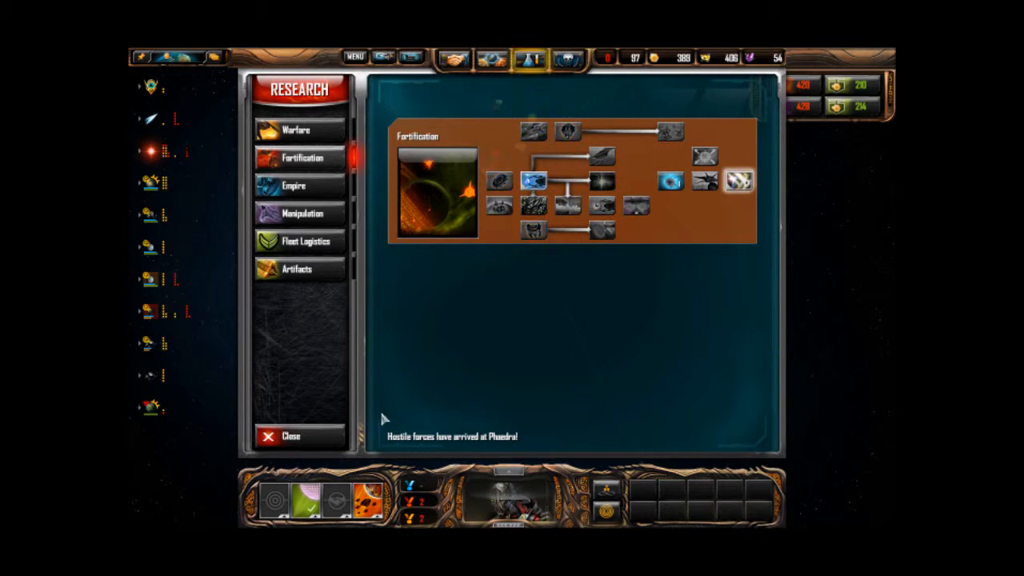
click(290, 435)
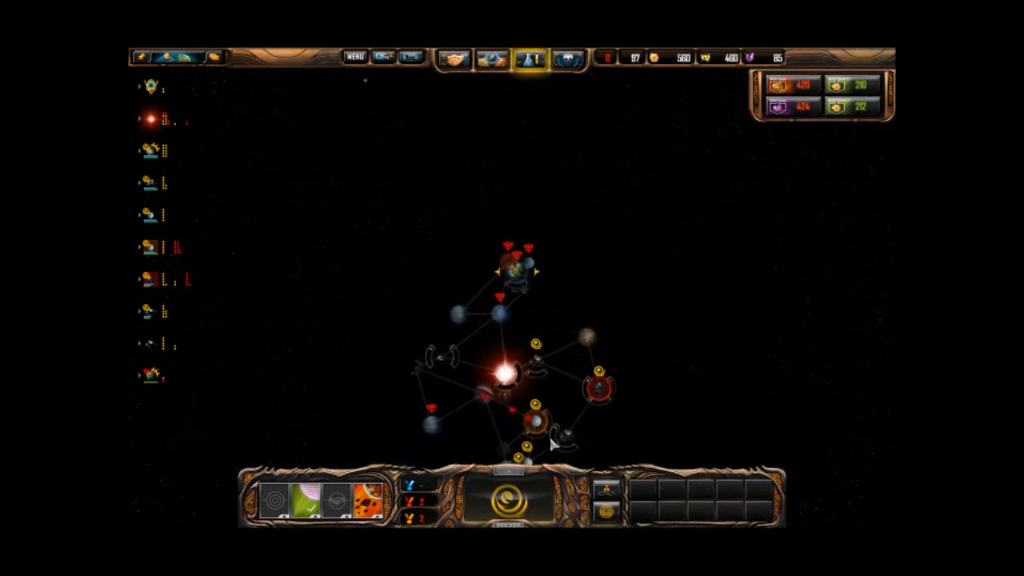
Step: Send the starbase and fleet against enemy ships, then zoom out to the sector map
click(535, 400)
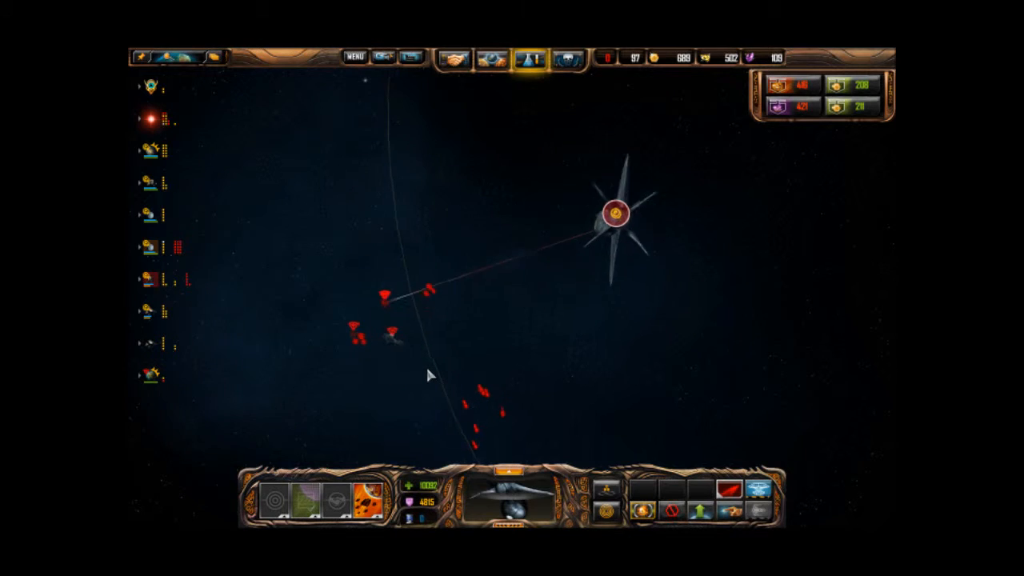
click(464, 348)
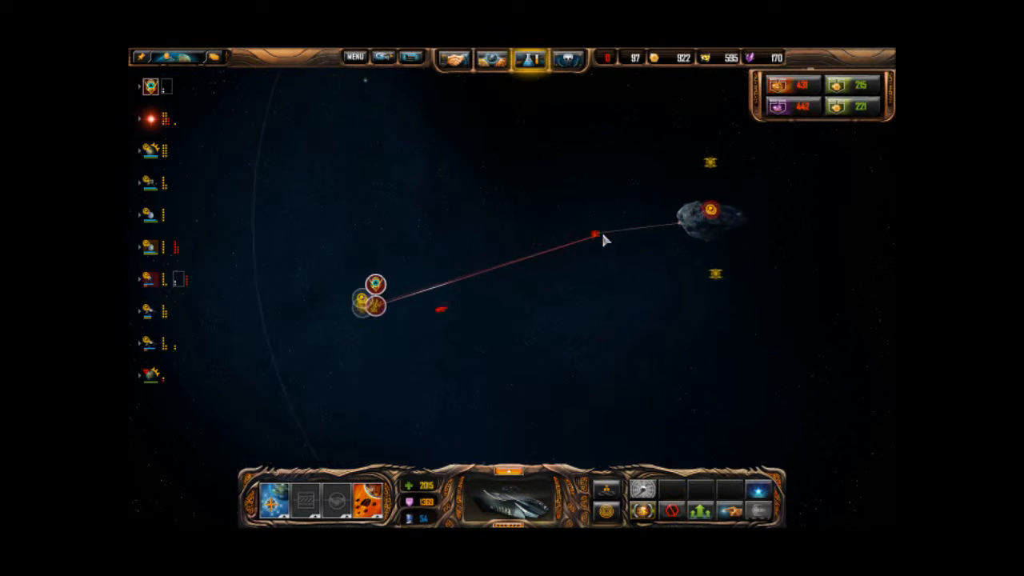
click(710, 209)
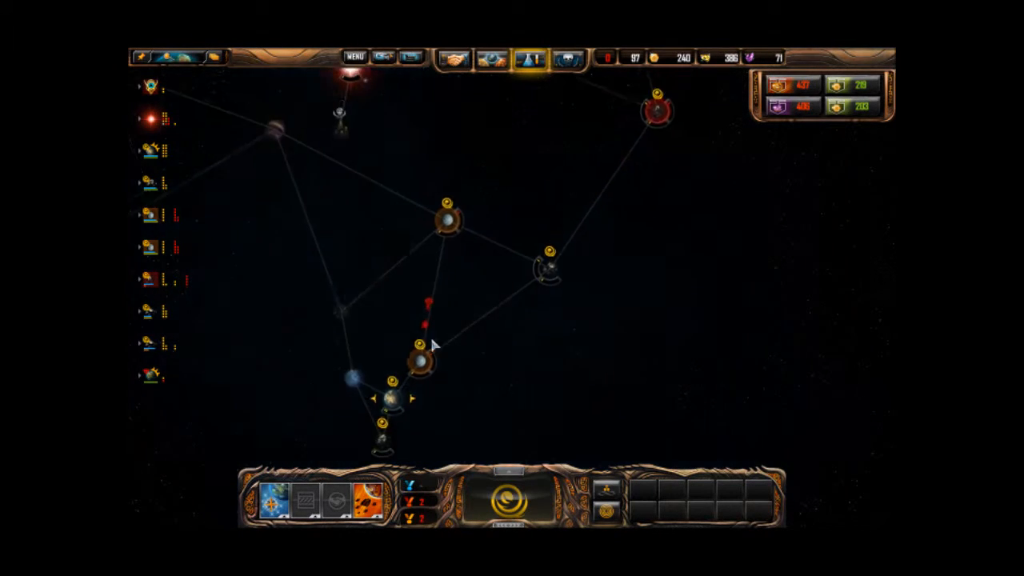
Step: Queue a Missile Platform at the threatened Firmeis colony through its tactical build menu
click(445, 344)
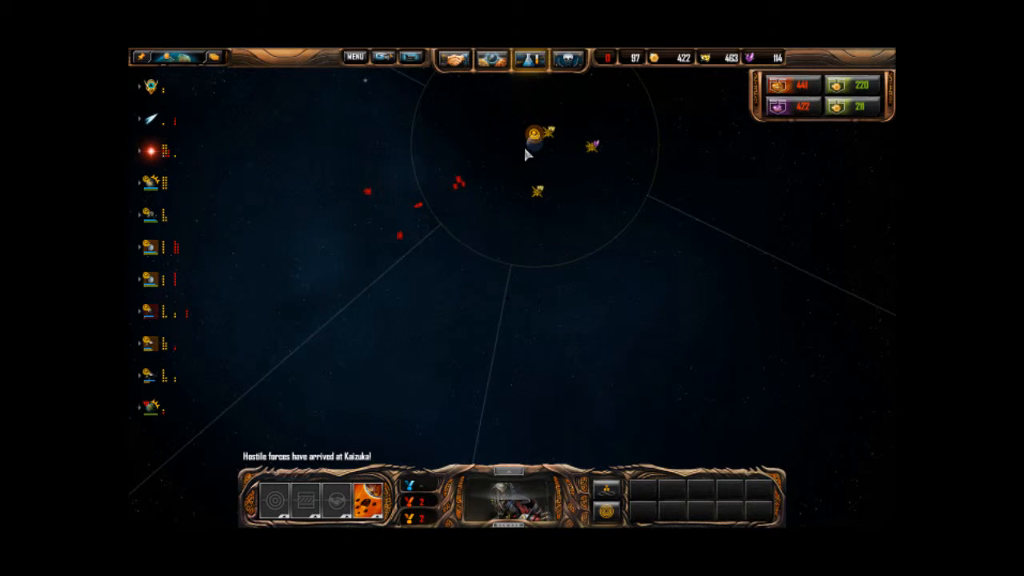
click(483, 244)
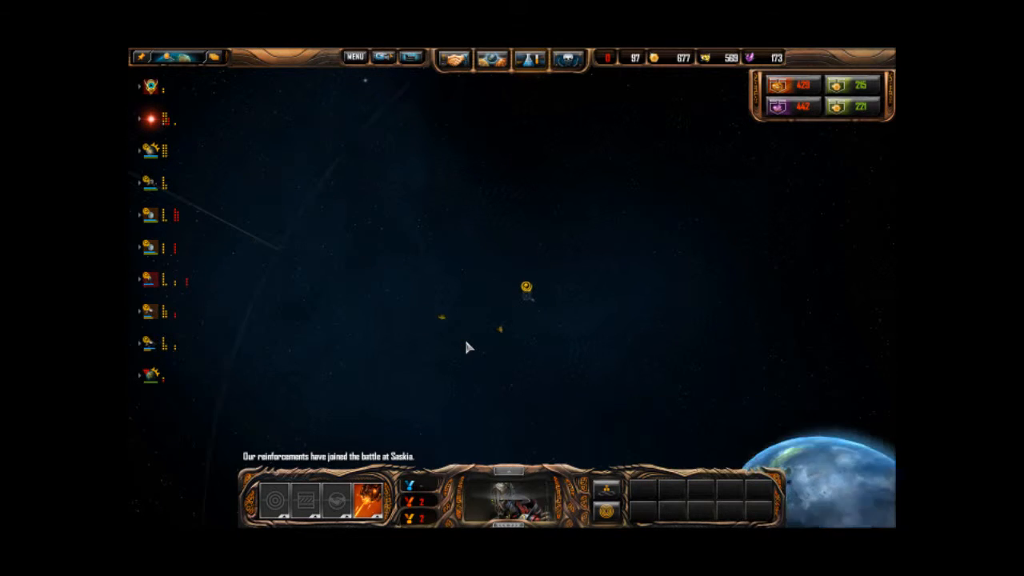
click(502, 359)
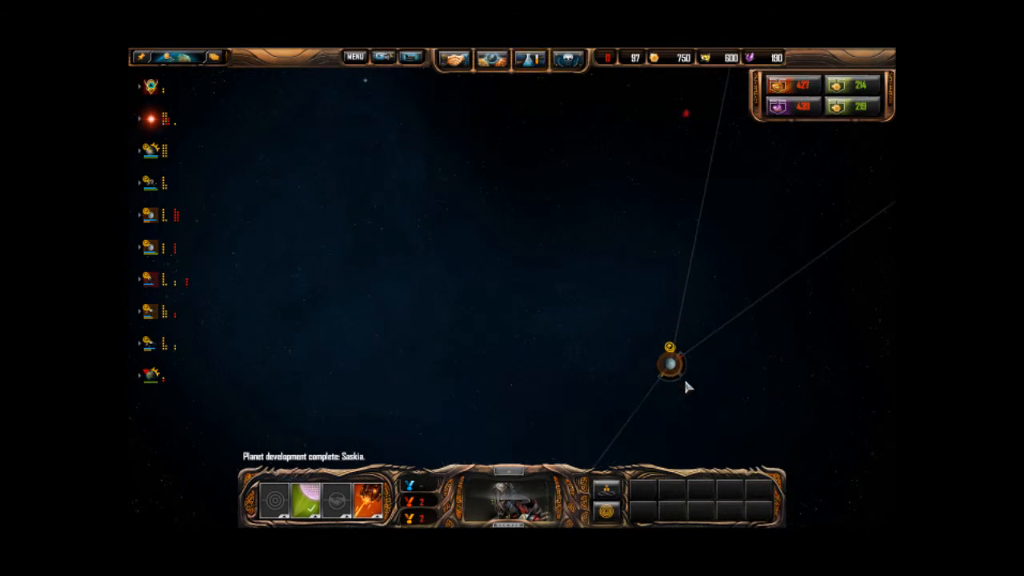
click(672, 365)
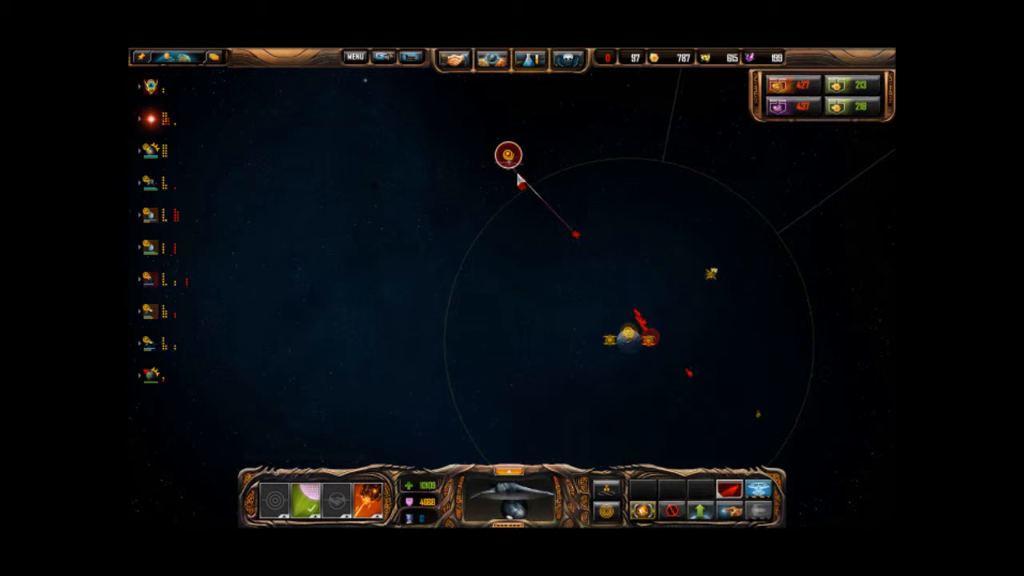
click(505, 152)
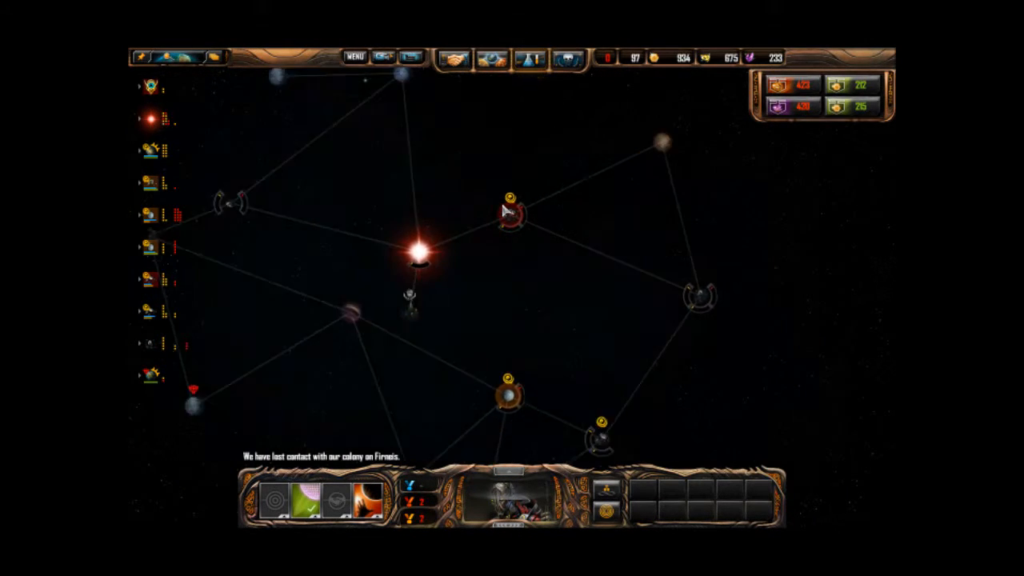
click(510, 210)
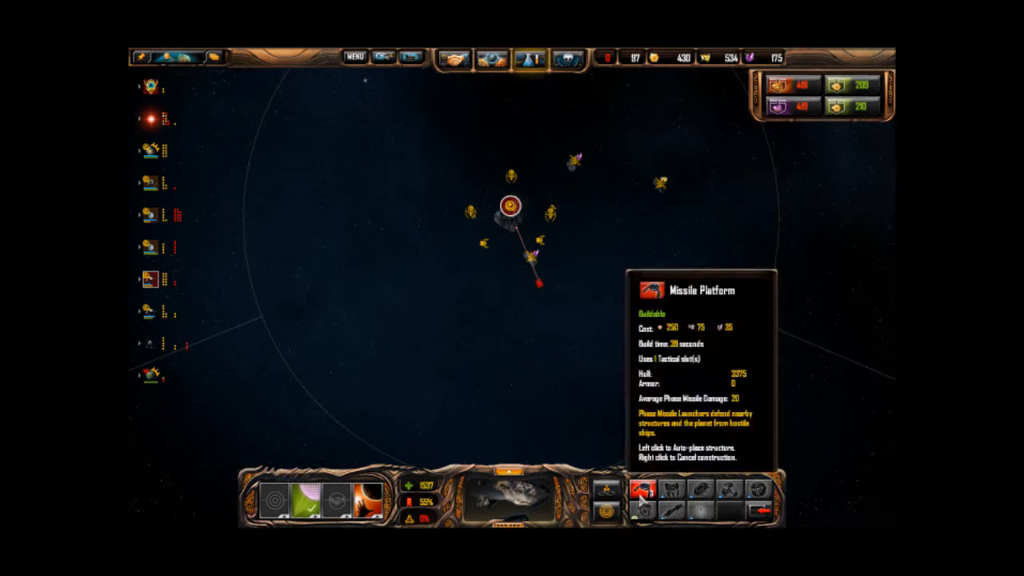
Step: Center the camera on the planet where friendly and enemy ships are fighting
click(507, 208)
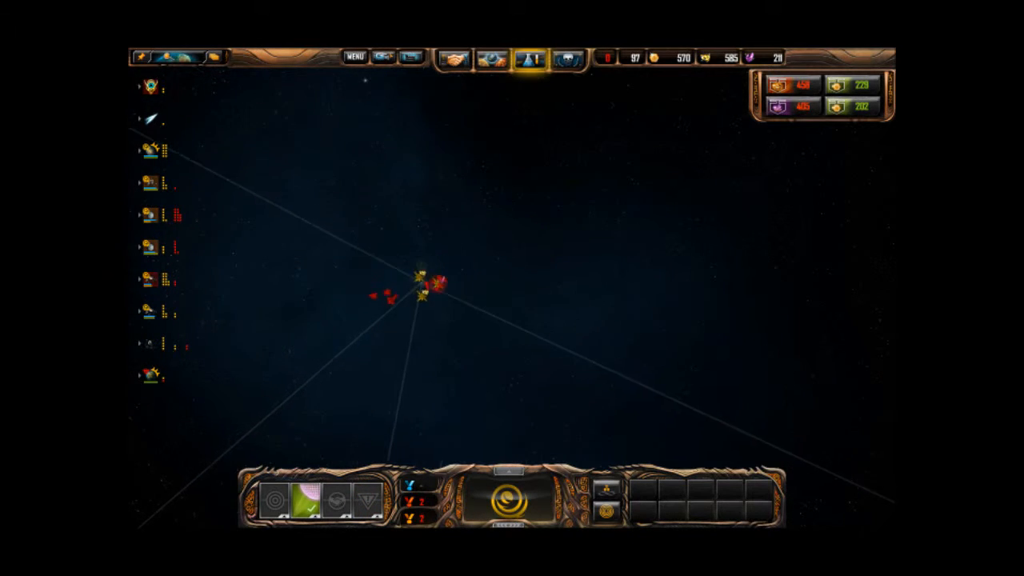
Step: Send the capital ship to Phaedra and watch the KG-29 Missile Platform auto-attack a destroyer
click(568, 370)
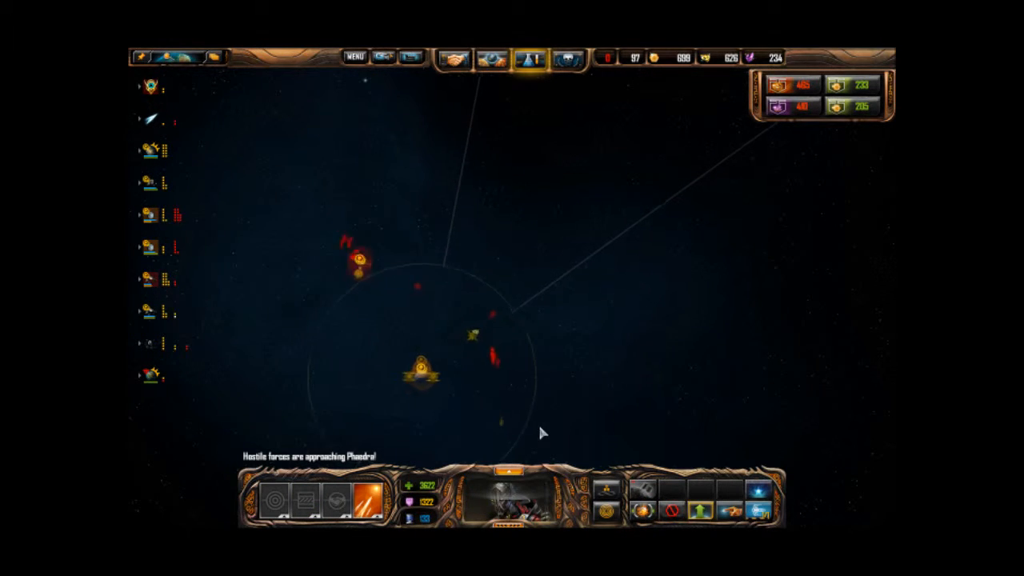
click(334, 218)
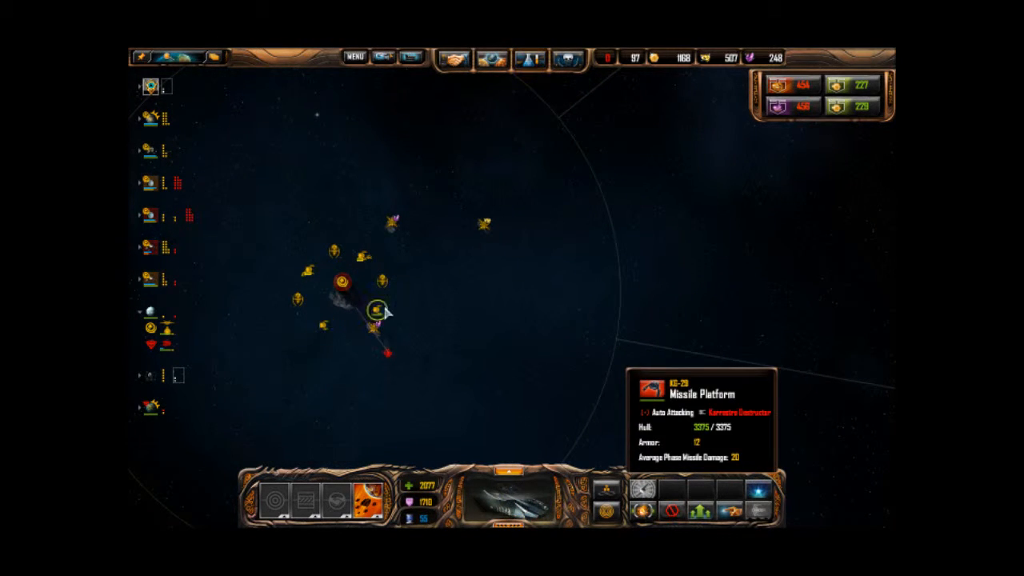
click(390, 344)
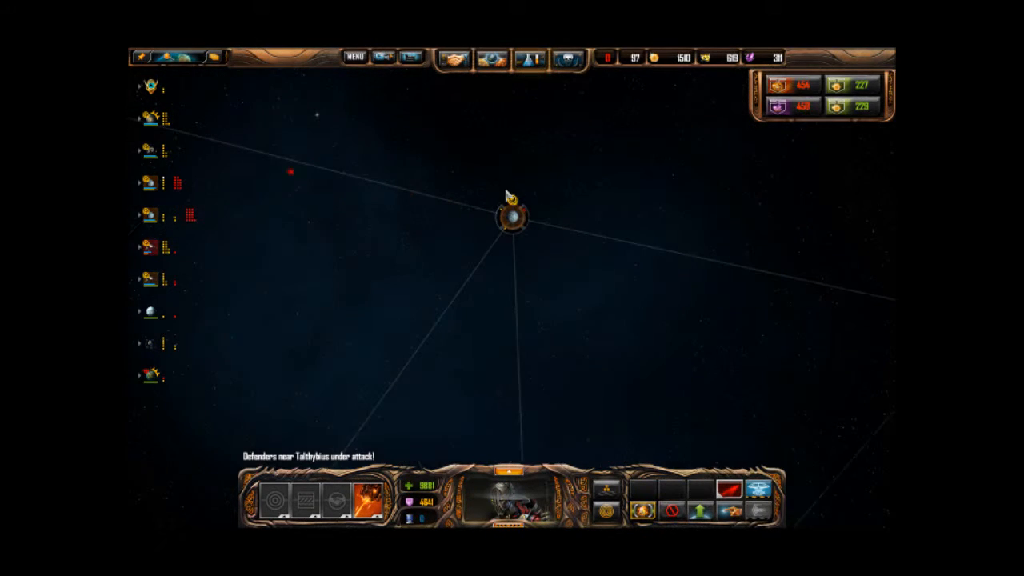
Step: Inspect the defenders fighting near Talthybius's moon, then zoom out to the system view
click(571, 280)
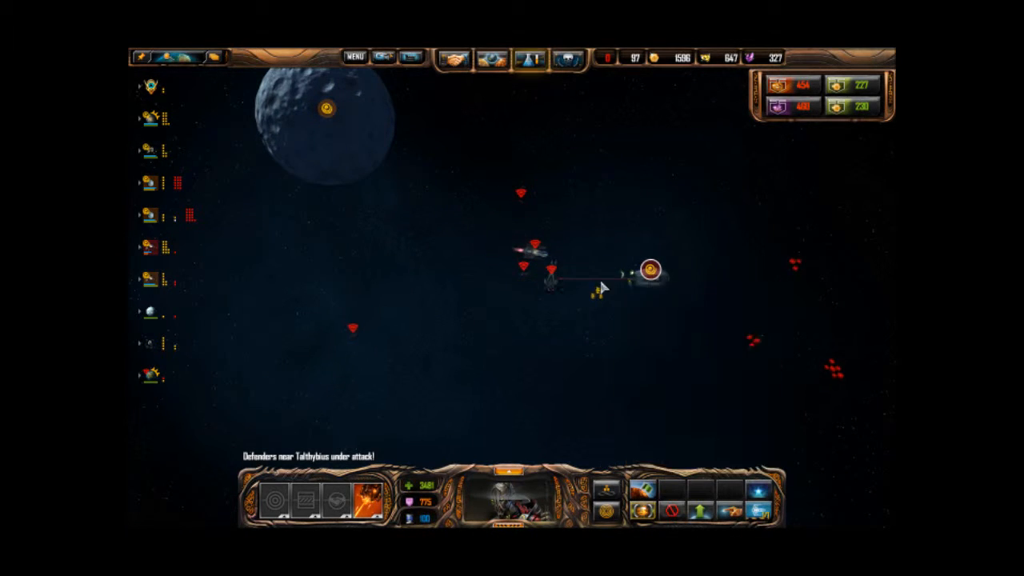
click(528, 250)
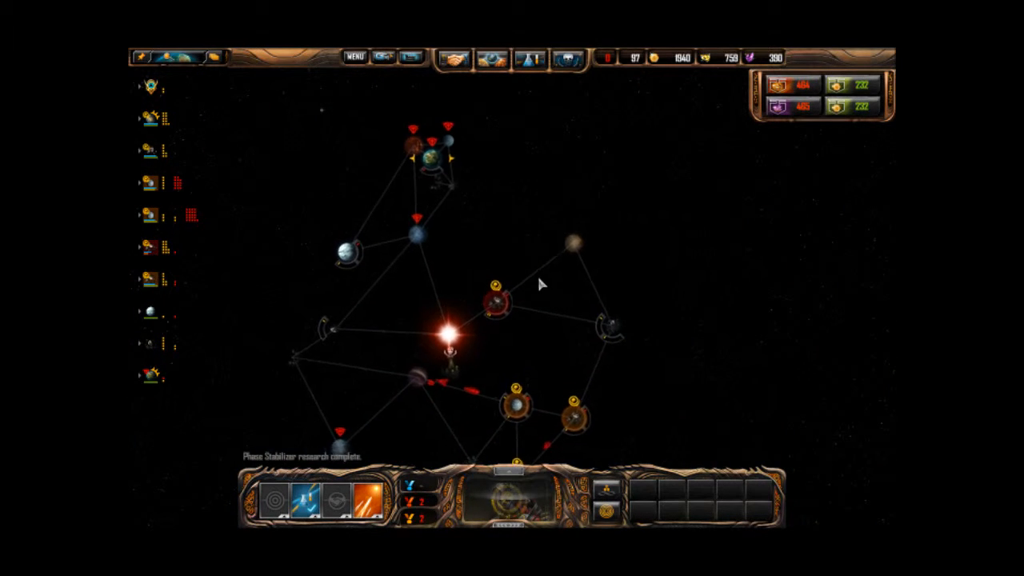
Step: Select the ice planet Admetos, then zoom in on the Talthybius battle around Jarraoul Alpha
click(516, 416)
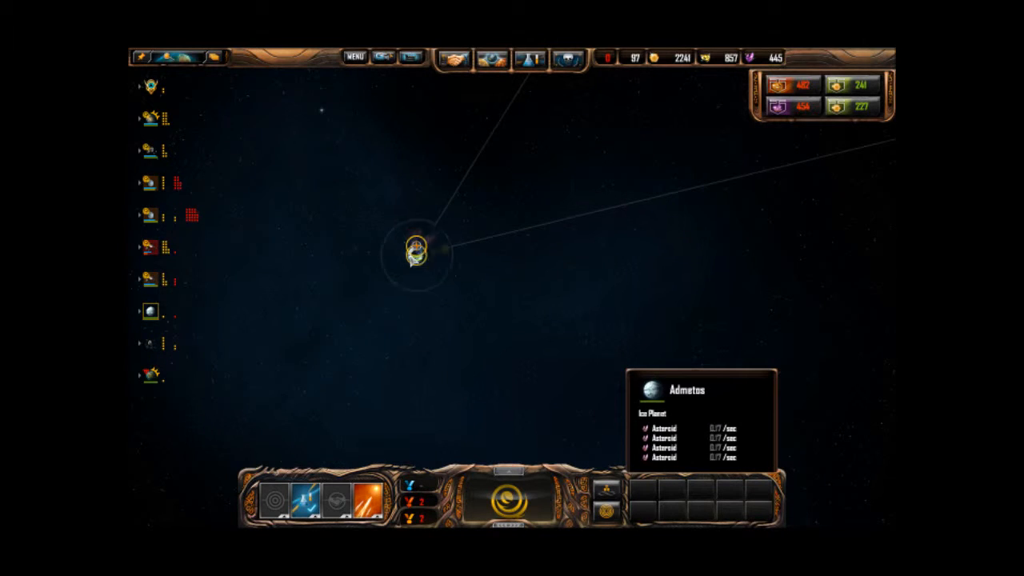
click(550, 216)
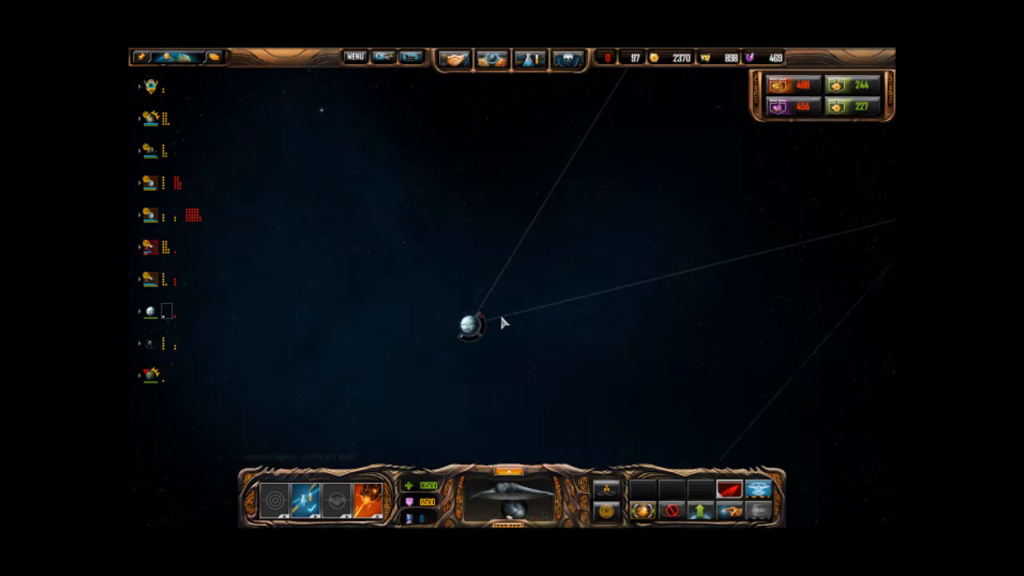
click(489, 319)
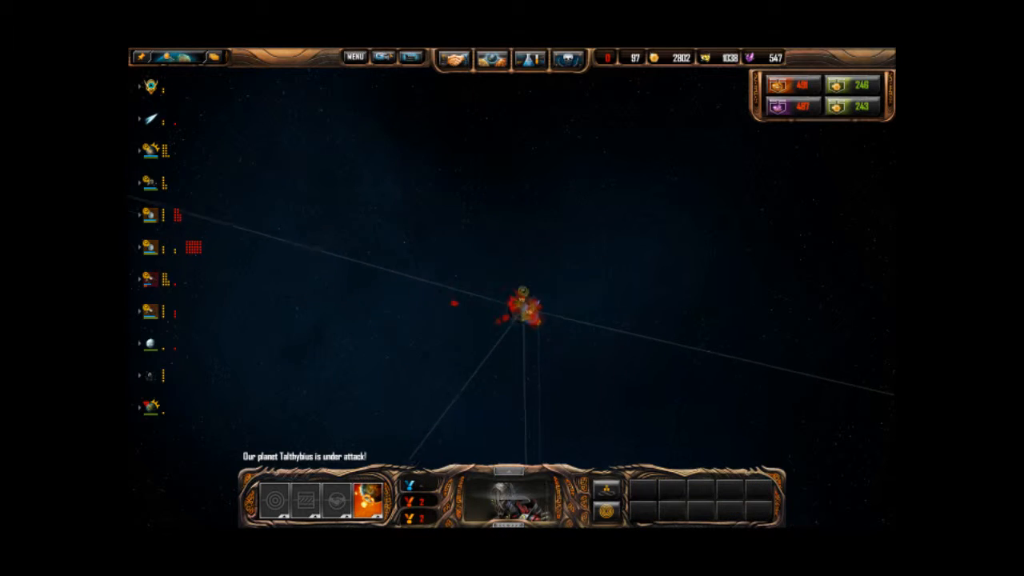
click(524, 320)
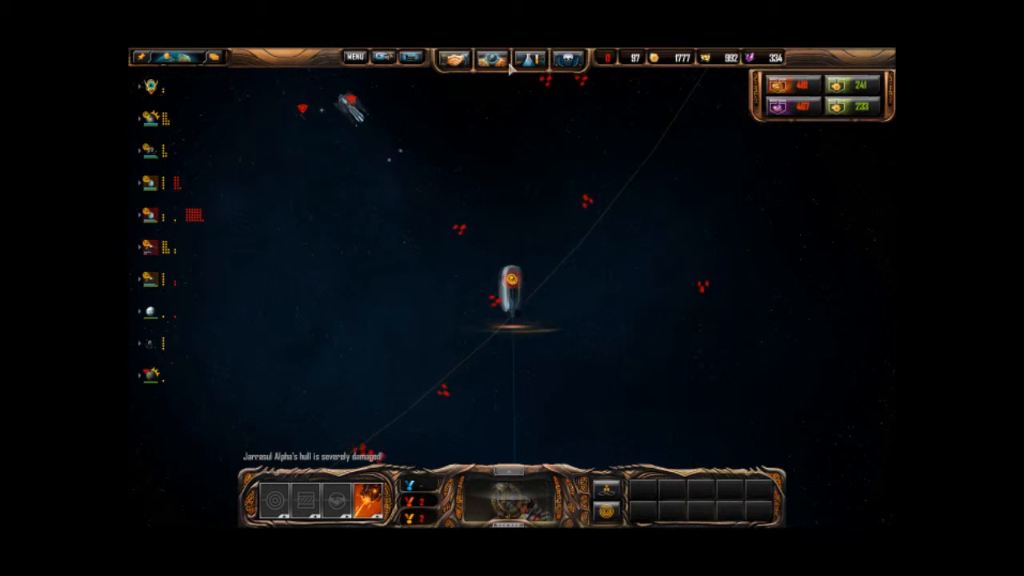
Step: Review the Fortification research tree and view the starbase's Squadron Facilities upgrade
click(529, 56)
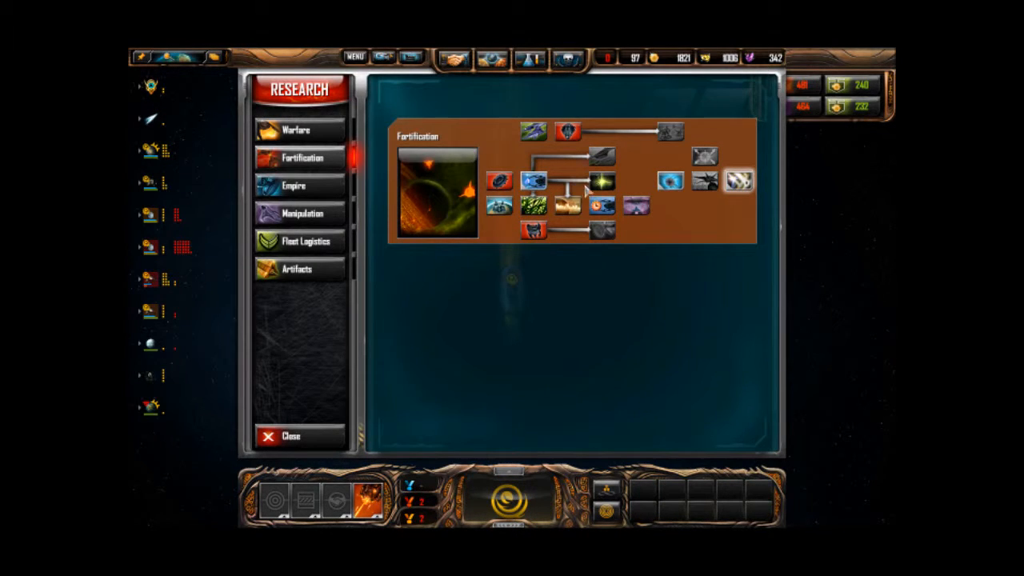
click(292, 436)
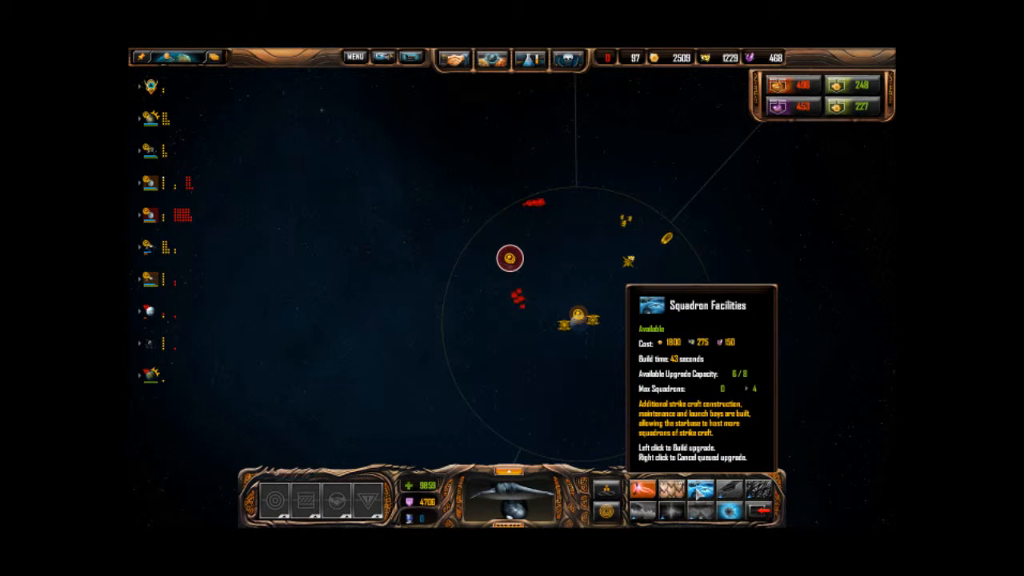
Step: Purchase Squadron Facilities for the starbase and go back to watching the battle
click(694, 494)
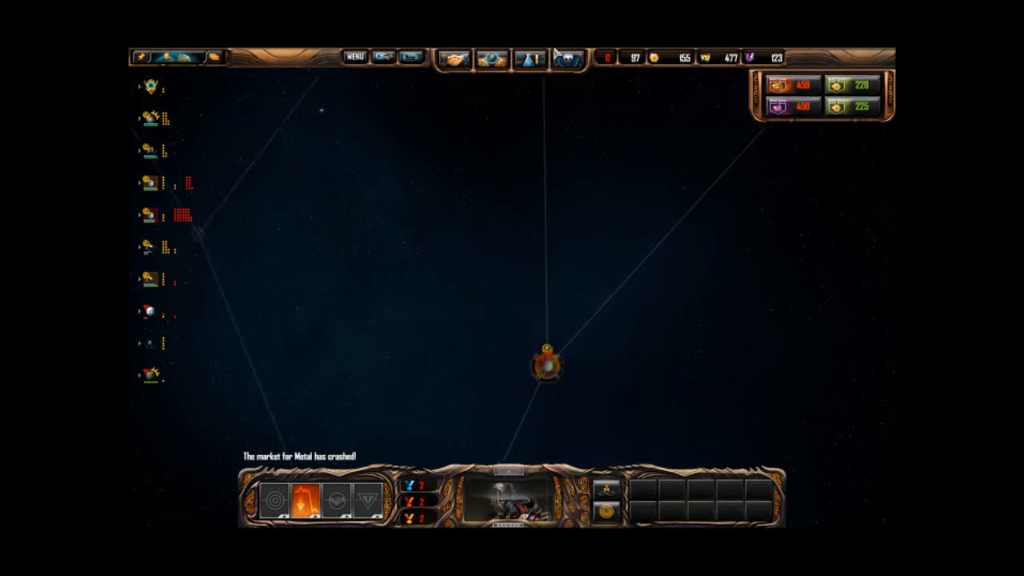
click(546, 365)
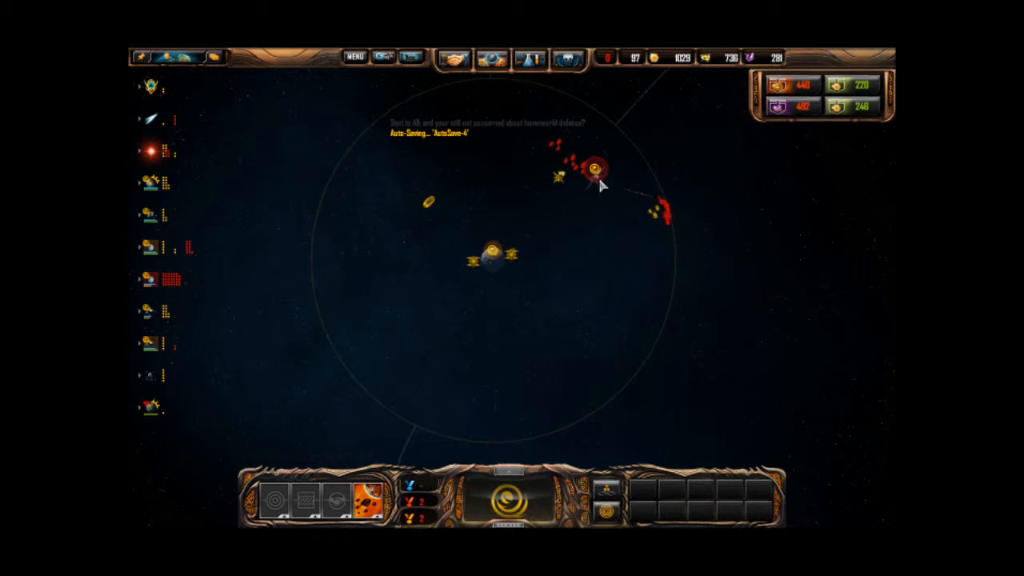
Step: Select the homeworld starbase during the raid, then zoom out to the home system map
click(590, 165)
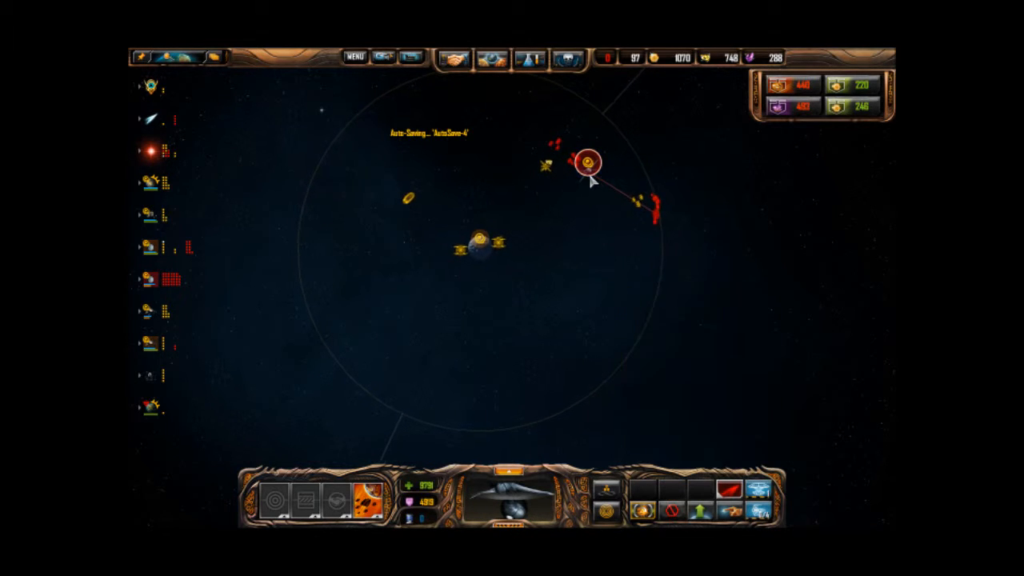
mouse_move(671, 490)
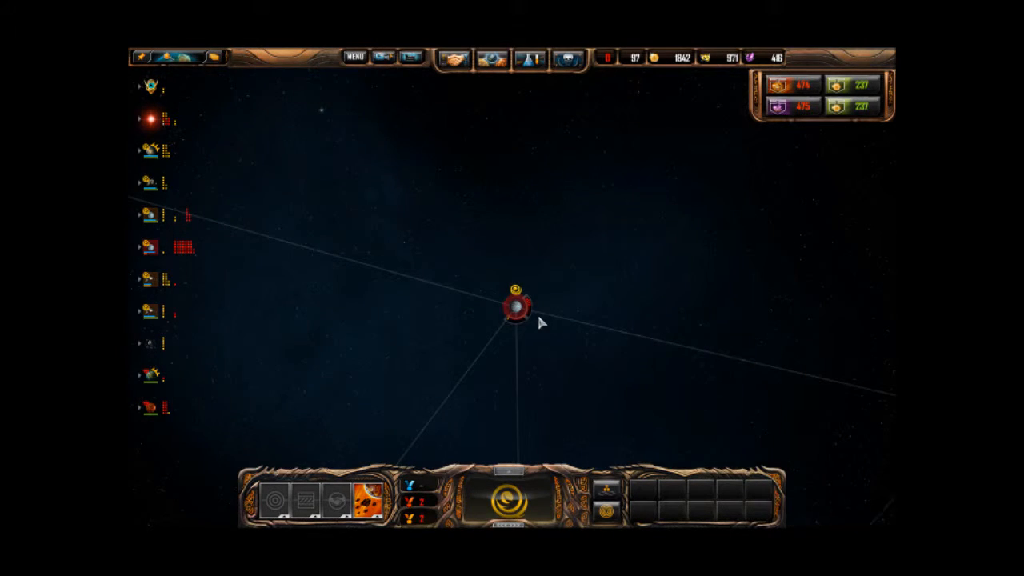
click(516, 311)
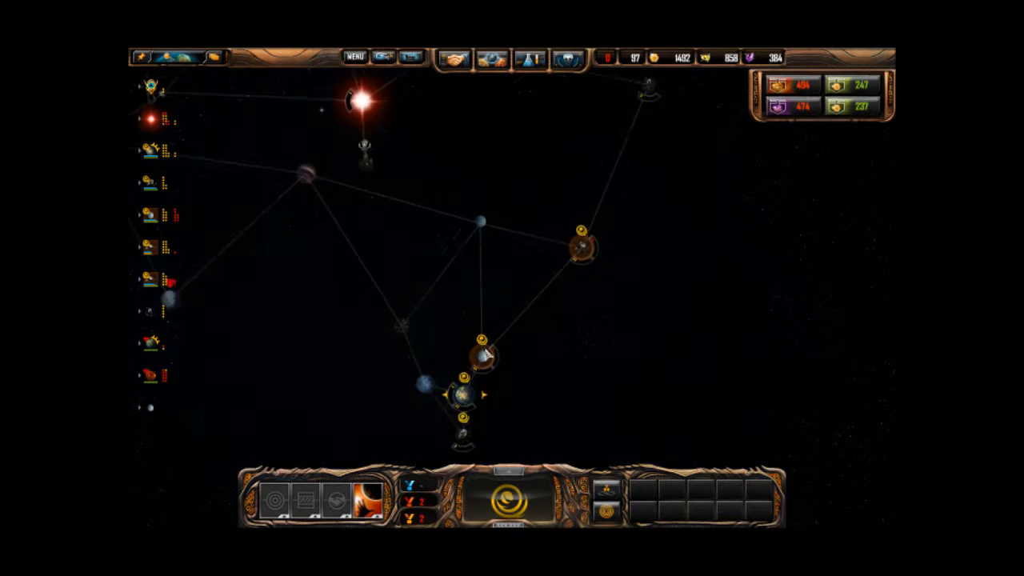
Step: Select the two-Kortul-Devastator KG-29 fleet and bring up the Fortification research tree
click(480, 349)
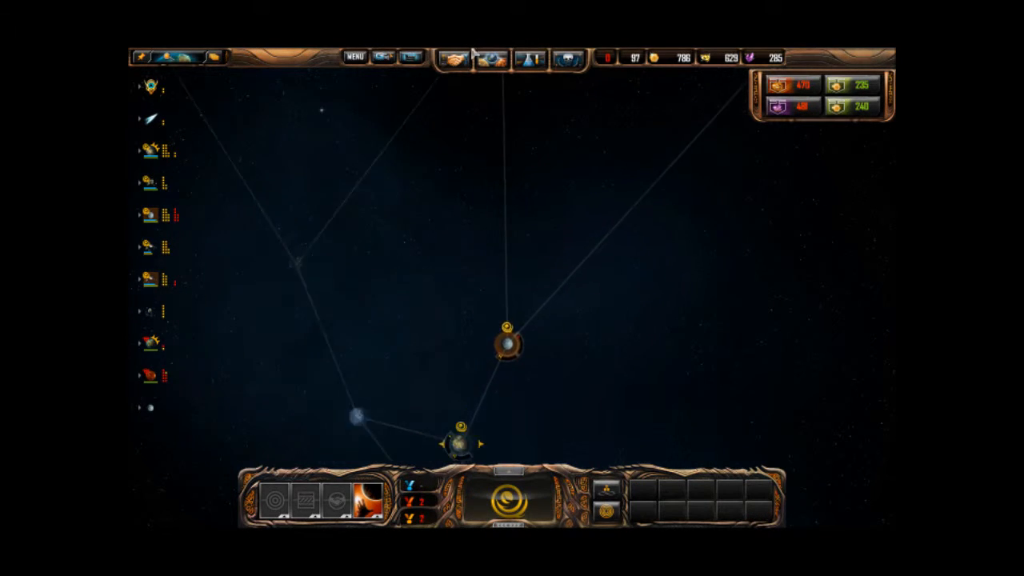
click(542, 290)
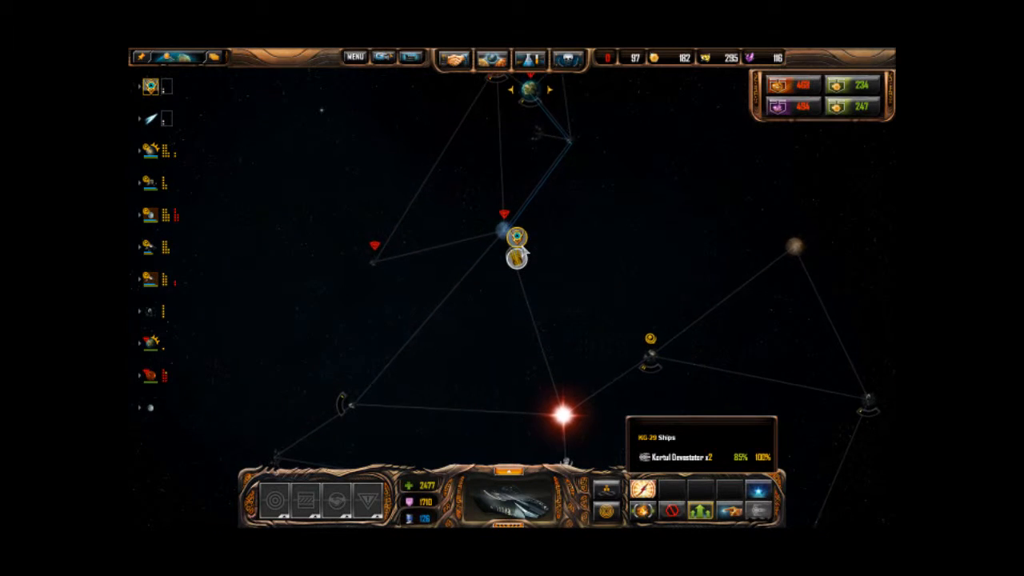
click(529, 57)
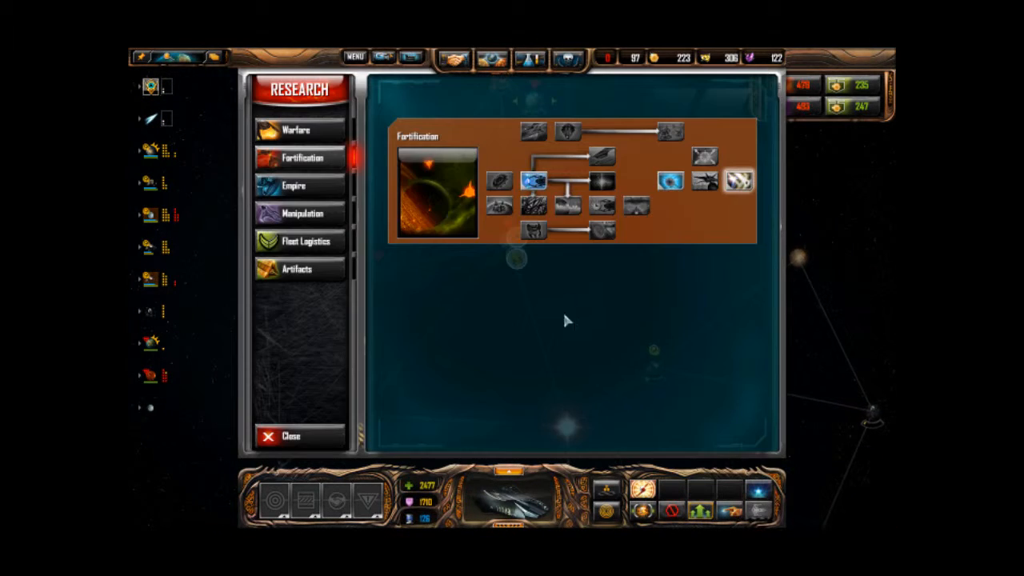
Step: View the Empire research trees, sell metal for credits, and close Research
click(293, 184)
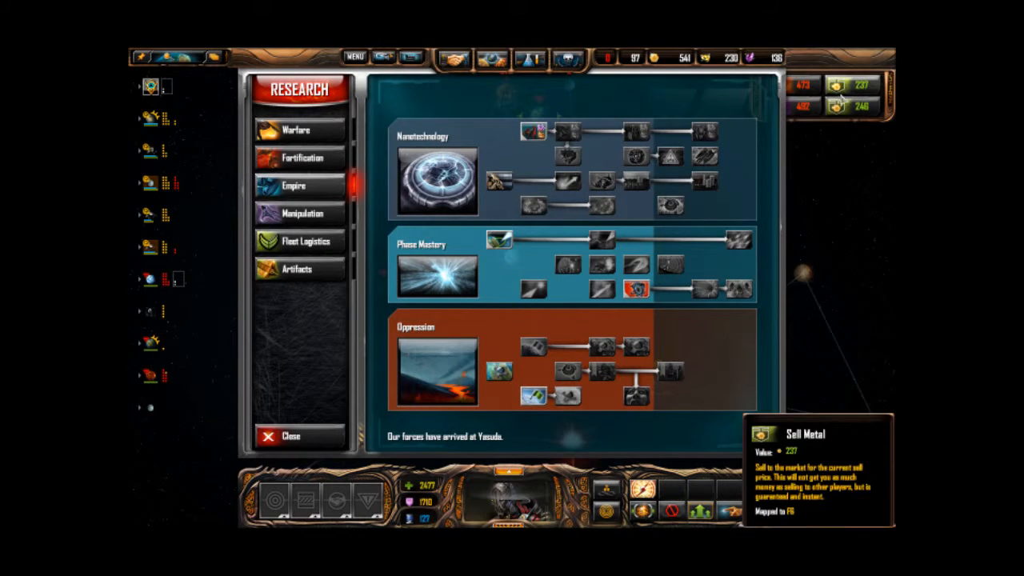
click(282, 436)
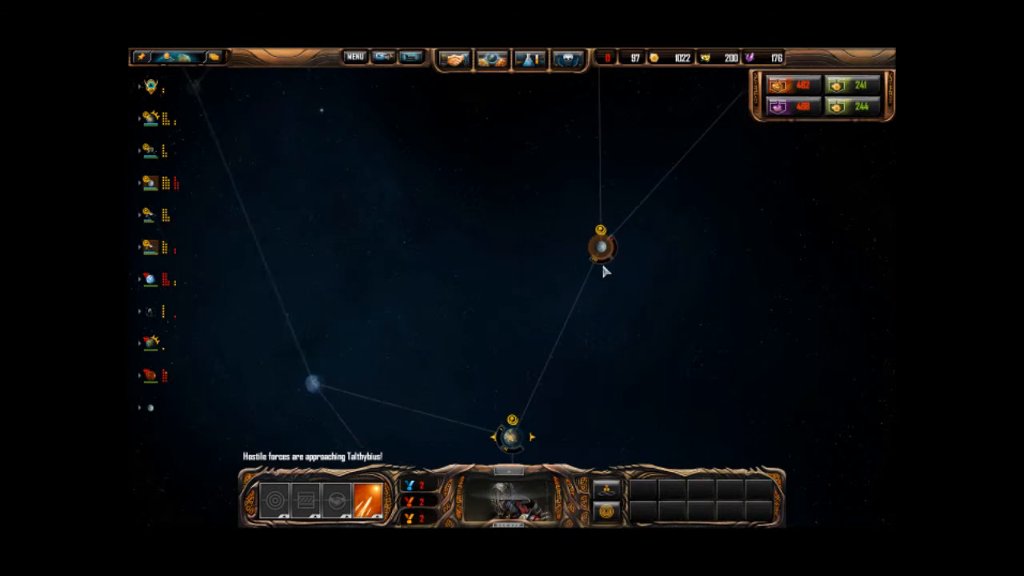
Step: Add a fighter squadron to the homeworld starbase and reopen its Defensive Enhancements upgrade
click(491, 357)
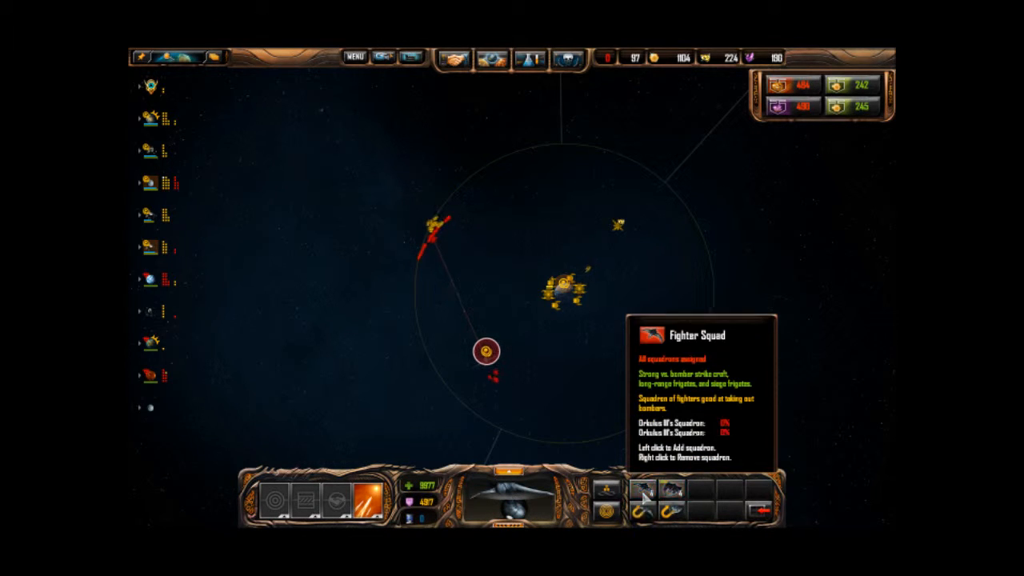
click(484, 349)
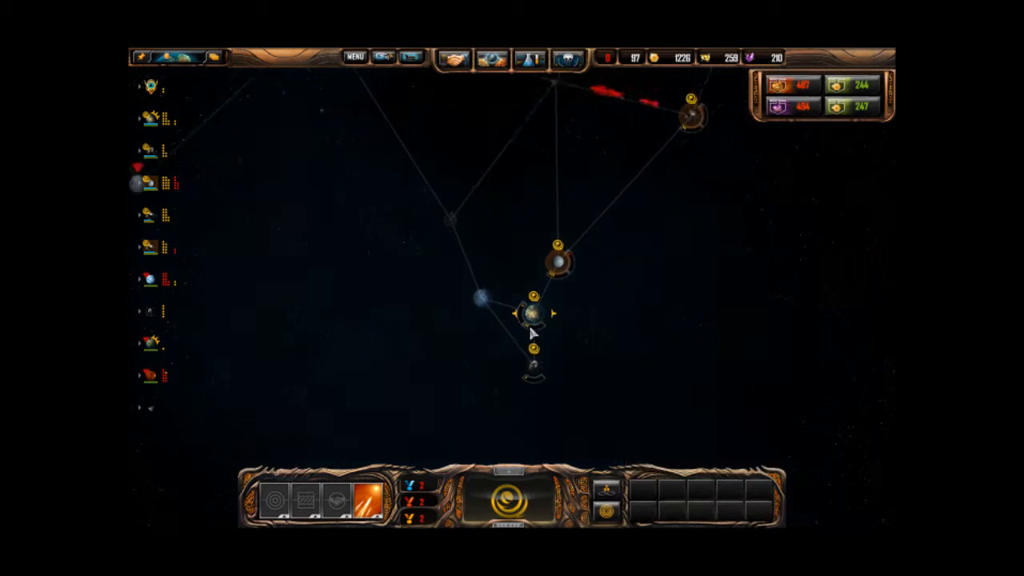
click(532, 312)
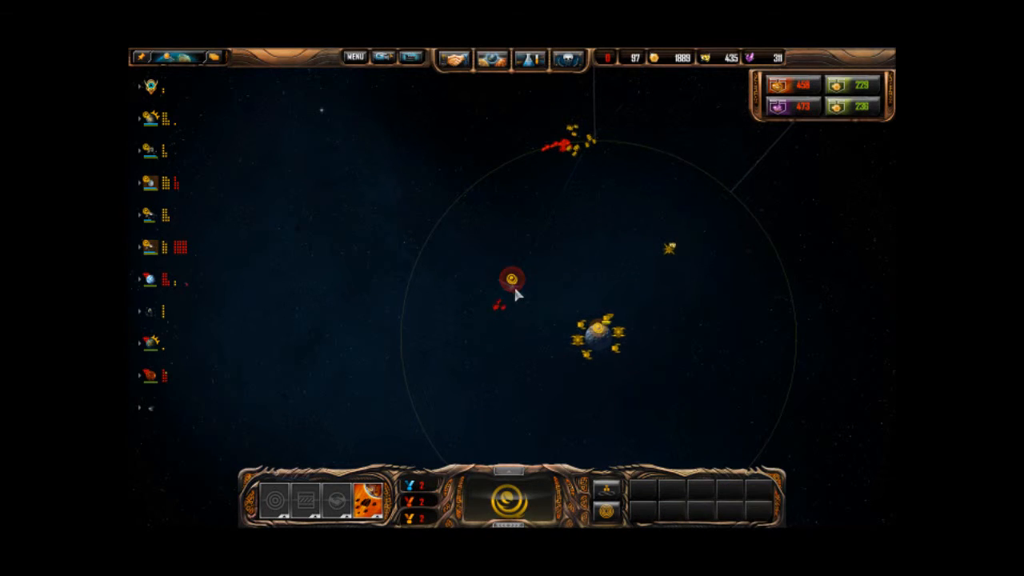
click(511, 278)
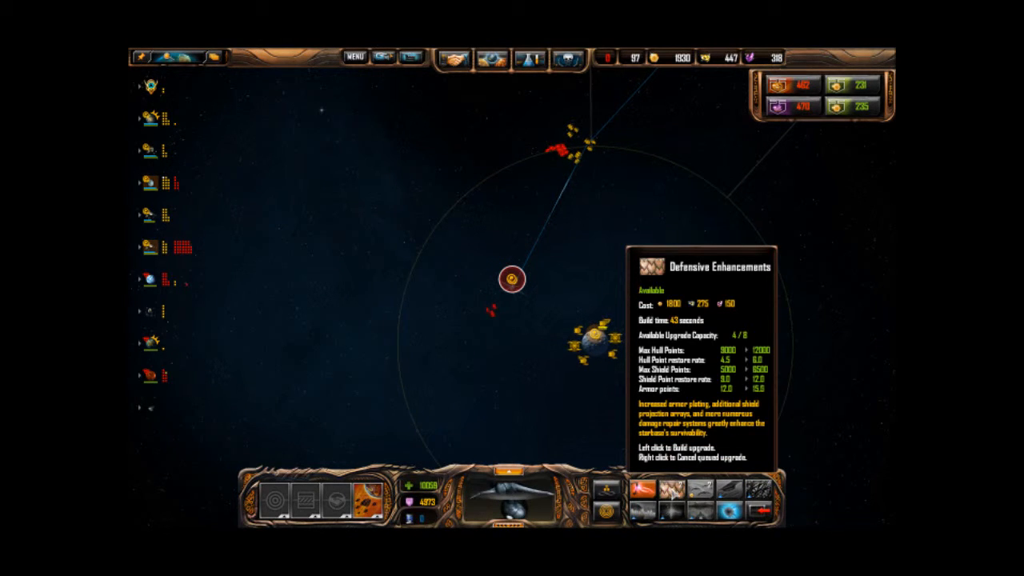